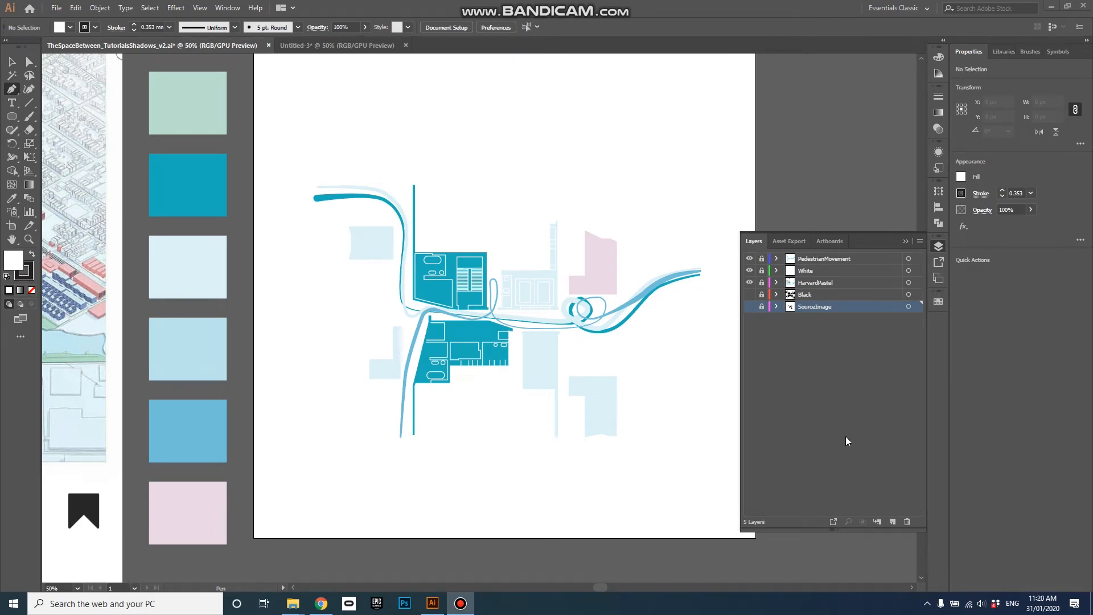
mouse_move(645, 310)
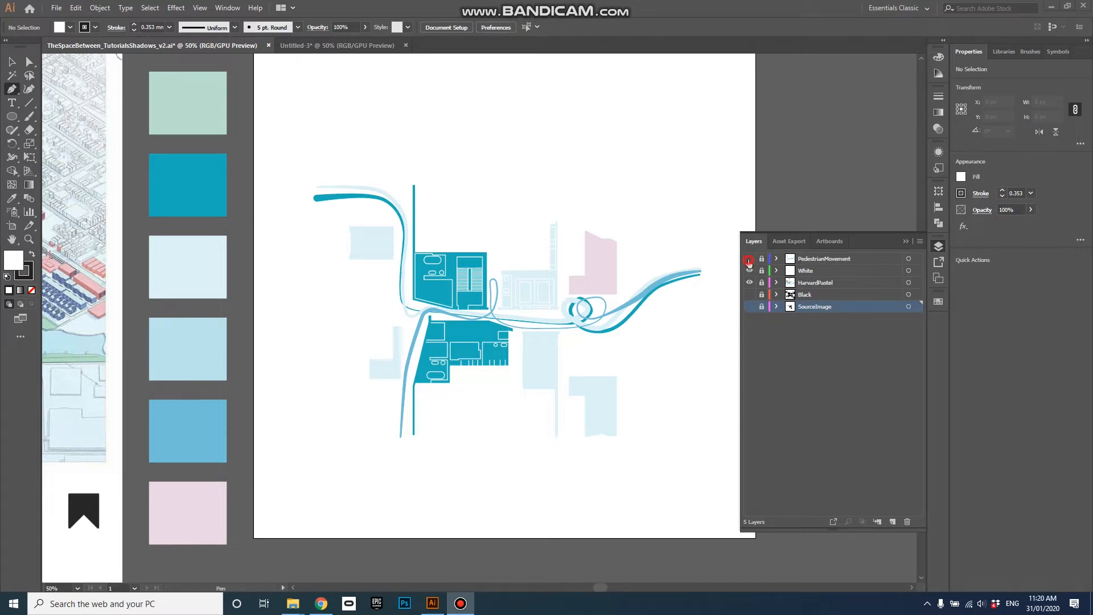
Hide the PedestrianMovement and HarvardPastel layers, leaving only the black footprints
left_click(749, 258)
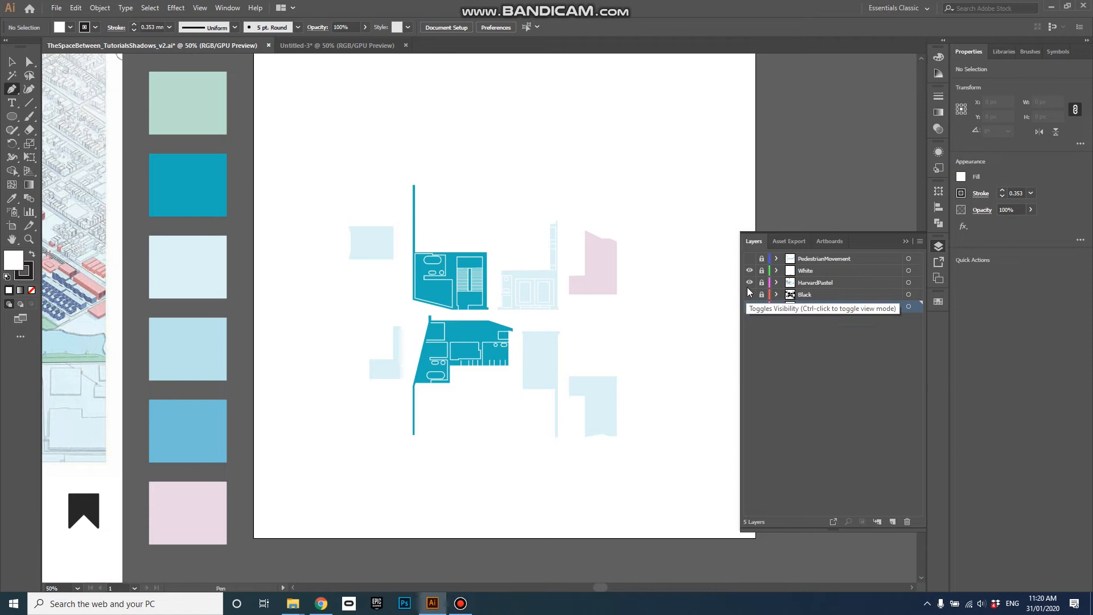
left_click(749, 282)
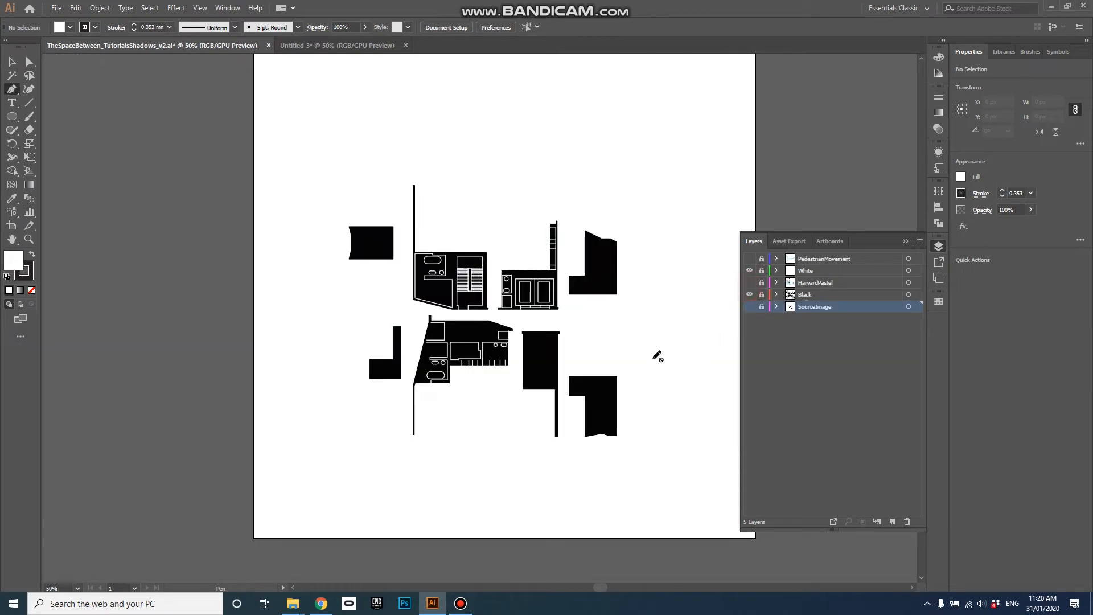
mouse_move(579, 309)
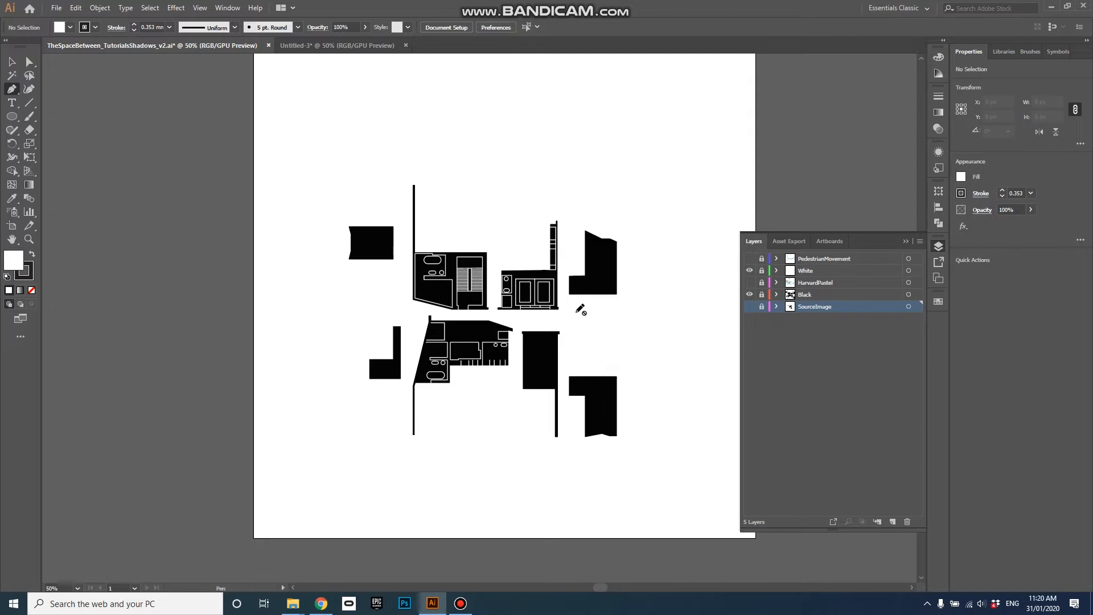
mouse_move(649, 343)
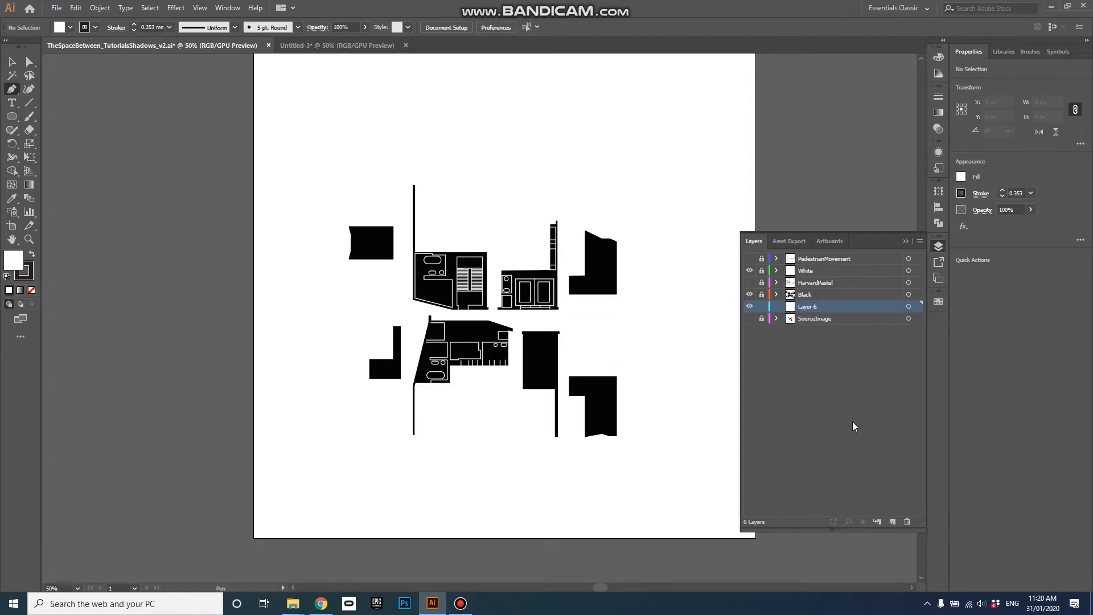
Rename the new layer to Guides and add another layer named Shadows
double_click(808, 306)
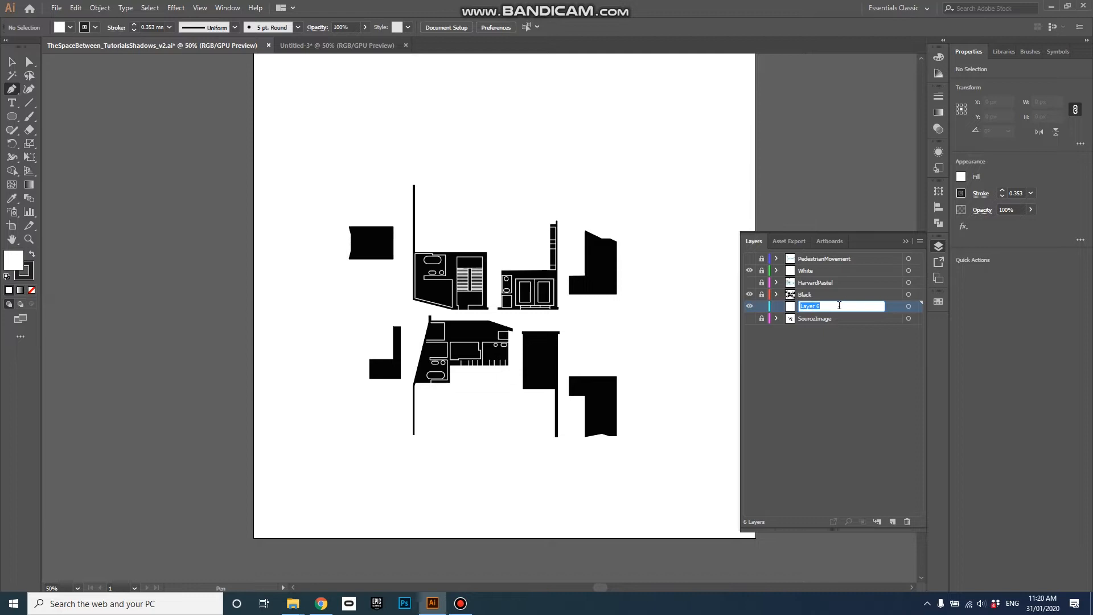
type("Guides")
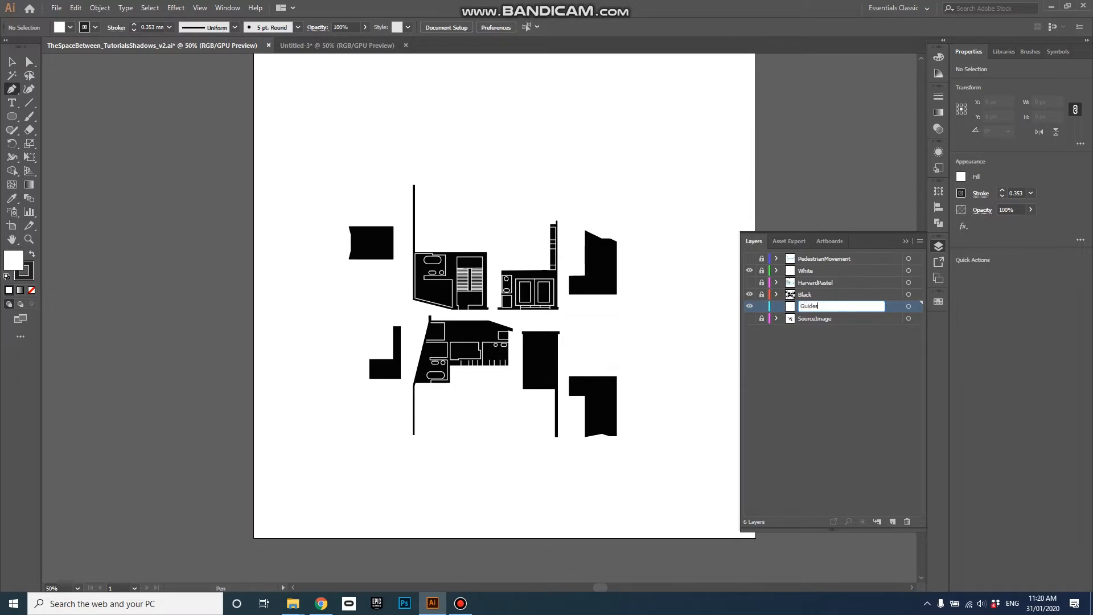
left_click(843, 355)
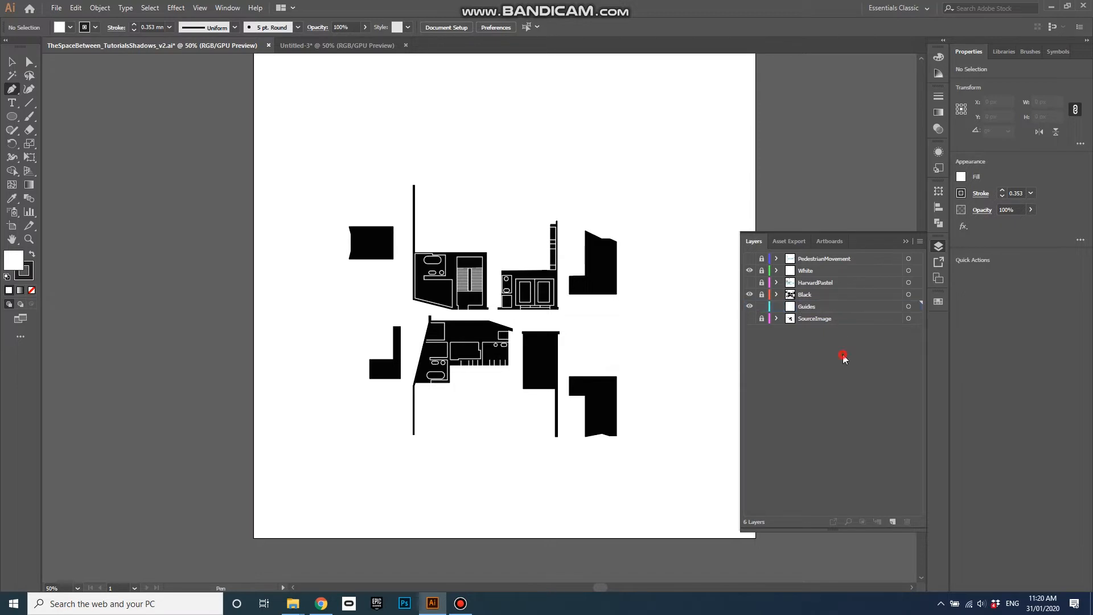
left_click(877, 521)
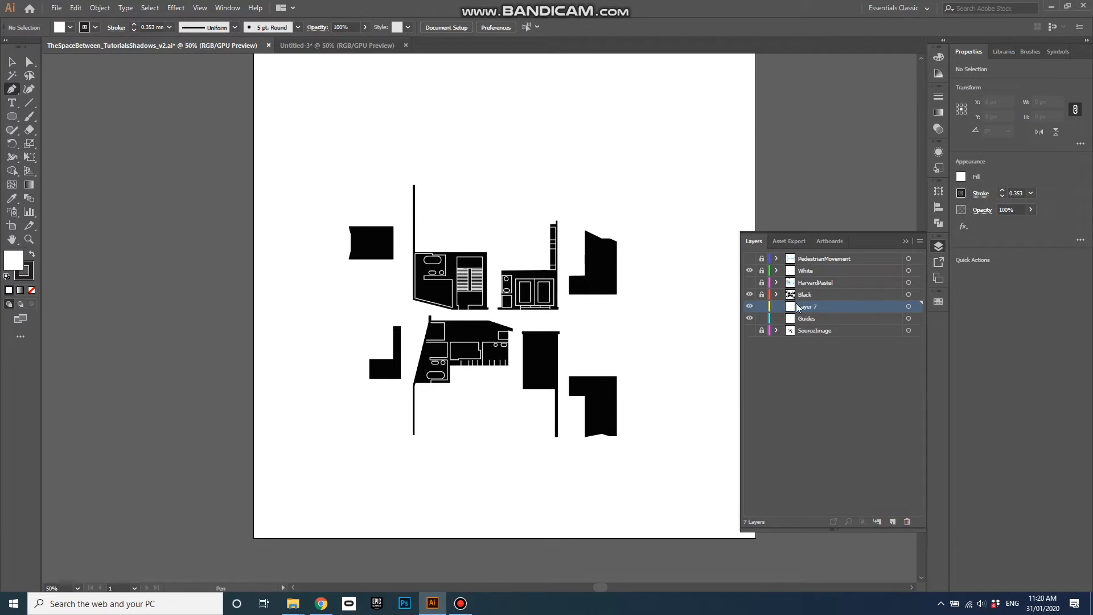
double_click(807, 307)
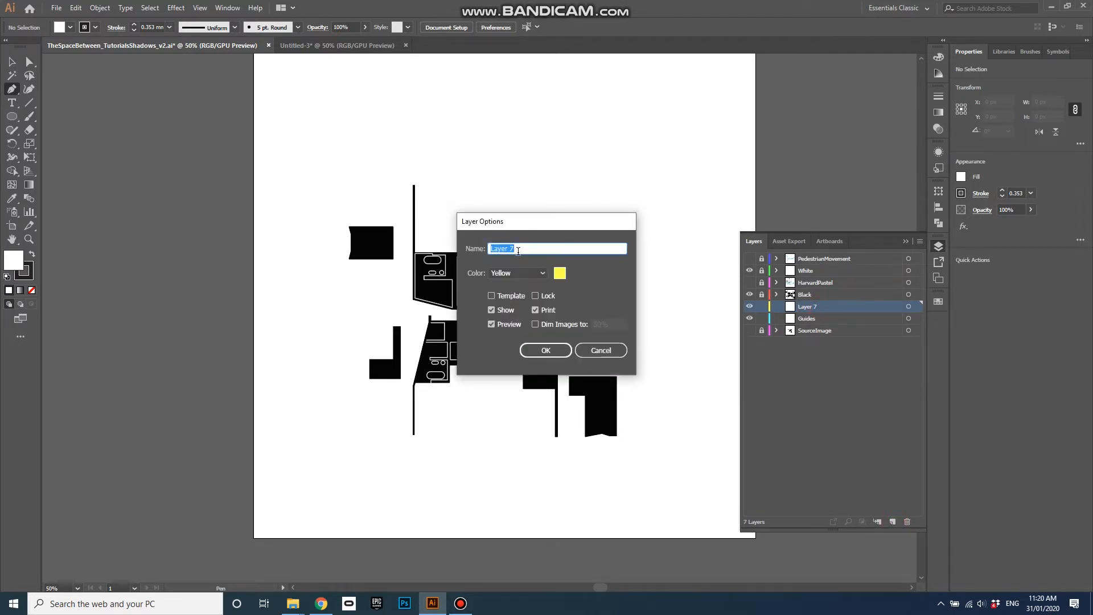
type("S")
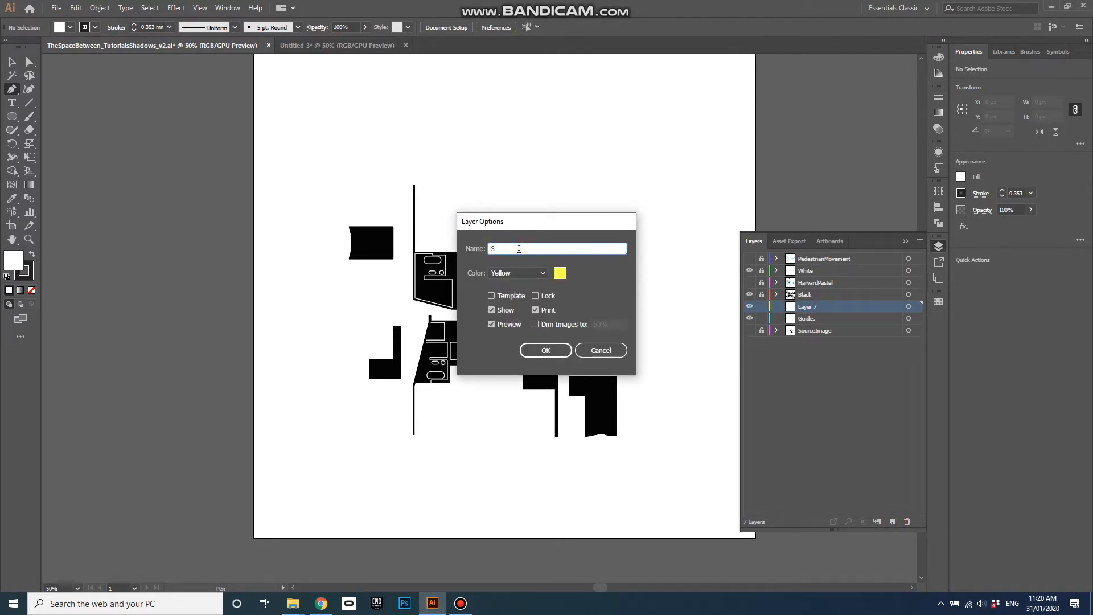
type("Shadows")
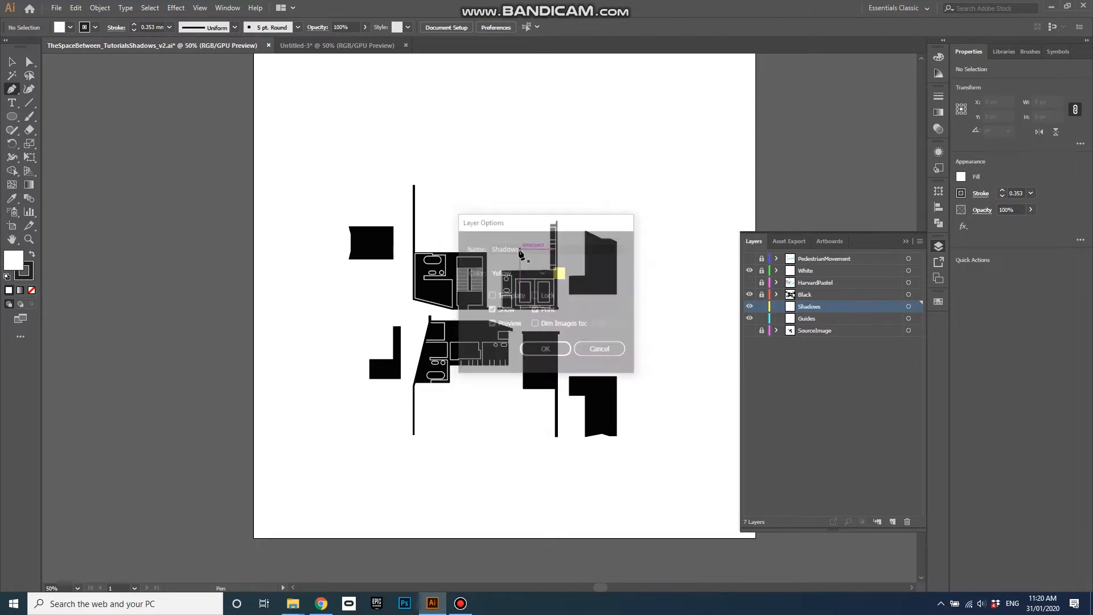
left_click(544, 348)
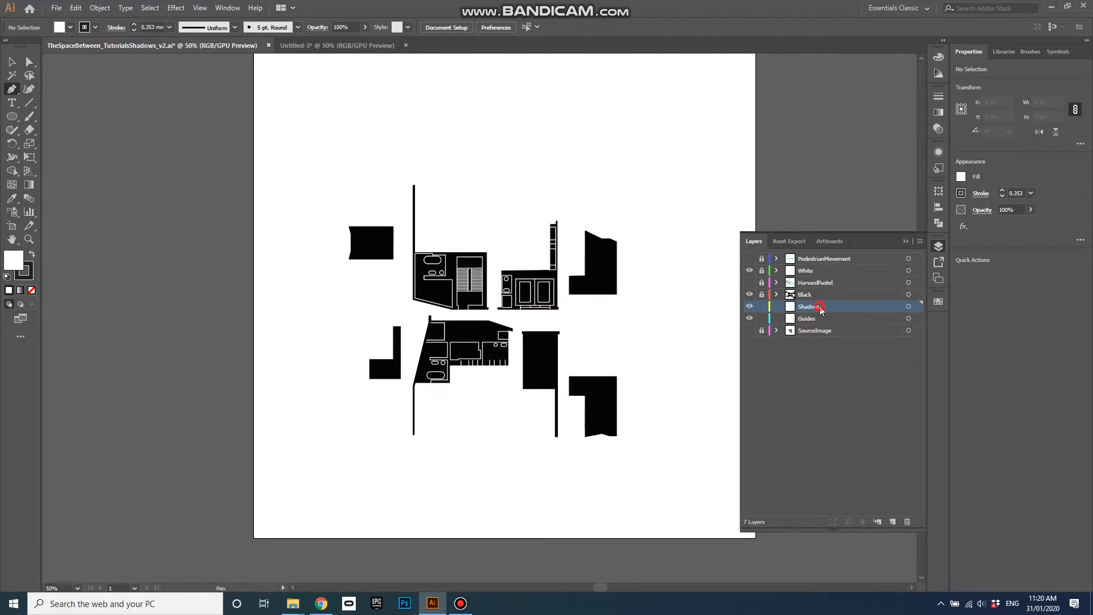
Set the Shadows layer colour to blue in its Layer Options
double_click(809, 306)
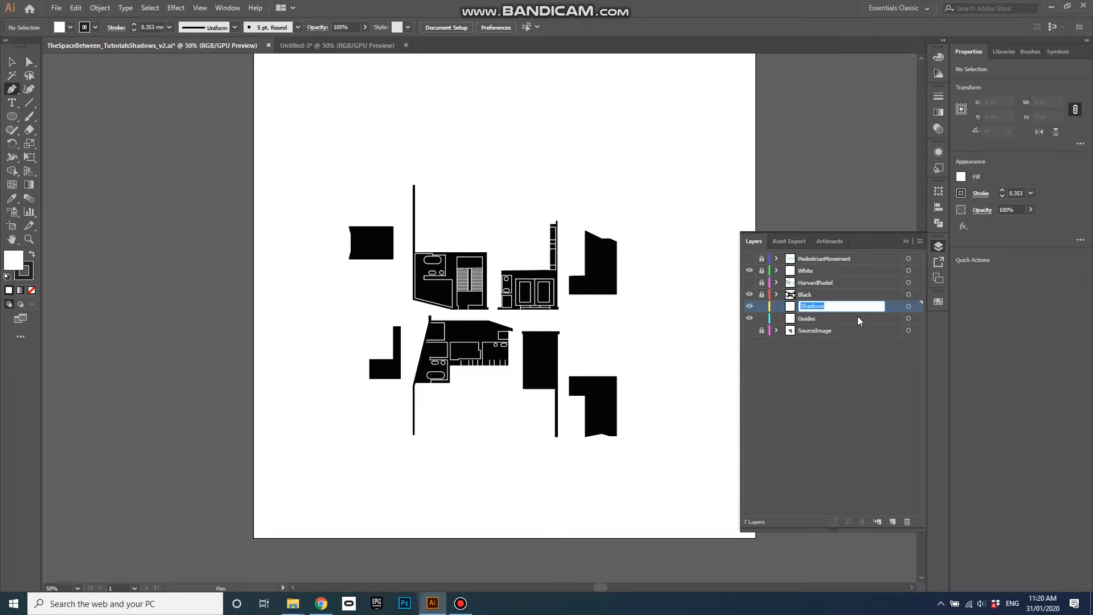
double_click(812, 306)
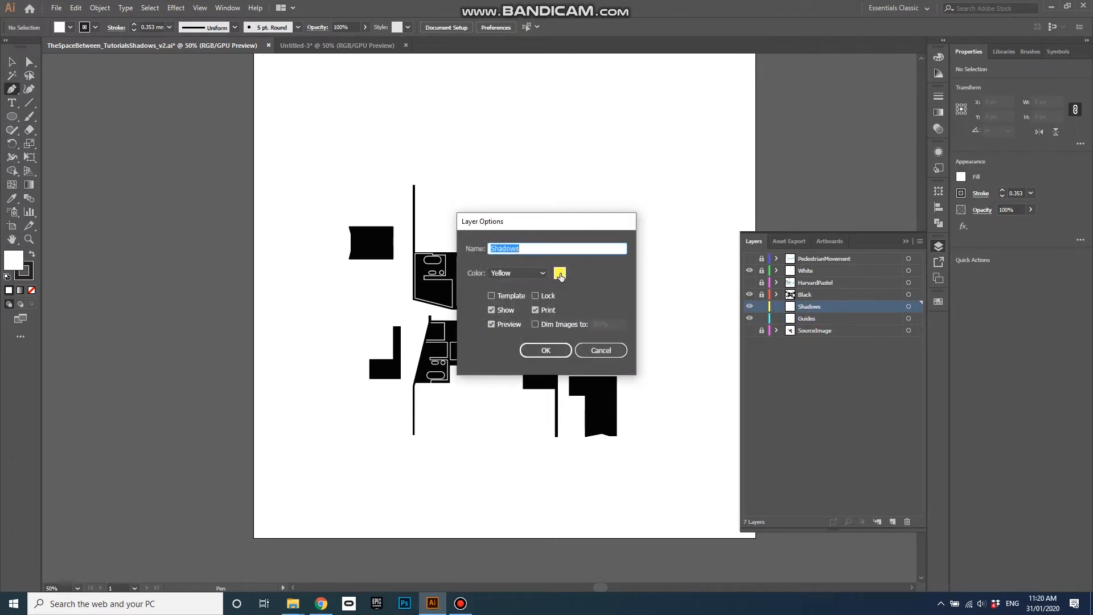
left_click(559, 273)
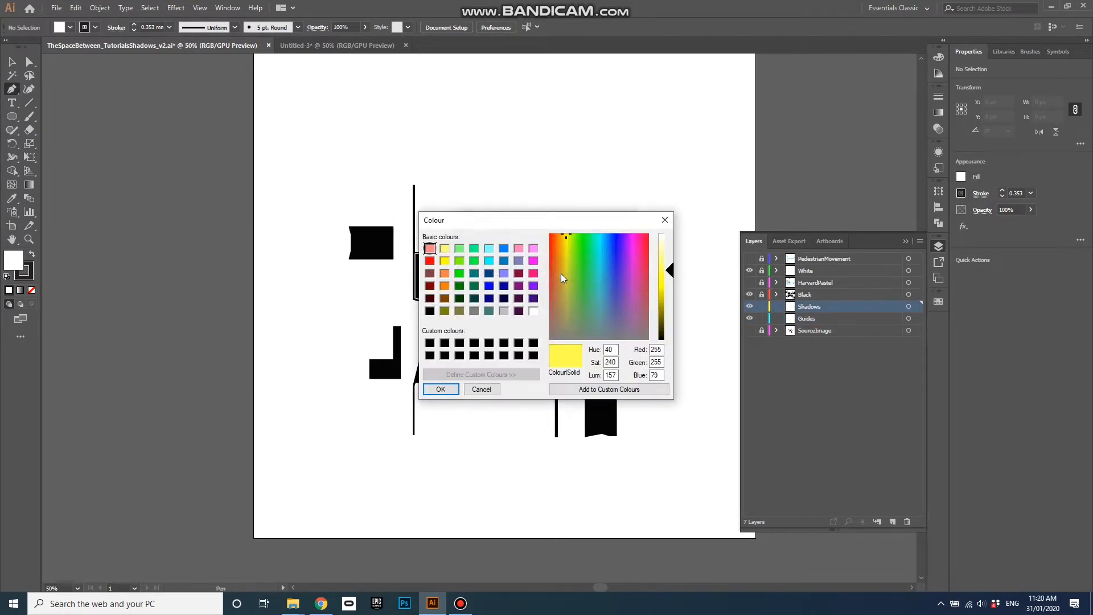
left_click(489, 286)
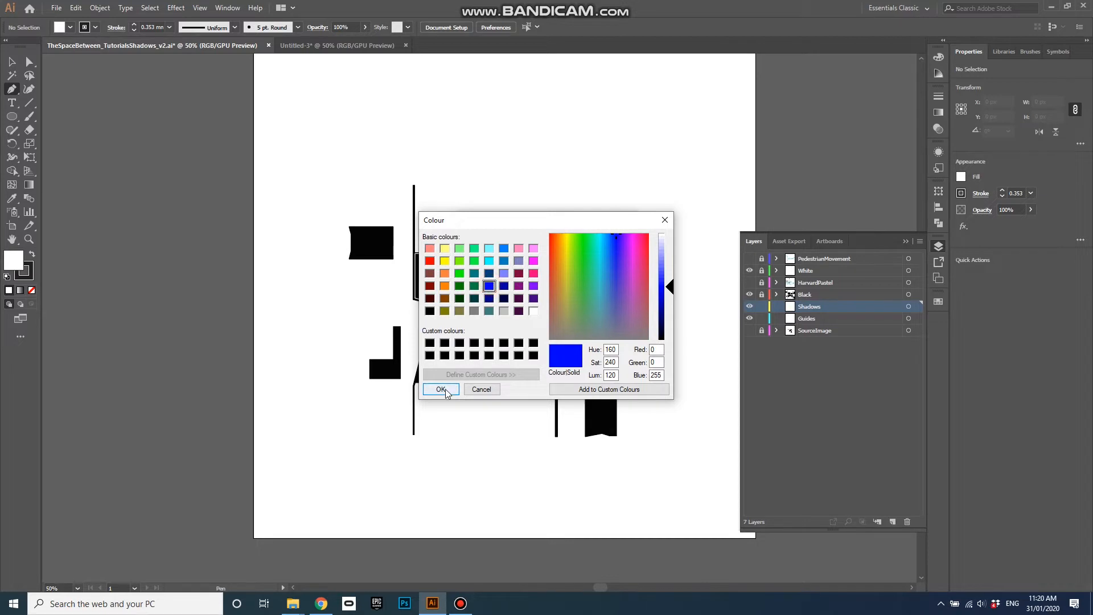
left_click(440, 390)
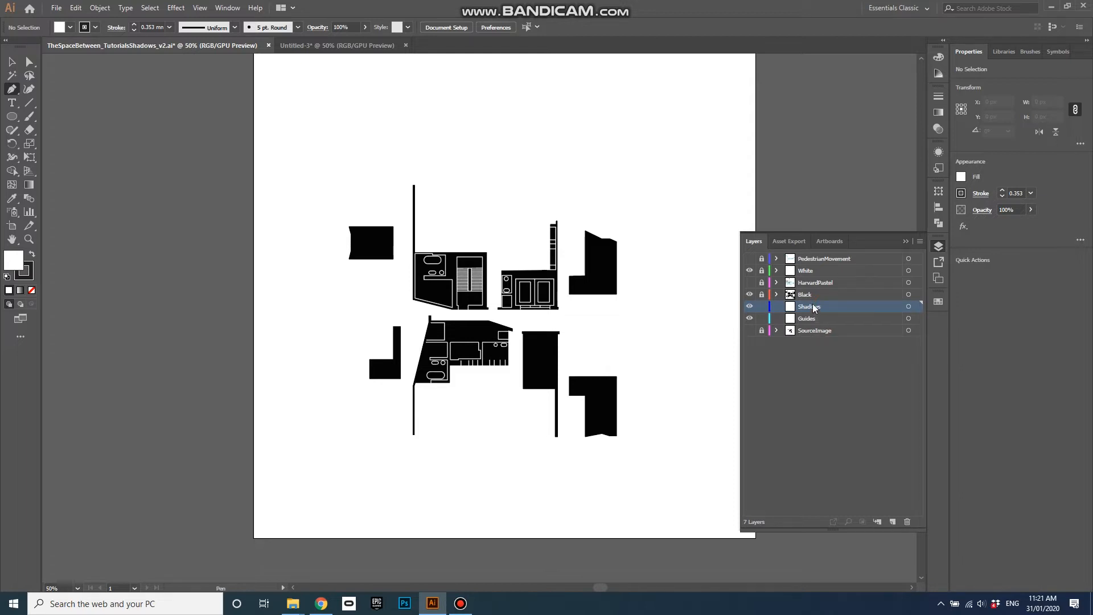
mouse_move(809, 306)
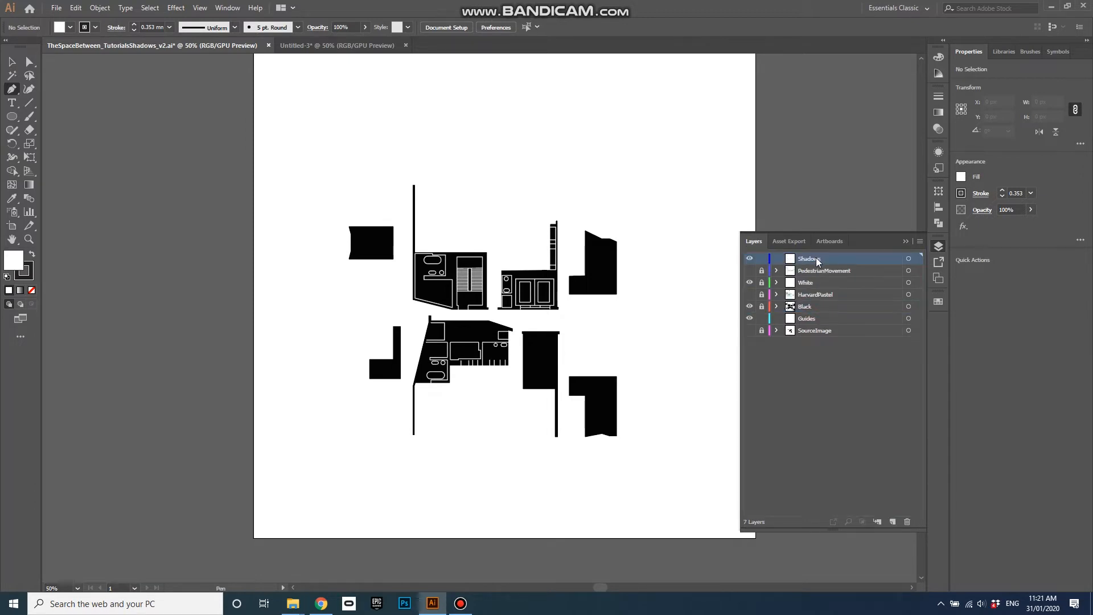
Move the Shadows layer just below Black and set the drawn circle's fill to None
left_click_drag(808, 259, 808, 306)
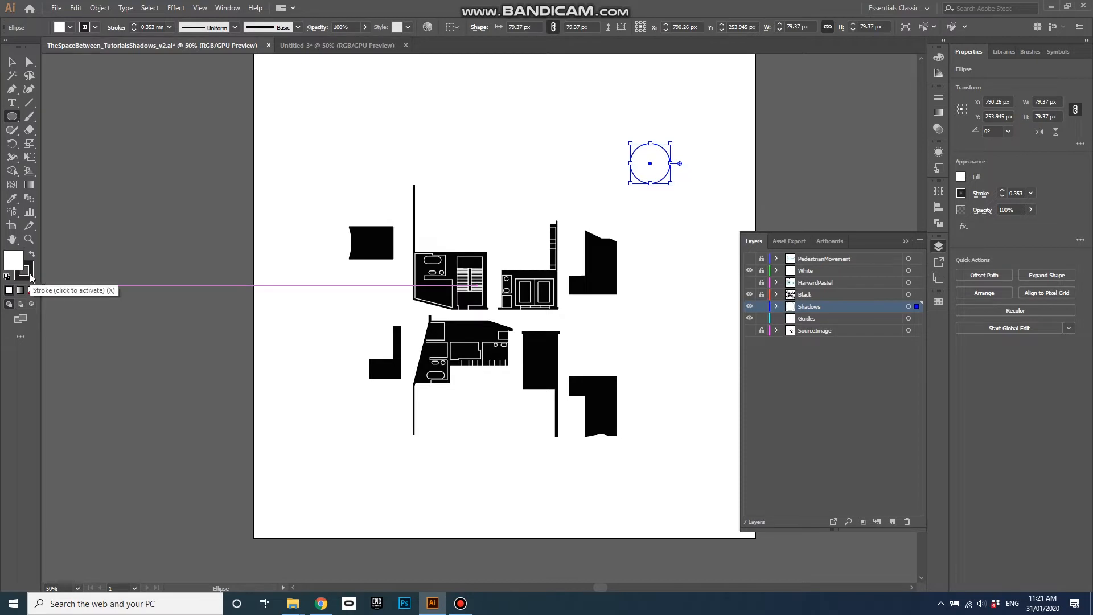
mouse_move(12, 262)
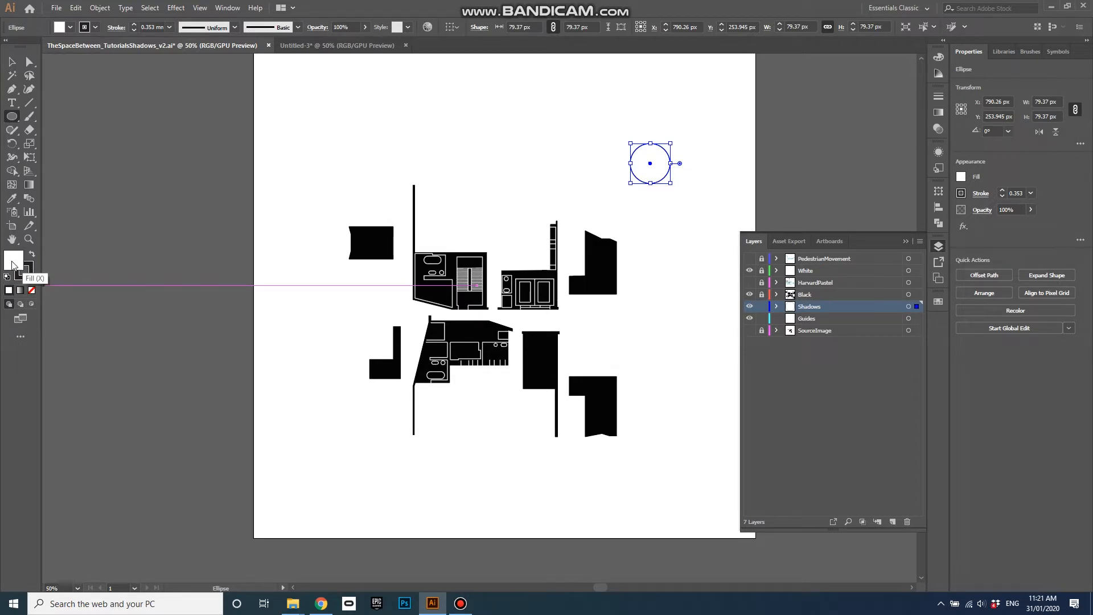
left_click(32, 291)
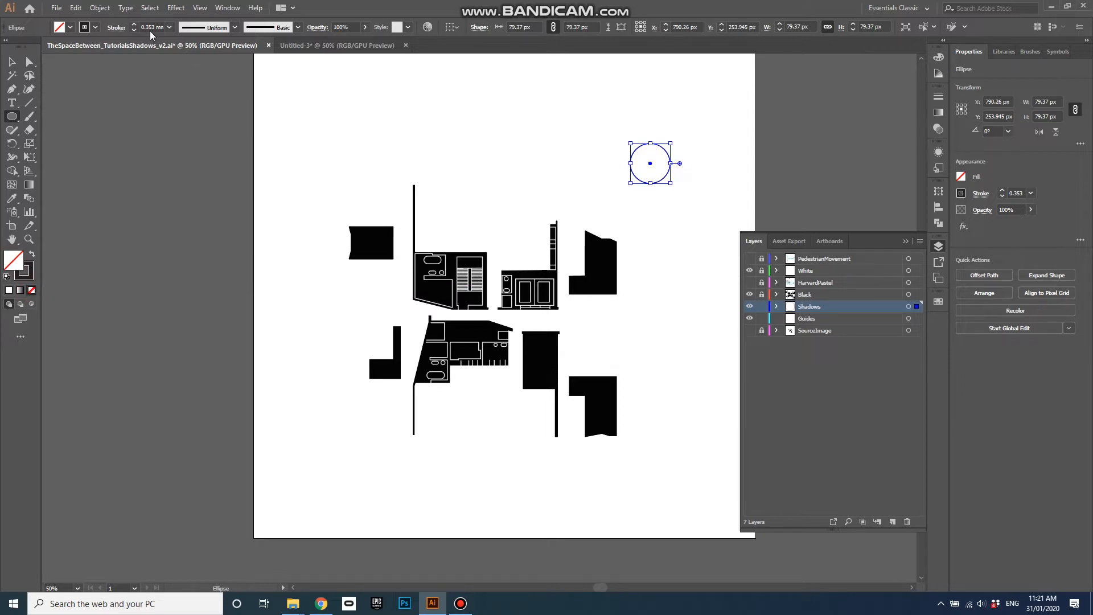
mouse_move(1016, 203)
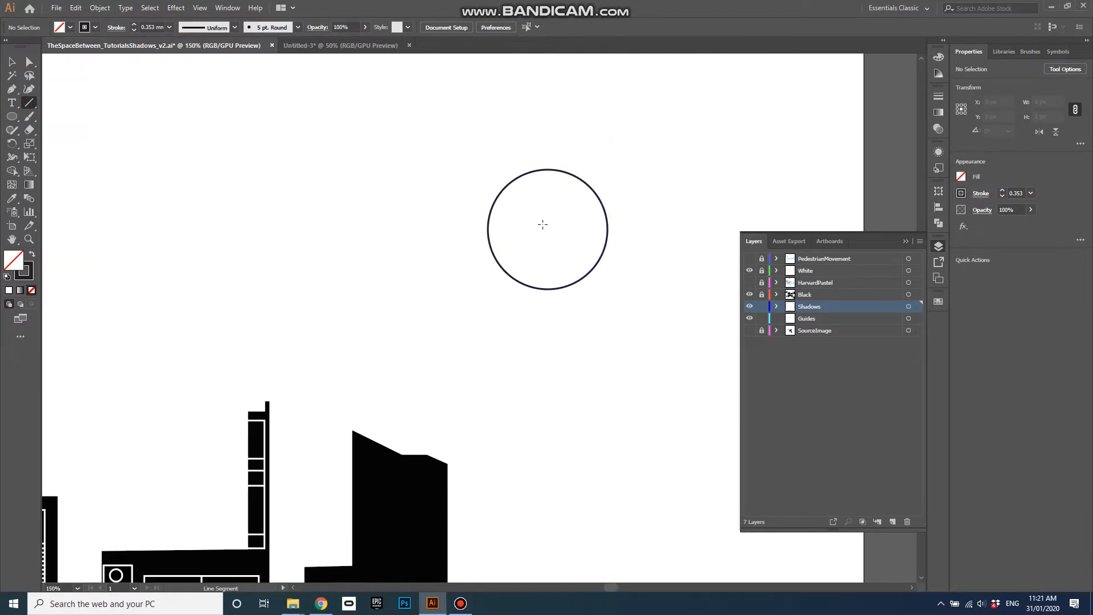
mouse_move(547, 229)
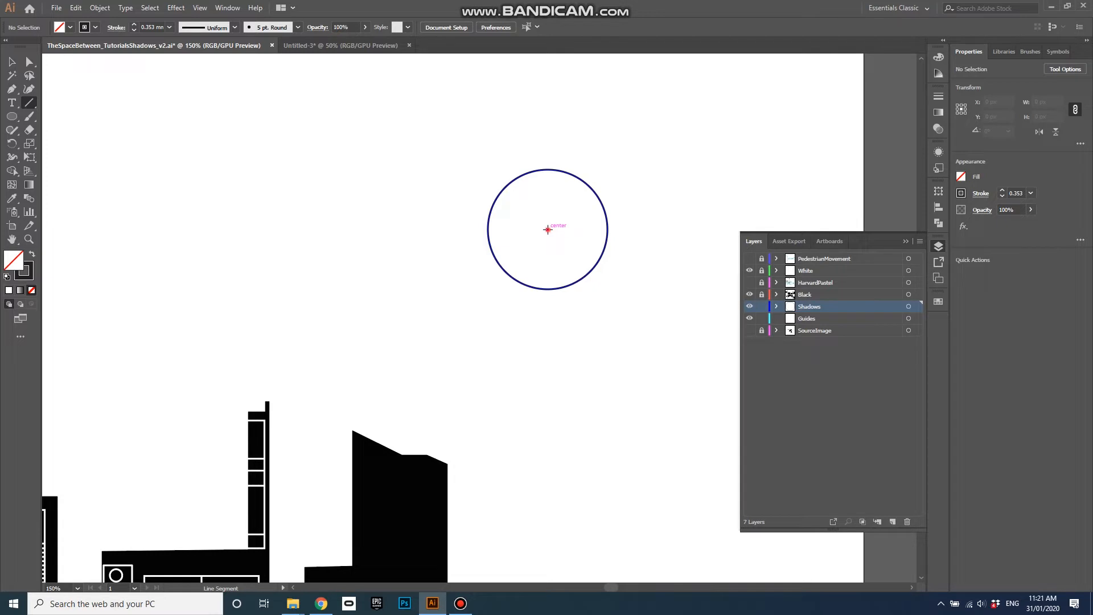
Draw a 45° line from the circle's centre toward its upper left
left_click_drag(548, 230, 497, 203)
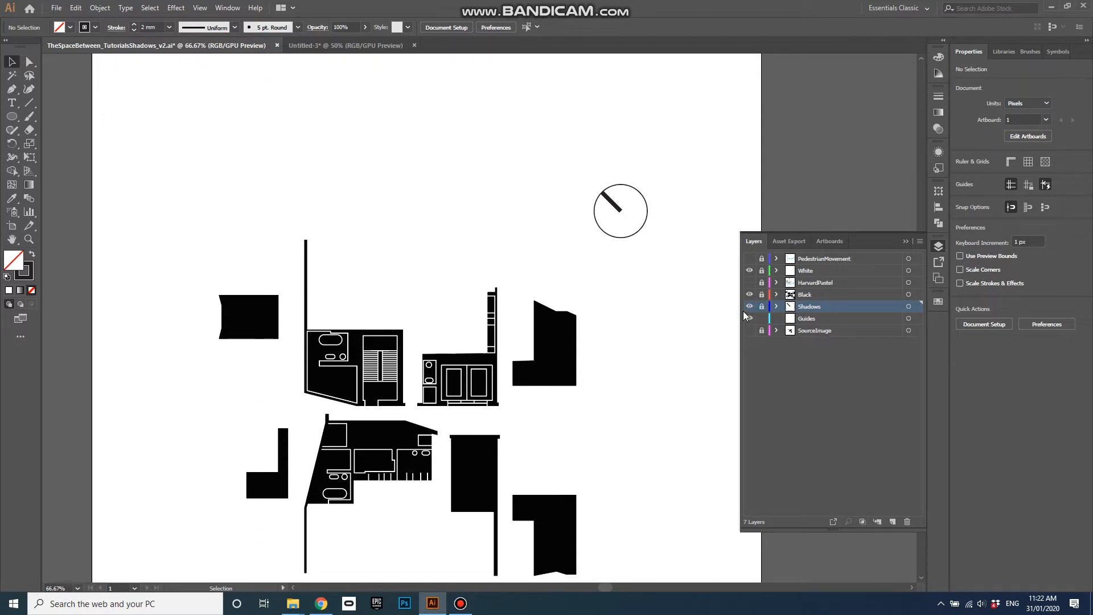
left_click(807, 319)
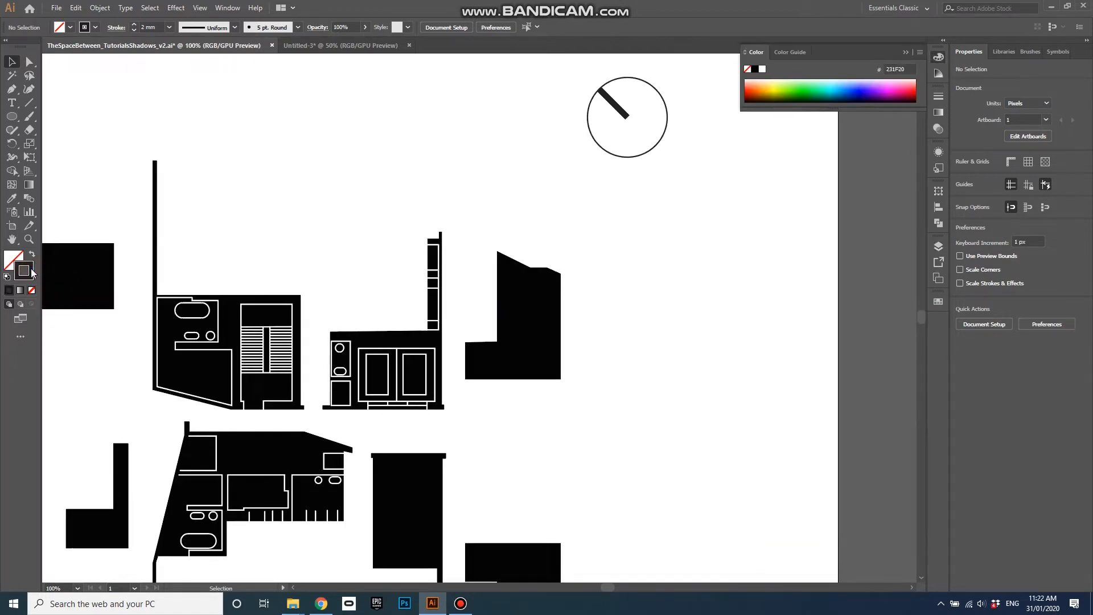
mouse_move(805, 85)
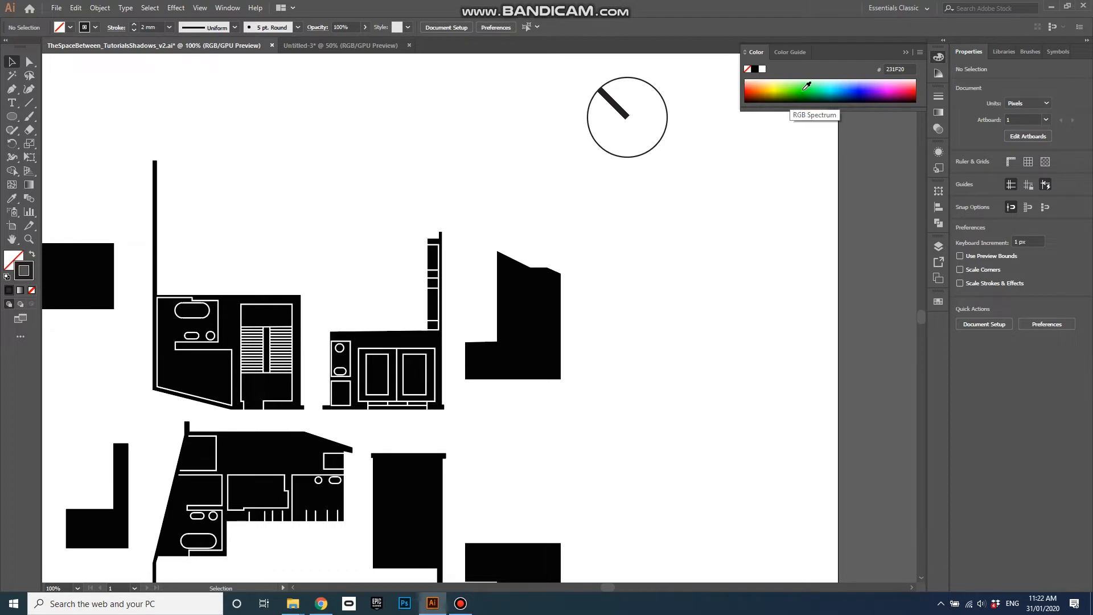
left_click(809, 84)
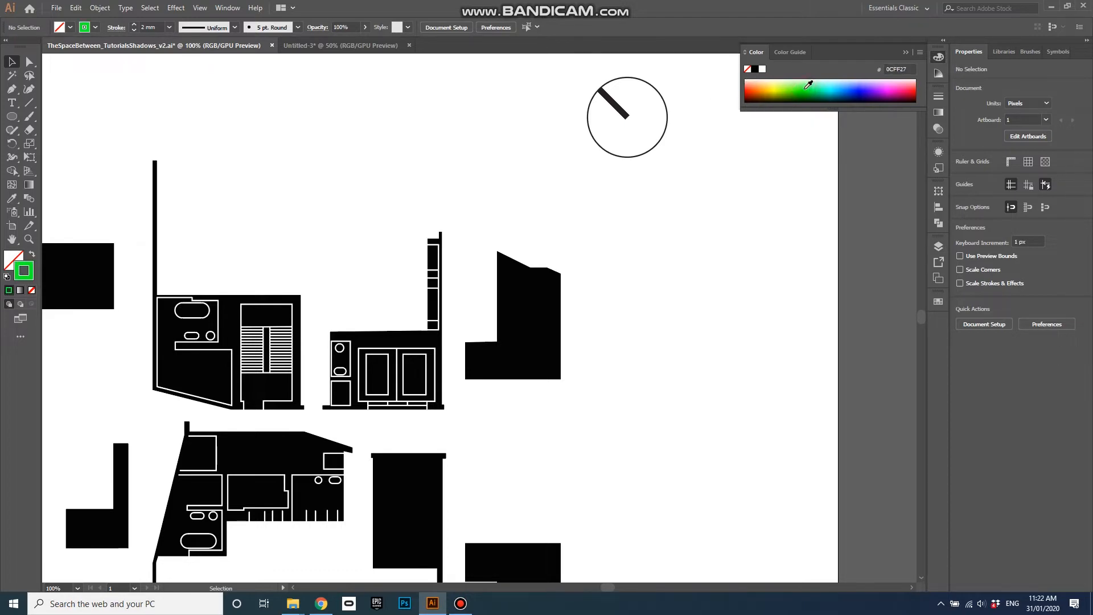
mouse_move(538, 311)
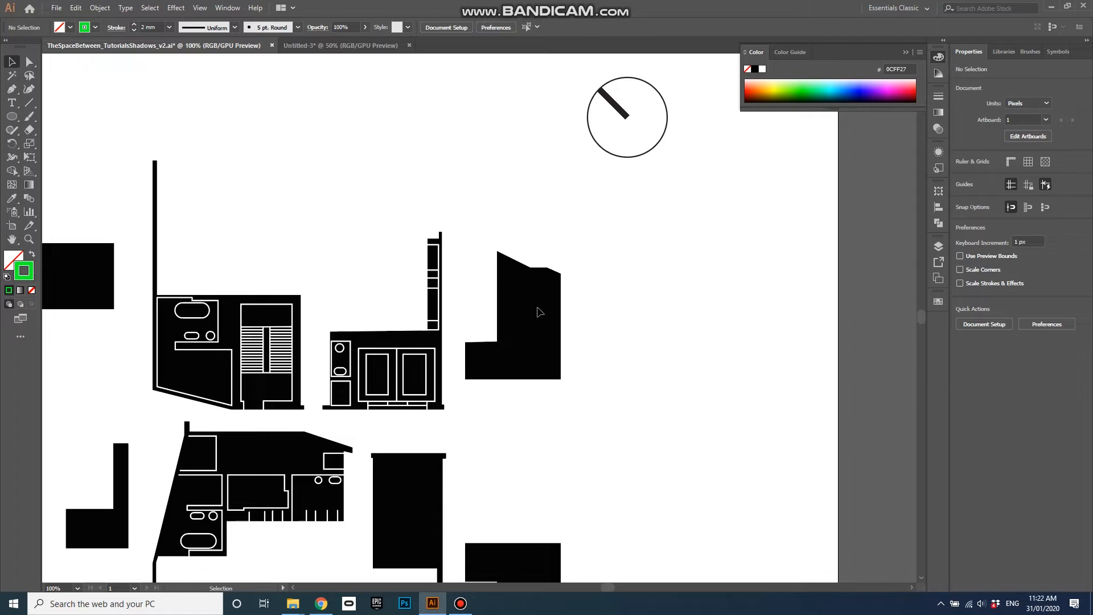
mouse_move(63, 151)
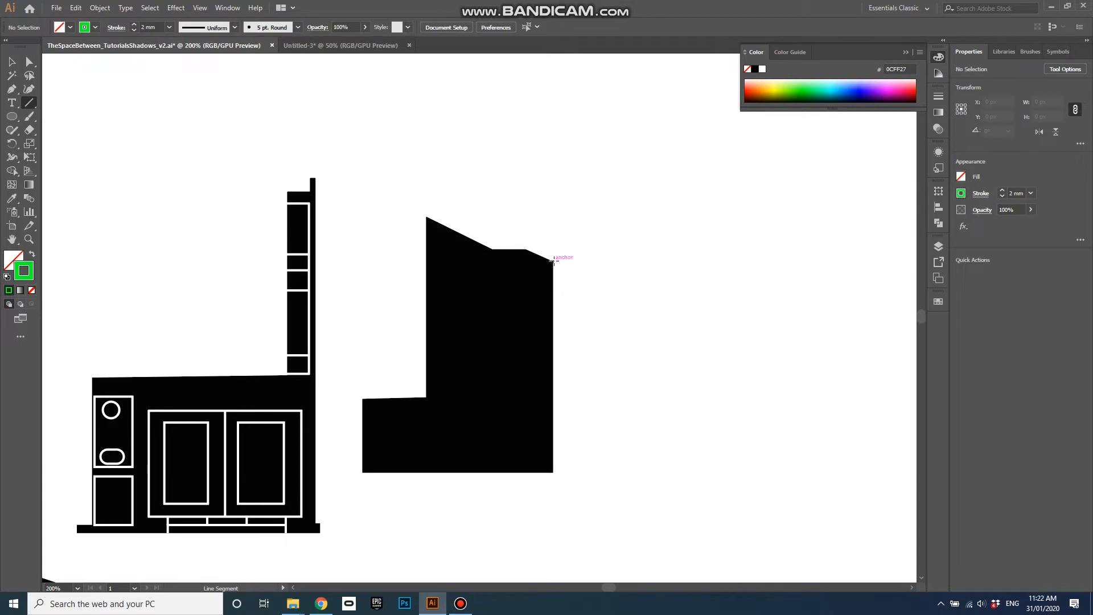
Draw a 45° line down-right from the block's top-right corner with 0.35 mm stroke
left_click_drag(554, 260, 634, 308)
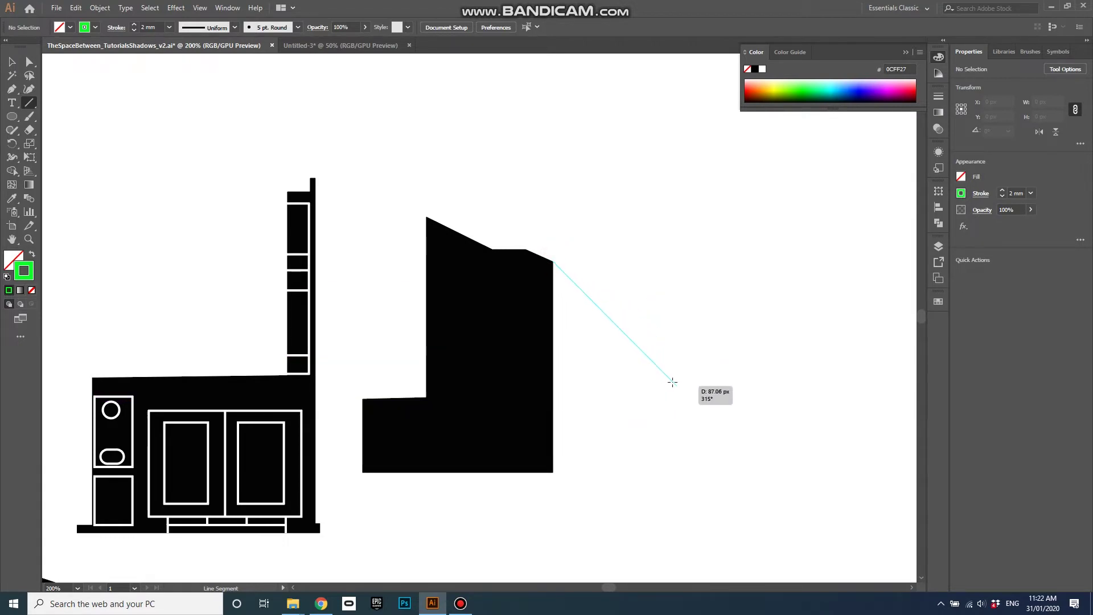
left_click_drag(555, 267, 674, 383)
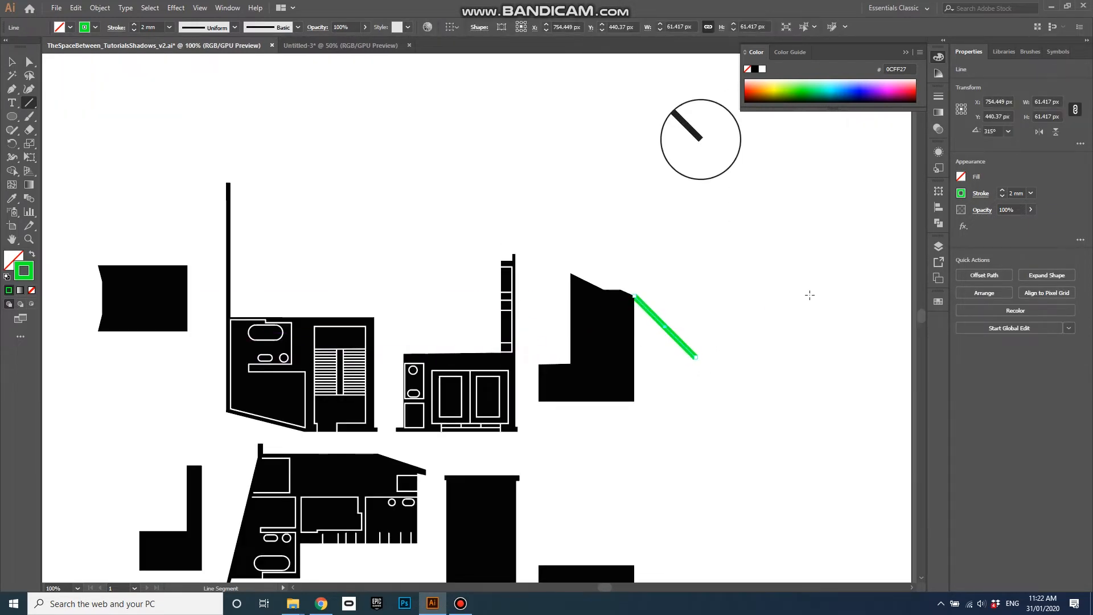
left_click(1032, 193)
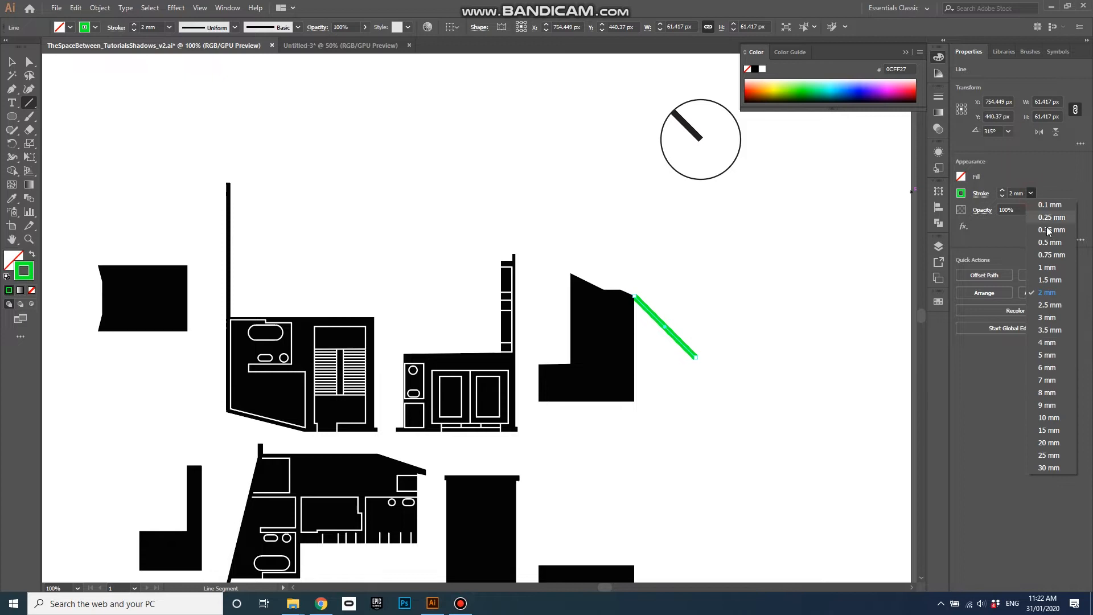
left_click(1048, 230)
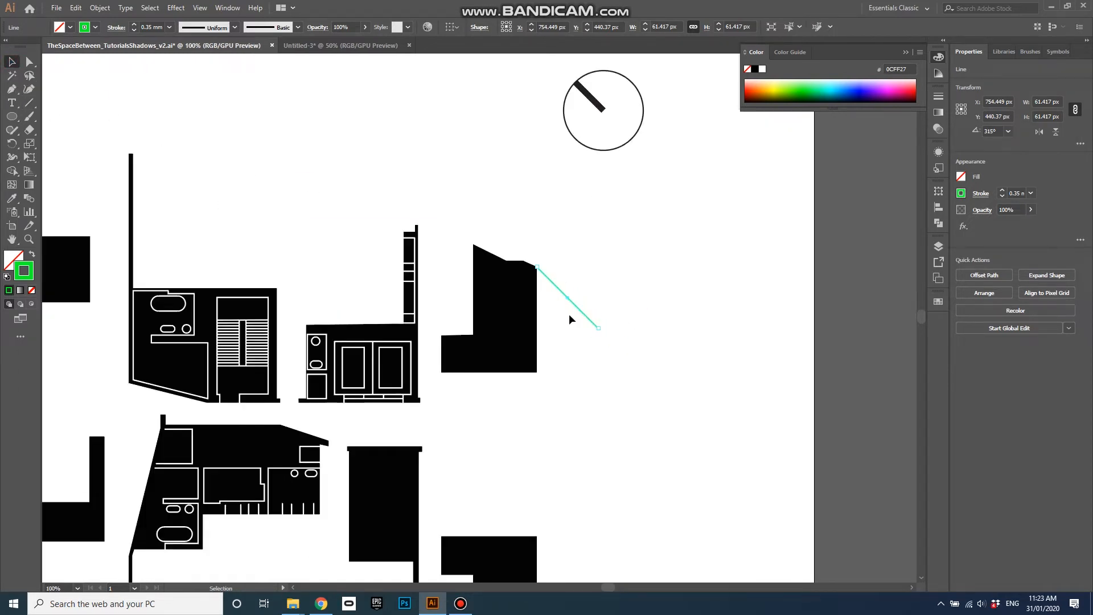
mouse_move(576, 308)
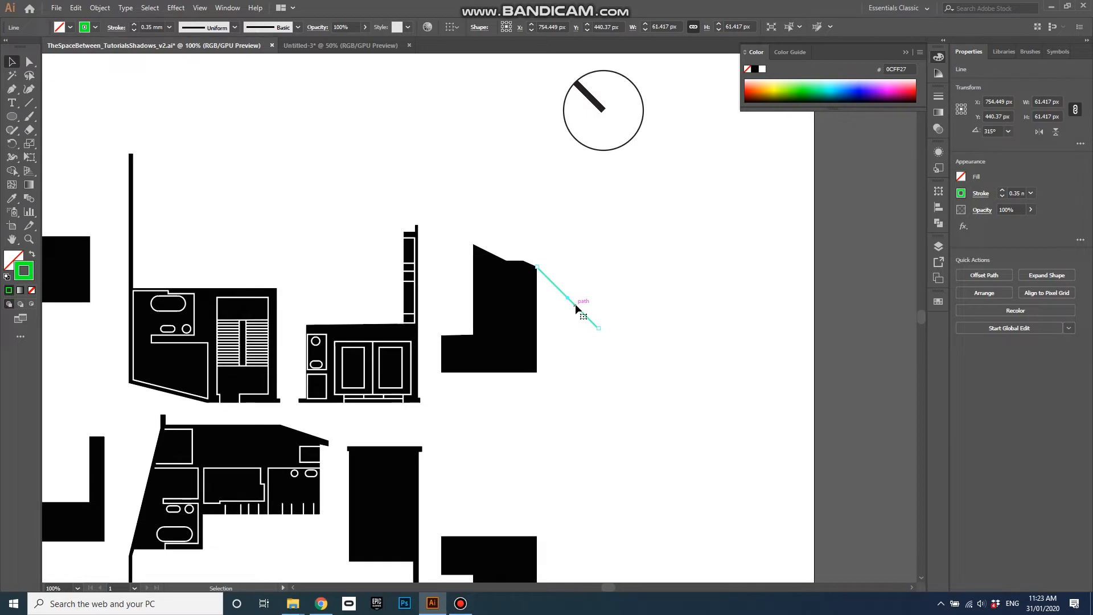
Alt-drag copies of the guide line to the block's bottom-right and bottom-left corners
left_click_drag(582, 318, 591, 366)
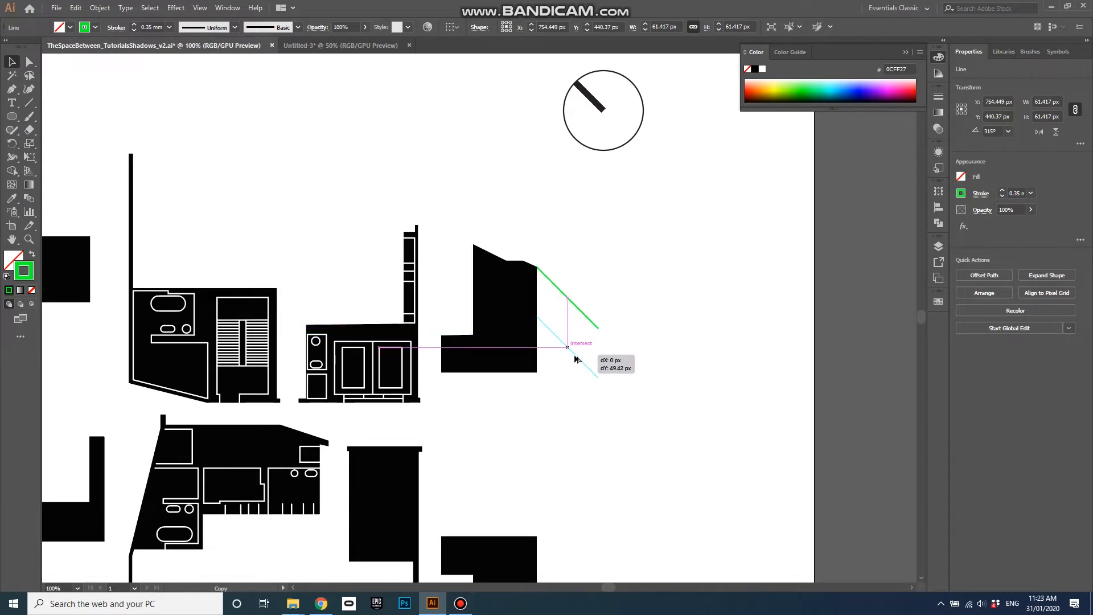
left_click_drag(575, 357, 579, 424)
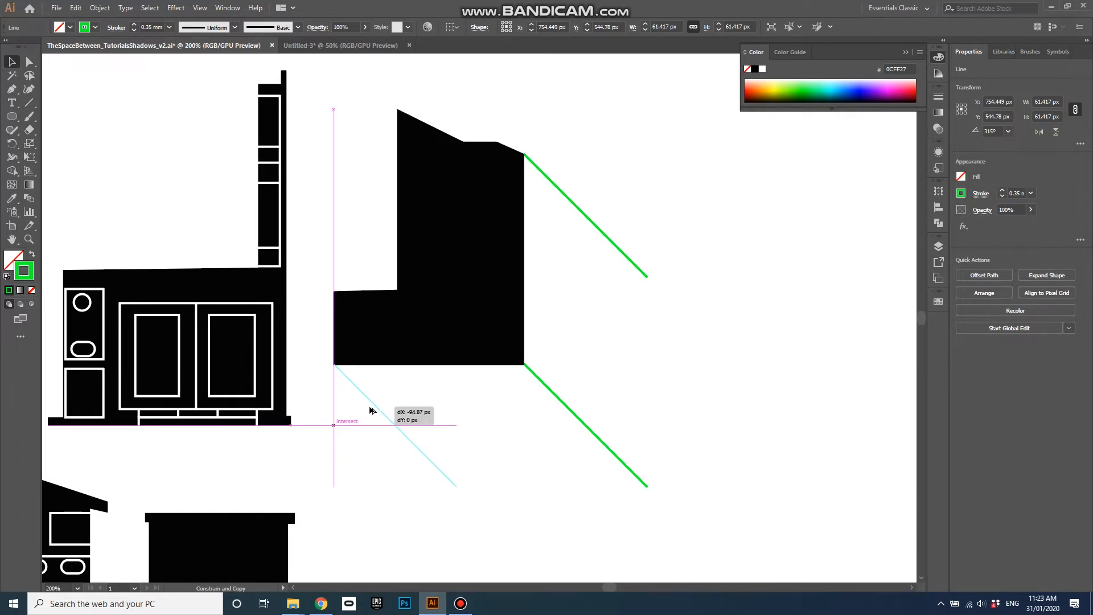
left_click_drag(333, 366, 456, 485)
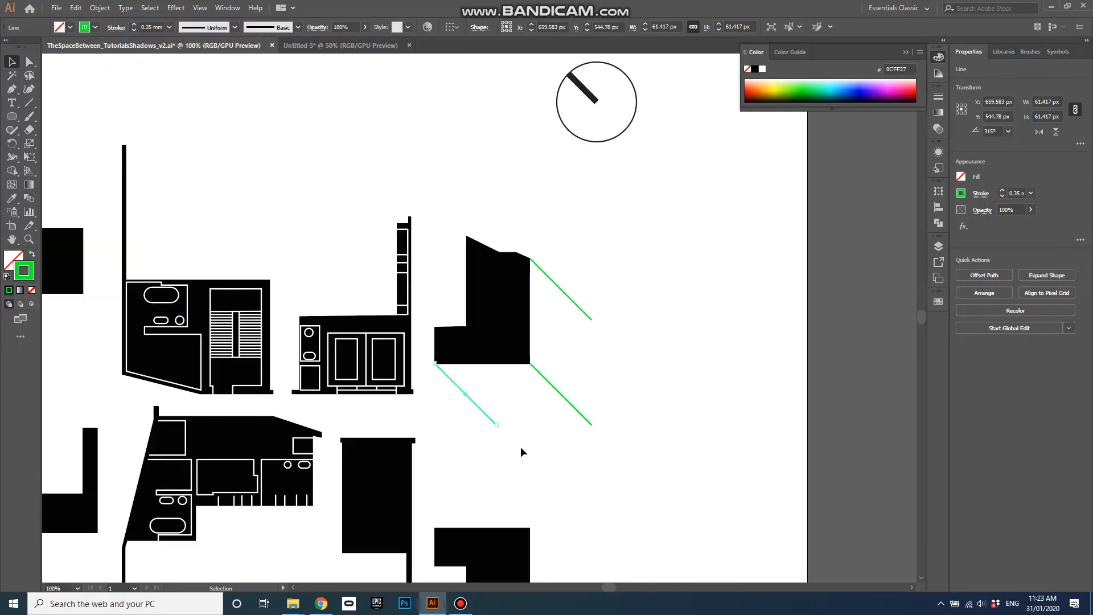
mouse_move(524, 267)
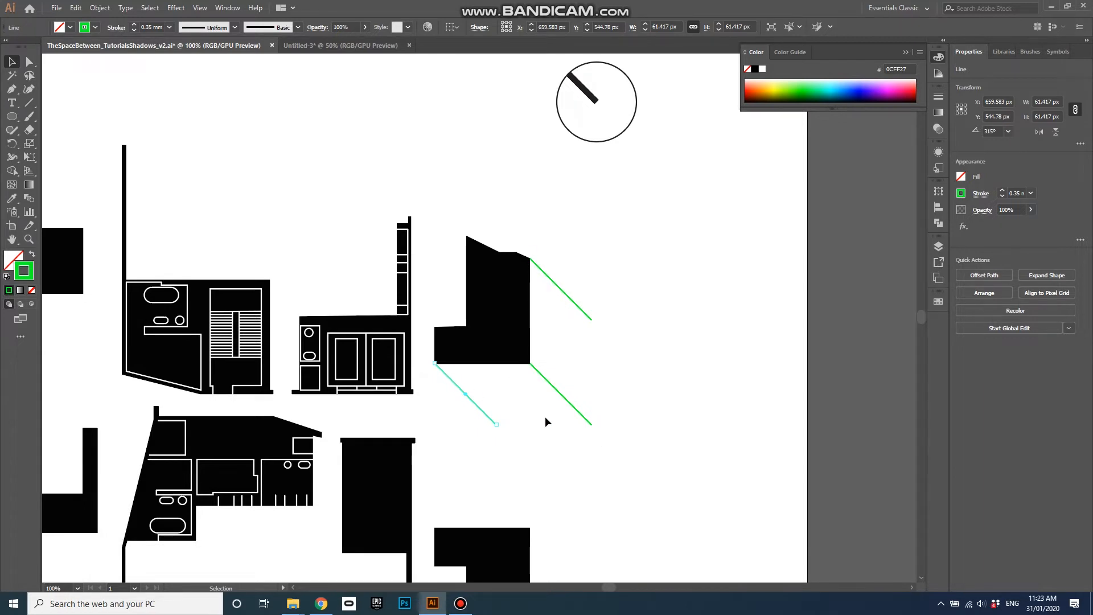
left_click(939, 246)
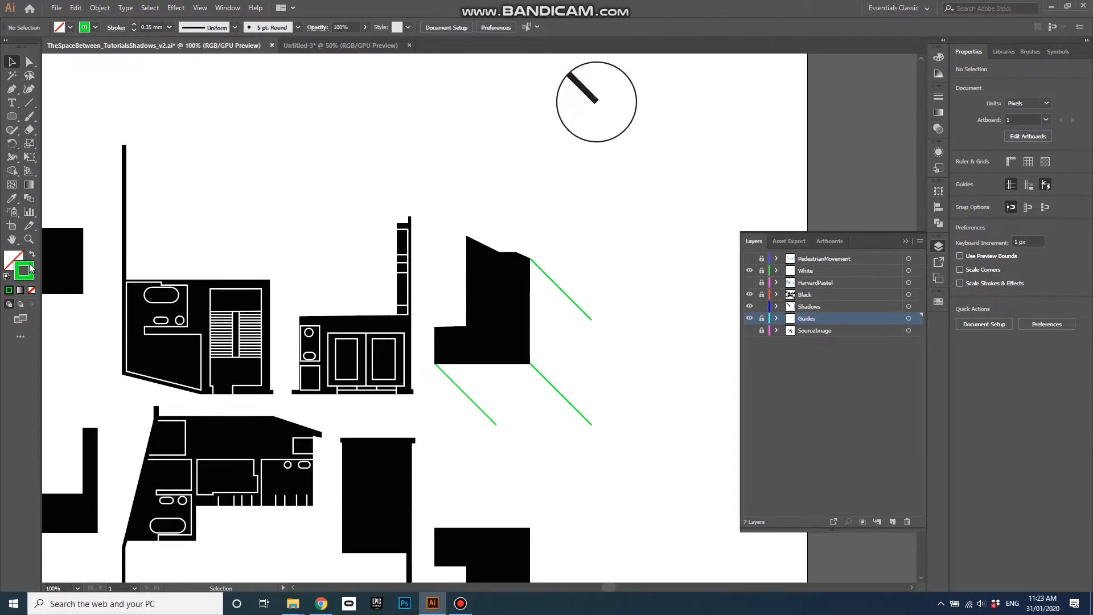
mouse_move(26, 269)
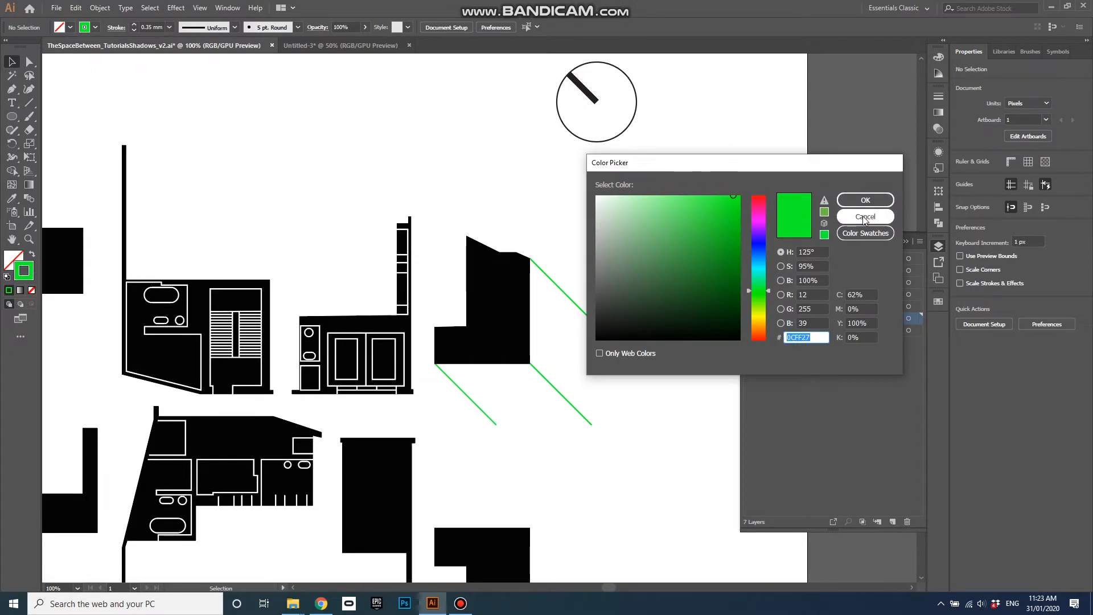
Cancel the Color Picker without changing anything
left_click(865, 217)
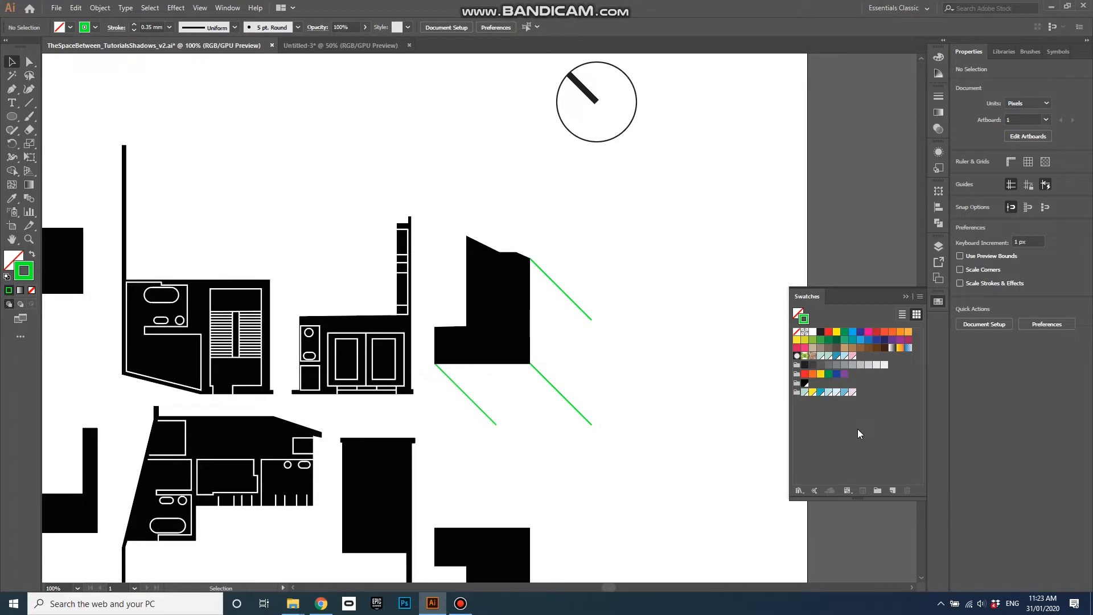
mouse_move(867, 444)
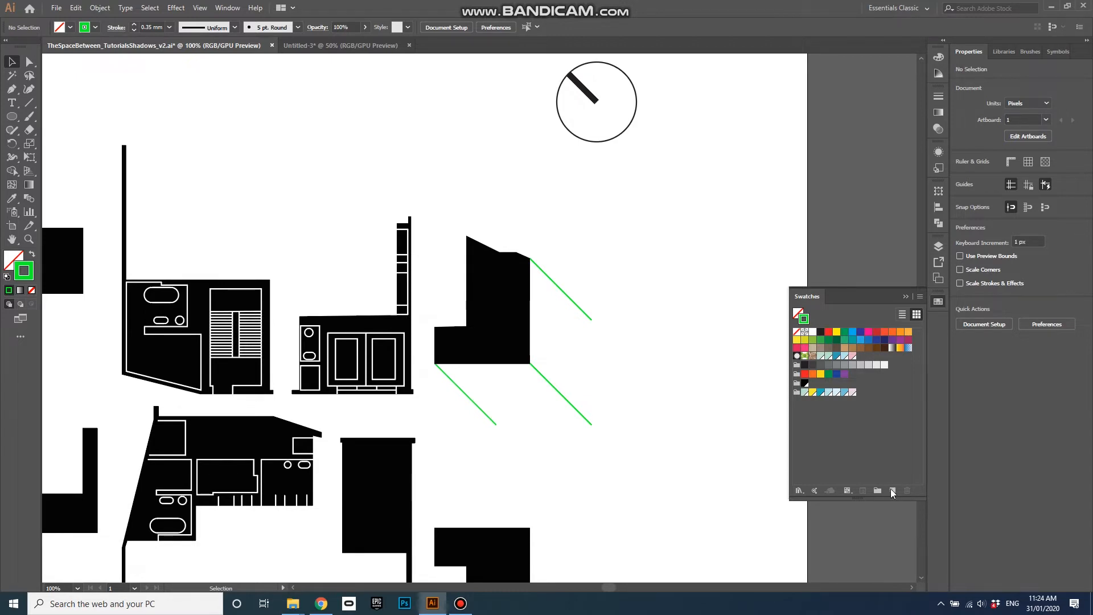
mouse_move(802, 317)
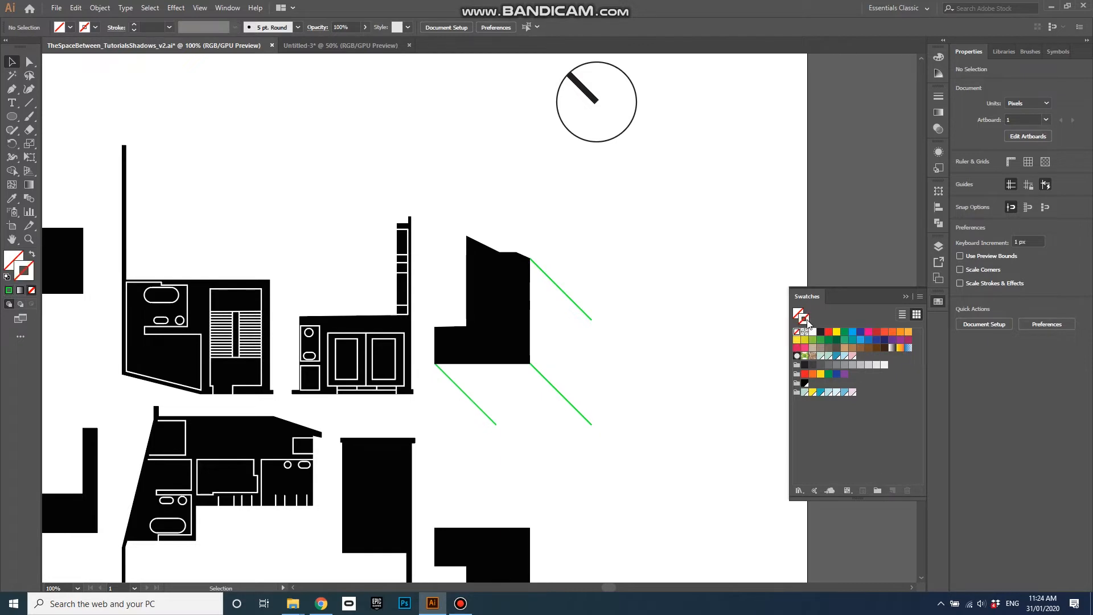
mouse_move(802, 316)
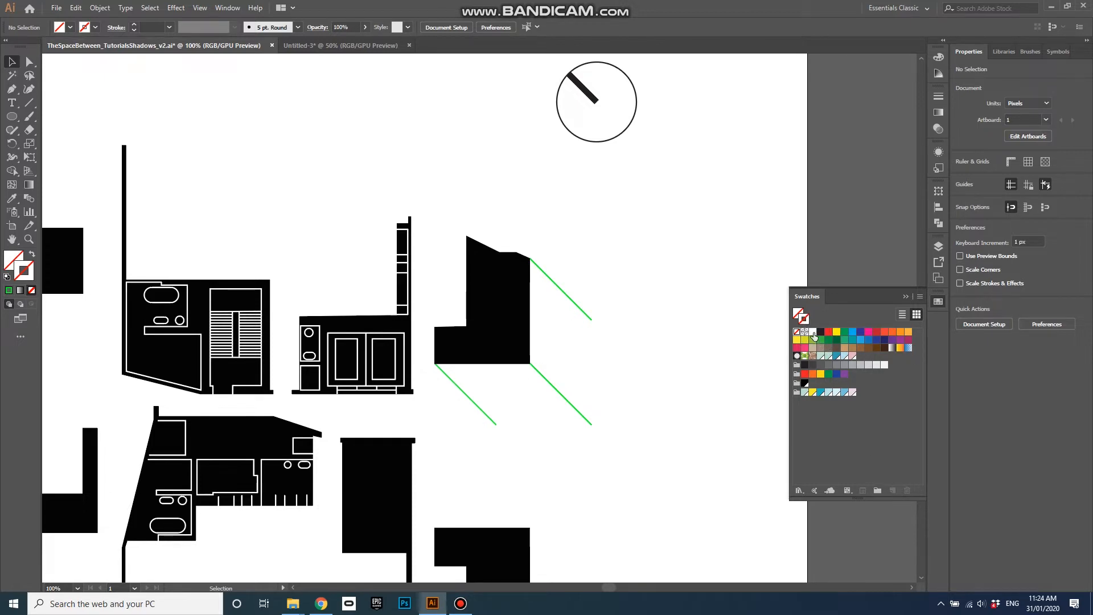
Create a new global swatch from the current blue and name it RL_Blue
left_click(798, 332)
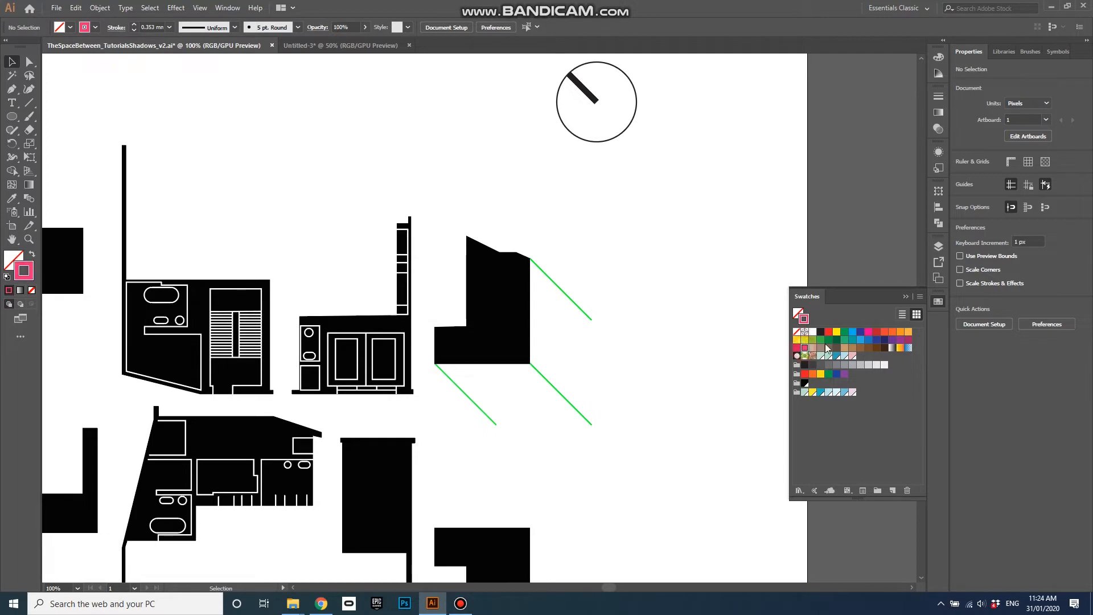
mouse_move(893, 489)
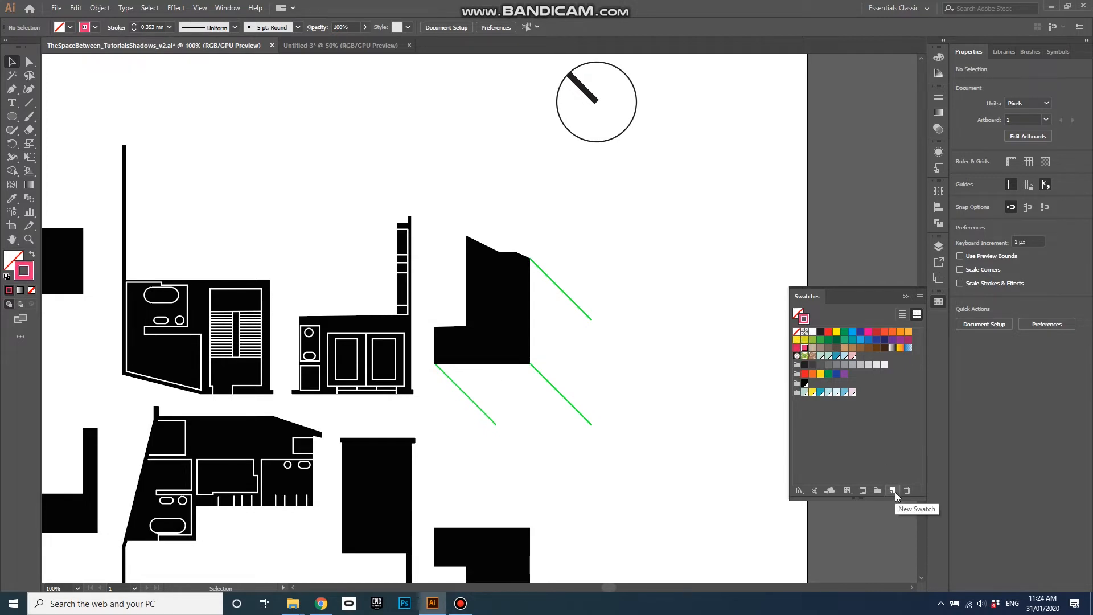
mouse_move(886, 409)
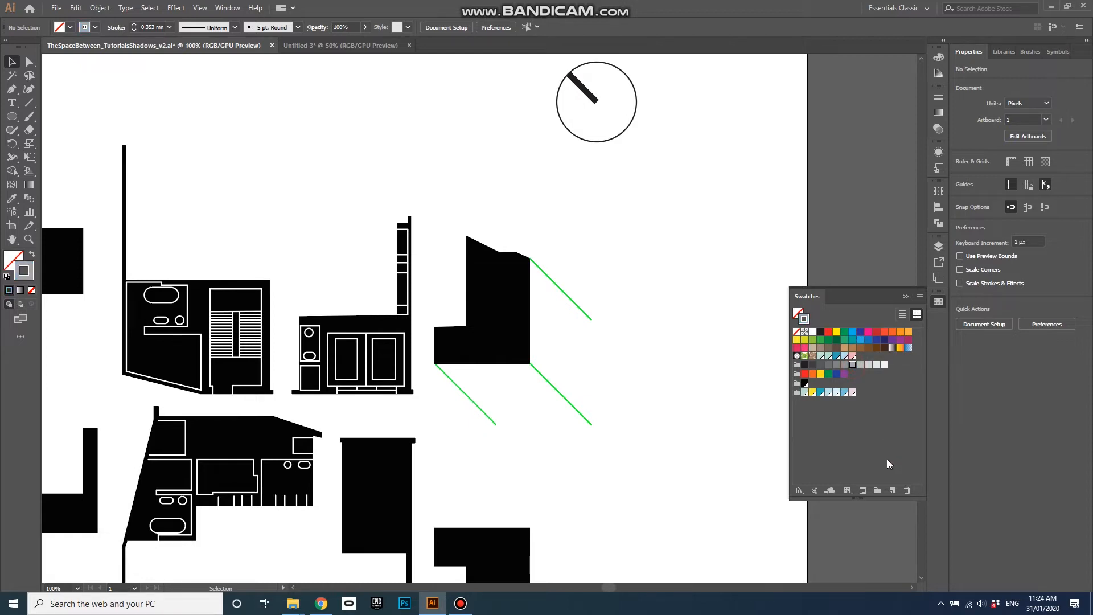
mouse_move(893, 490)
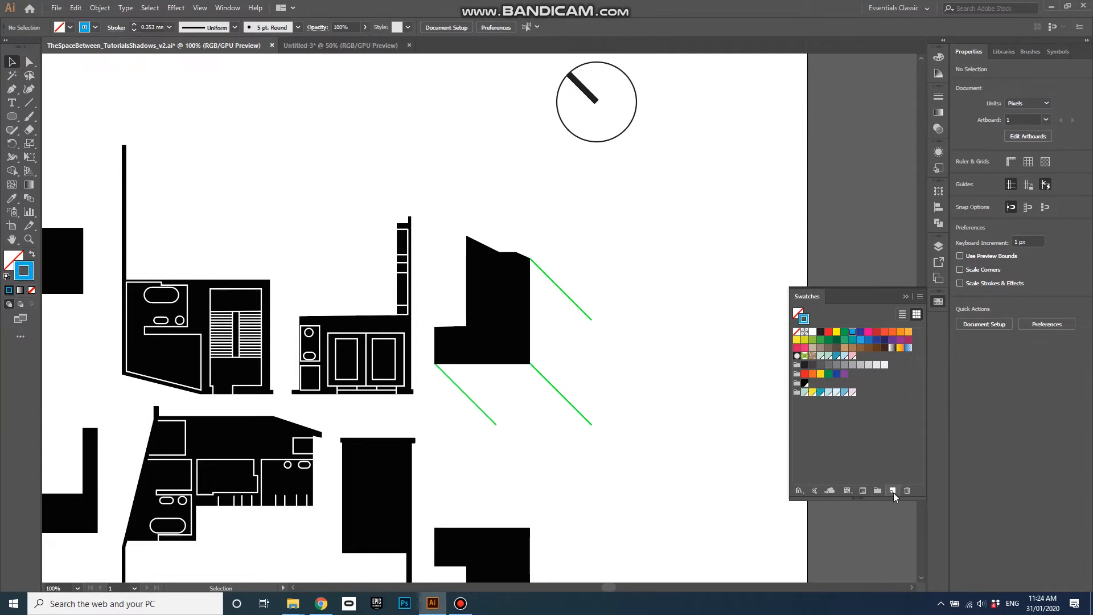
mouse_move(893, 490)
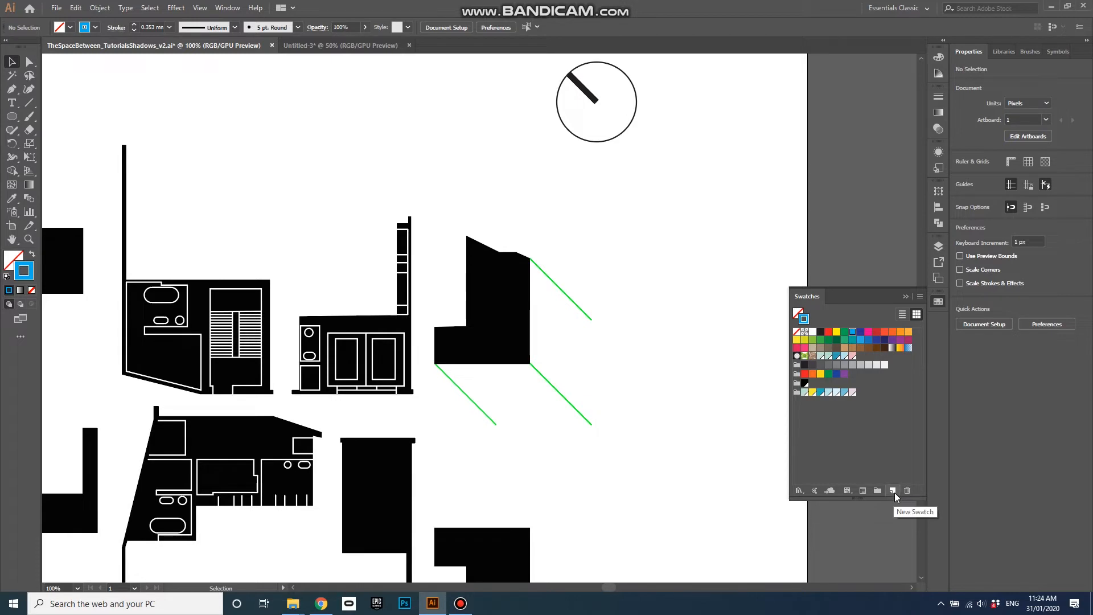
left_click(893, 490)
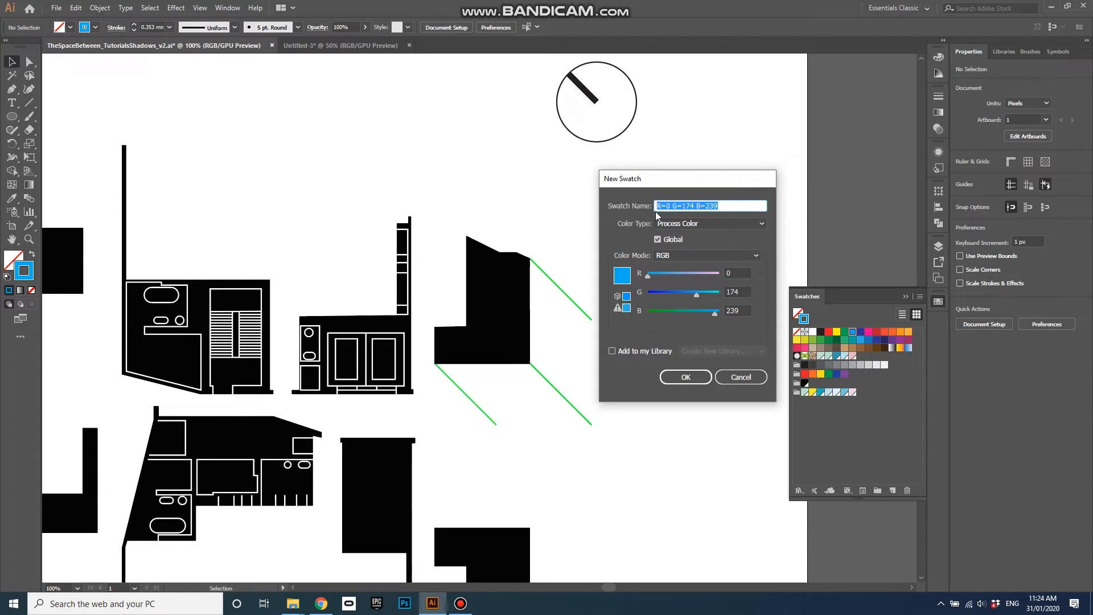
type("RL_")
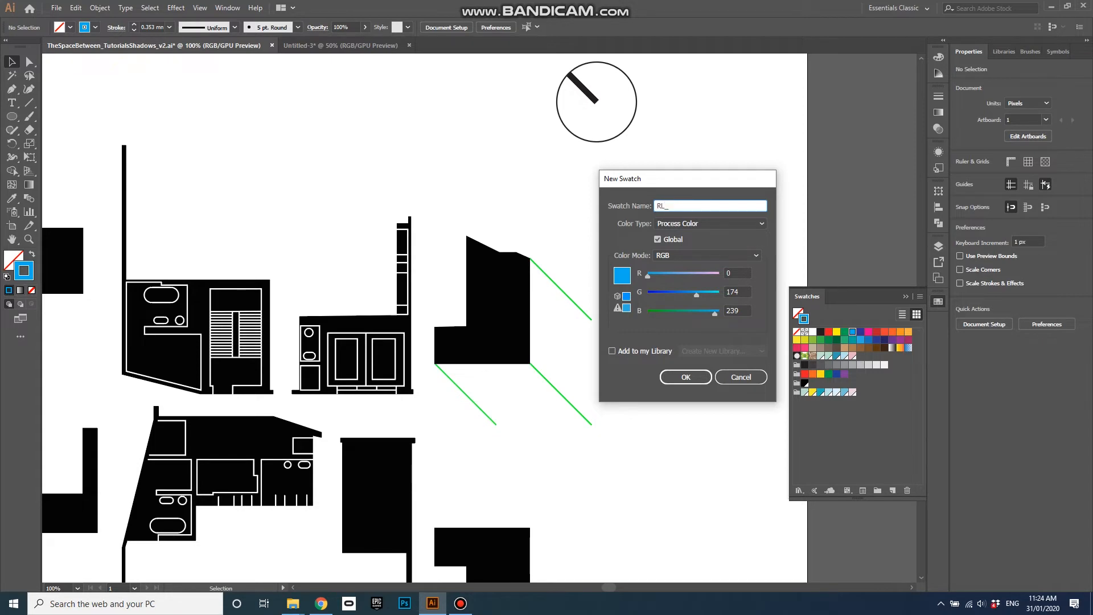
type("Blue")
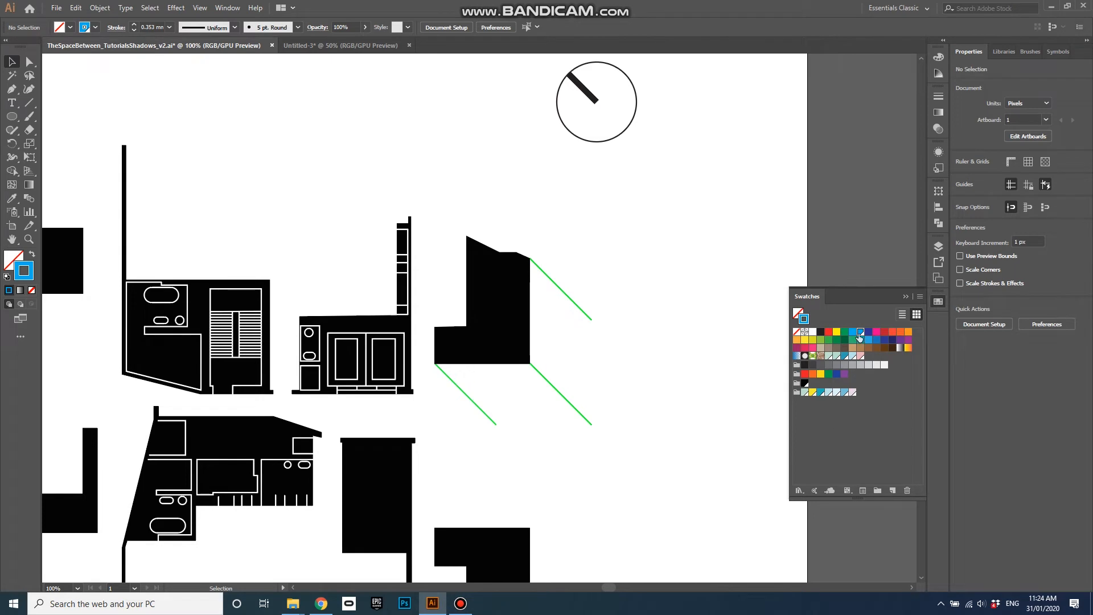
mouse_move(862, 338)
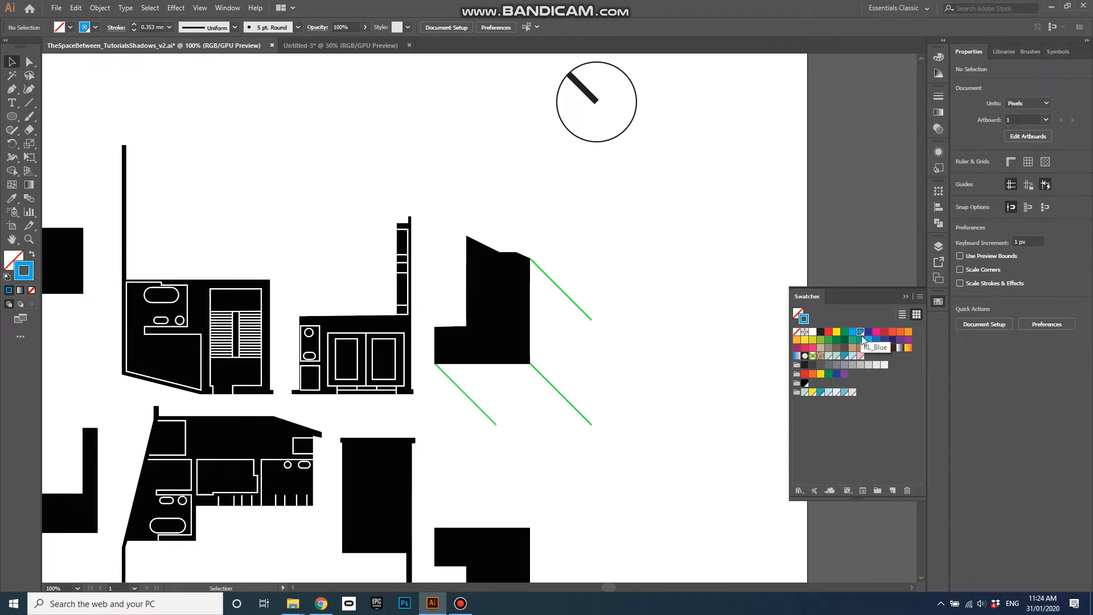
mouse_move(861, 332)
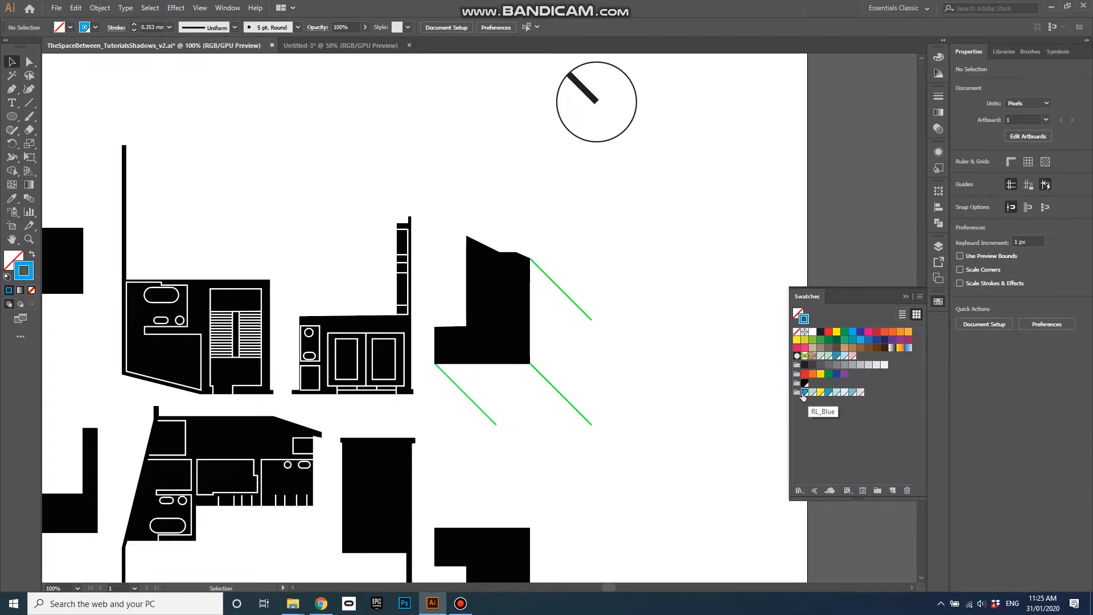
mouse_move(799, 393)
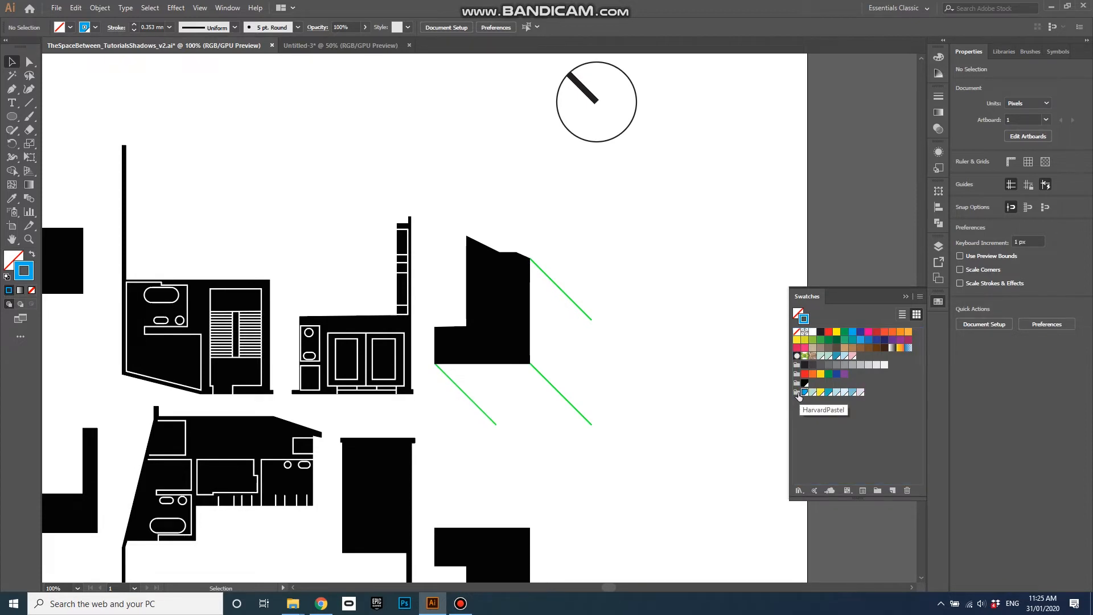
mouse_move(809, 421)
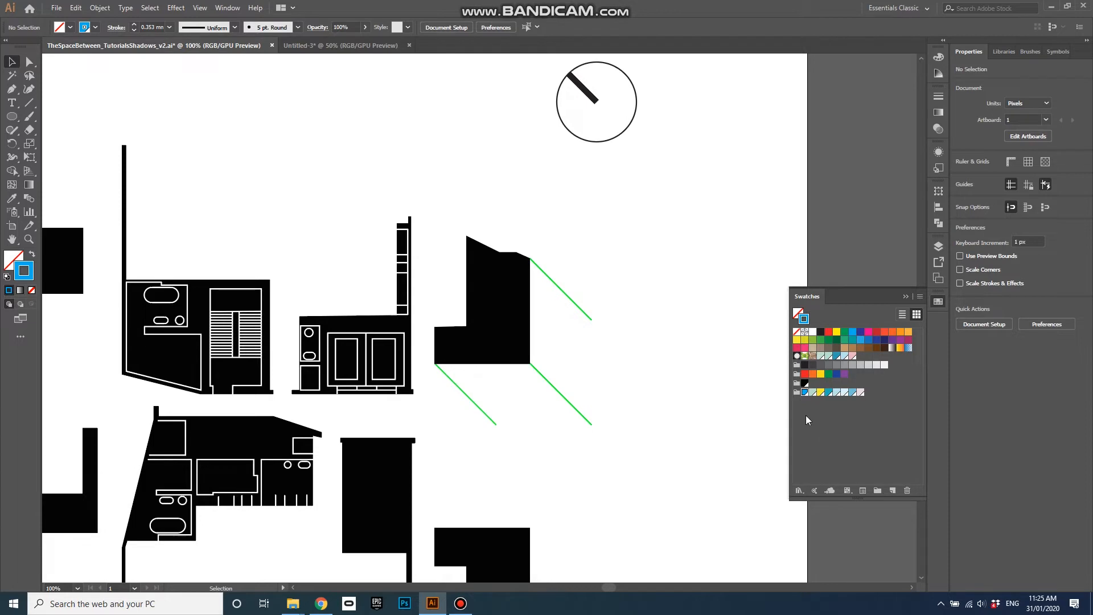
mouse_move(29, 271)
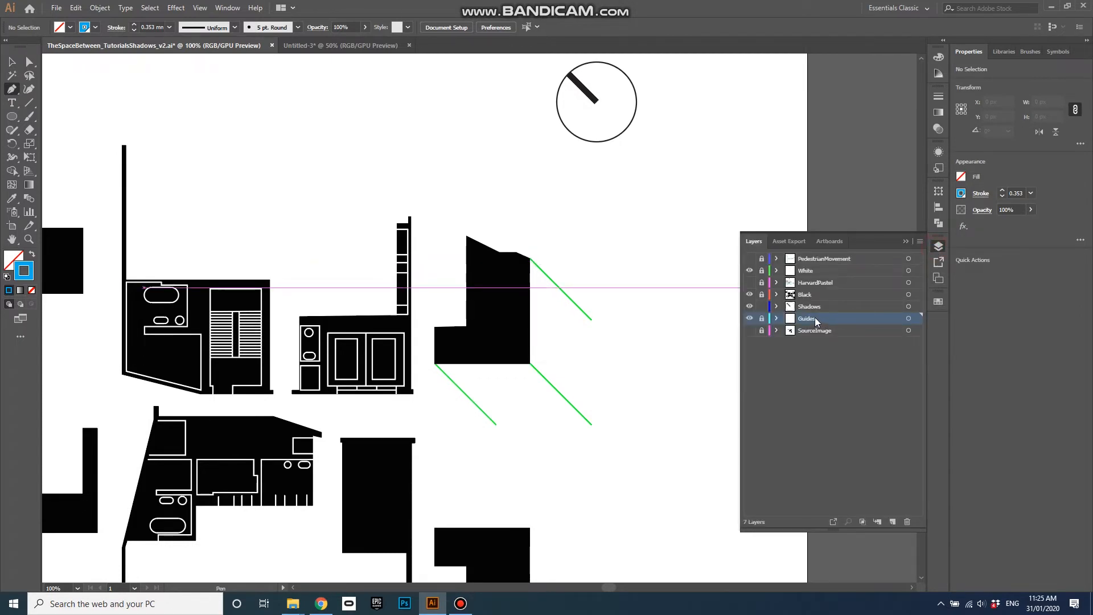
On the Shadows layer, trace the shadow outline's corners along the green guides with the Pen tool
left_click(810, 306)
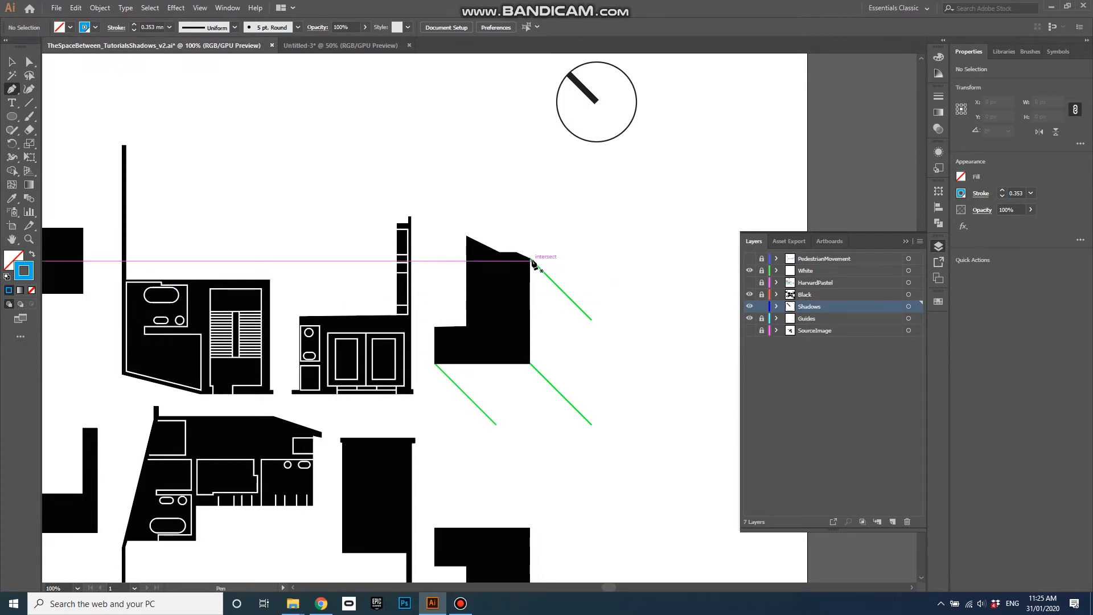
left_click_drag(532, 263, 594, 325)
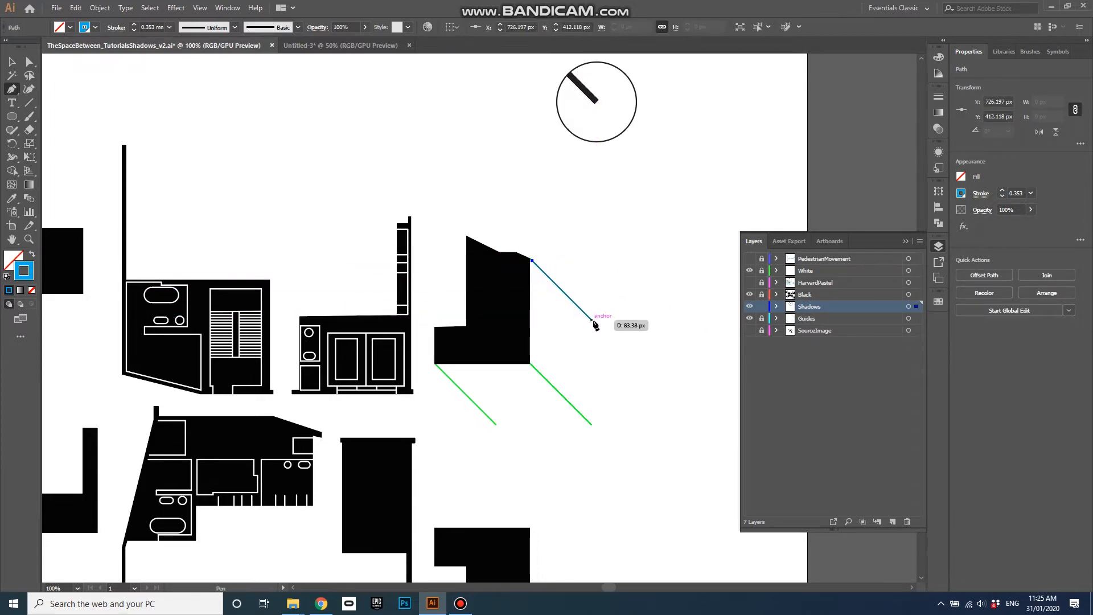
left_click(591, 423)
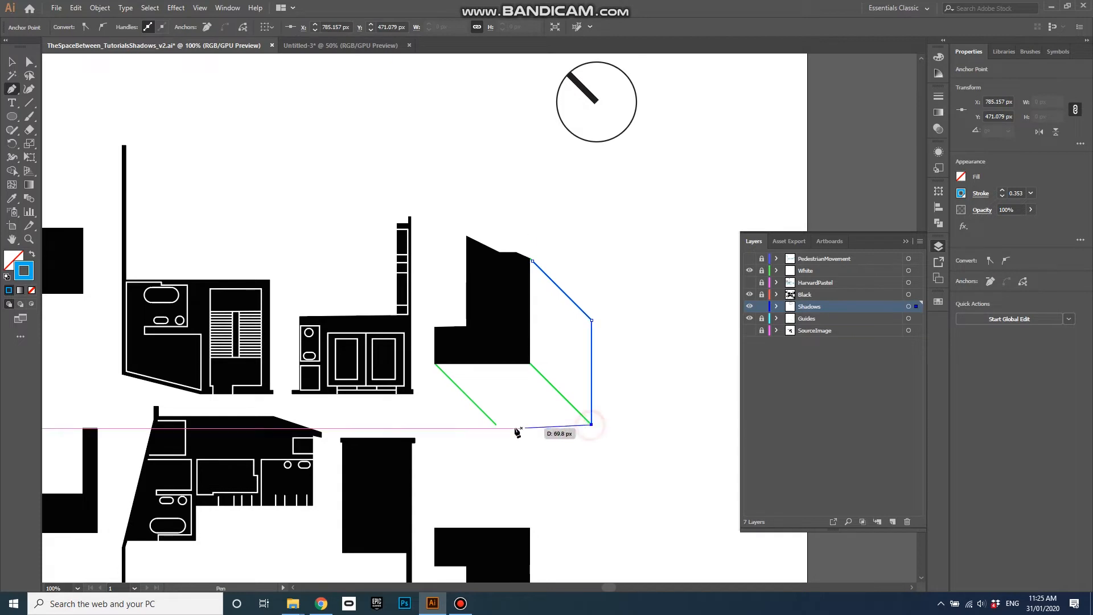
left_click(437, 365)
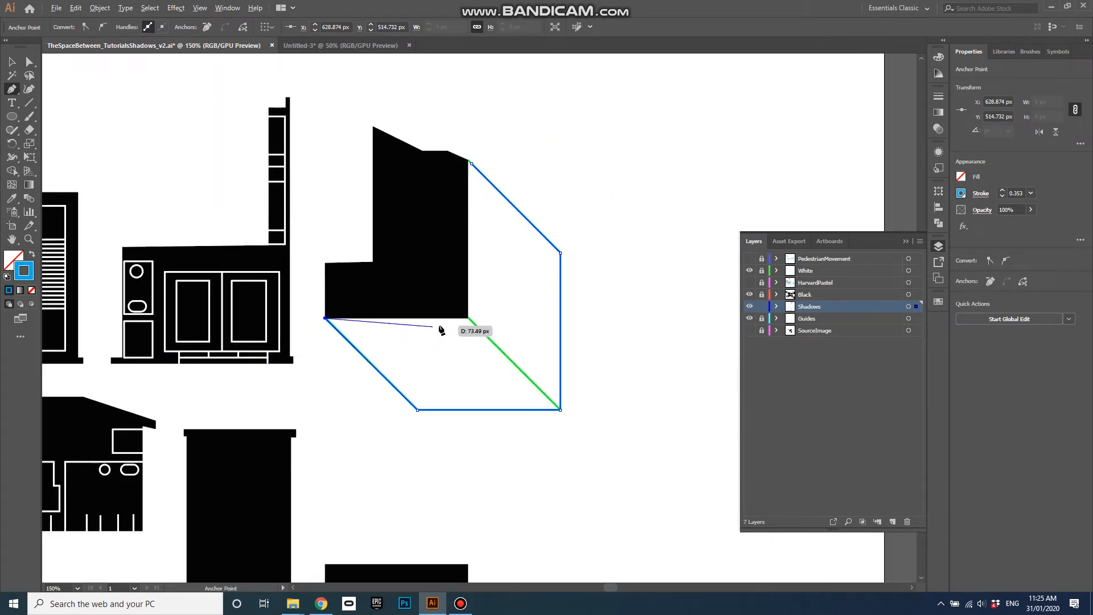
mouse_move(469, 321)
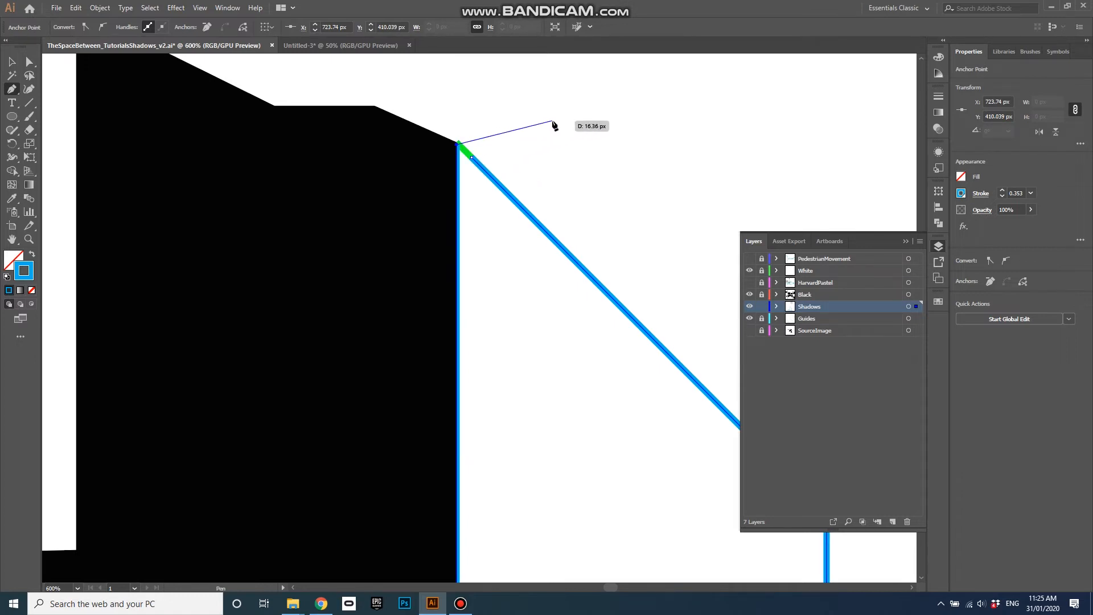
mouse_move(529, 116)
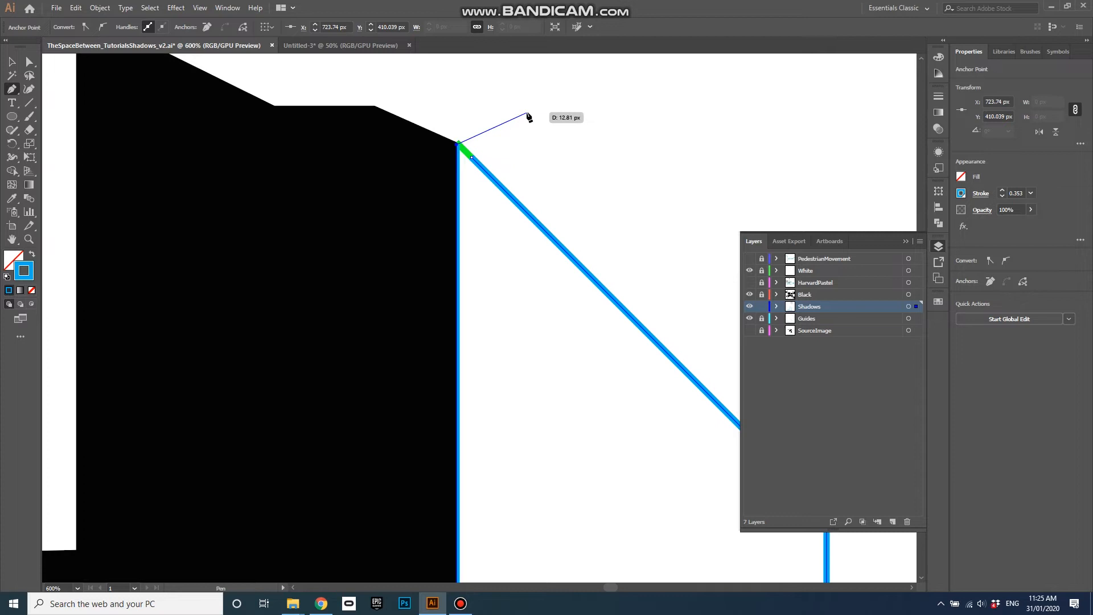
mouse_move(548, 125)
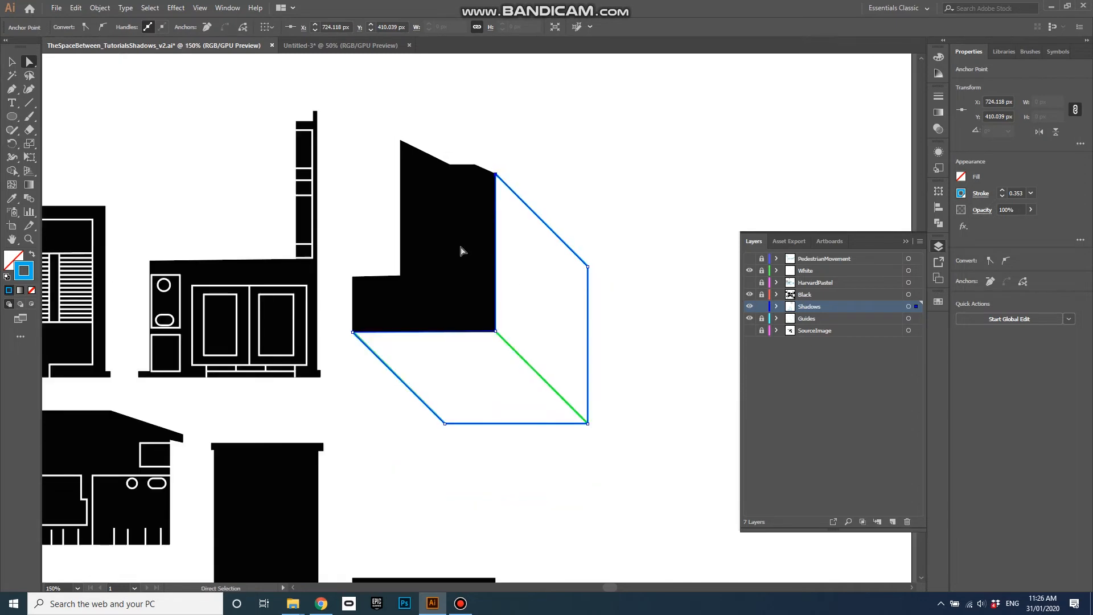
mouse_move(545, 237)
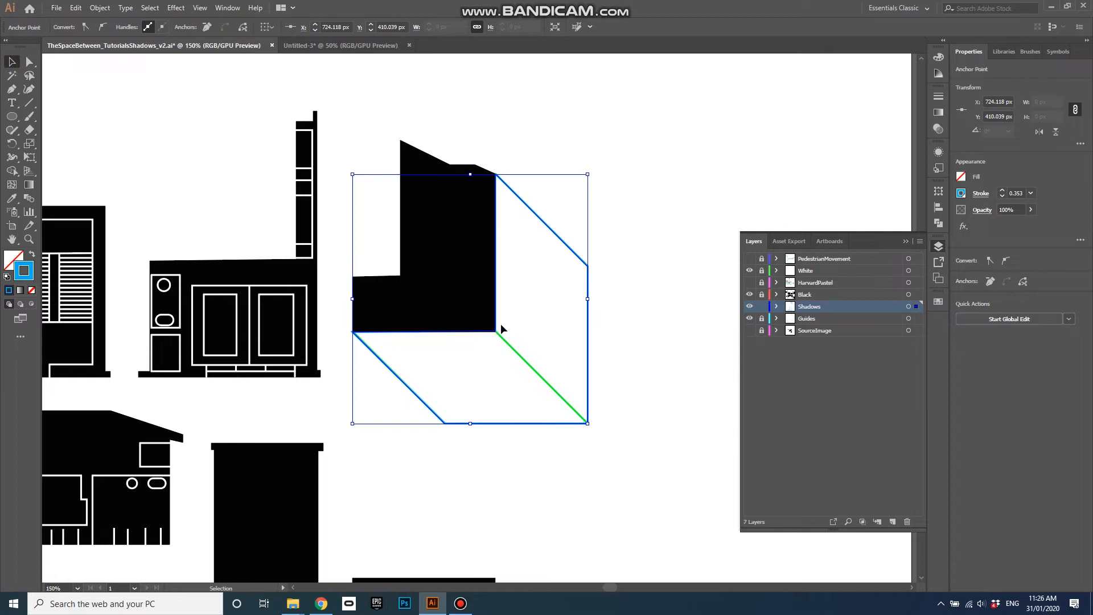
Select the shadow path and give it the blue swatch fill with no stroke
left_click(31, 258)
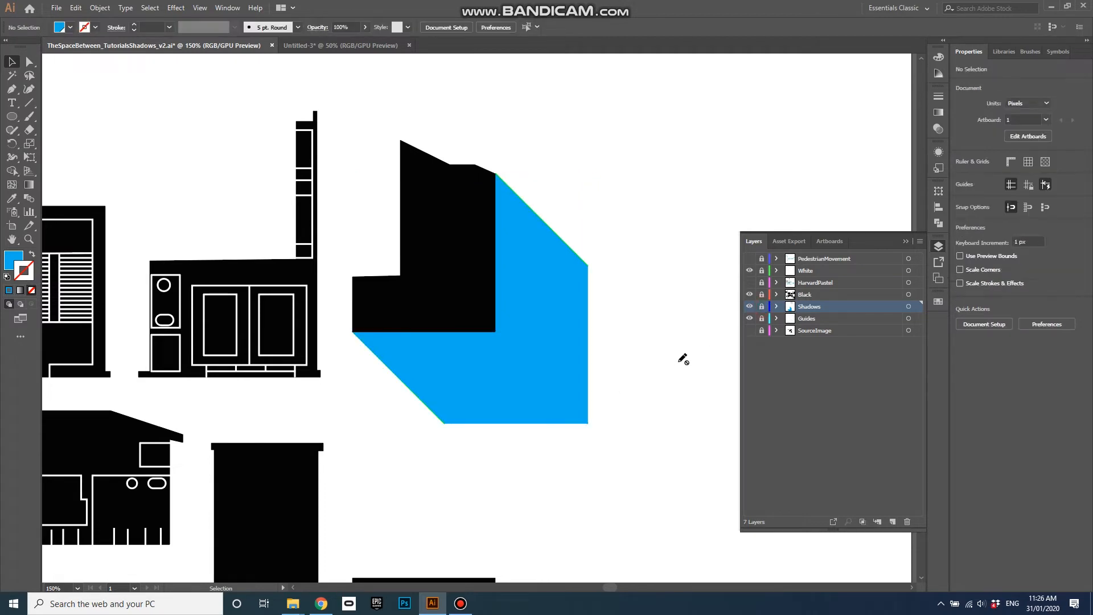
mouse_move(692, 343)
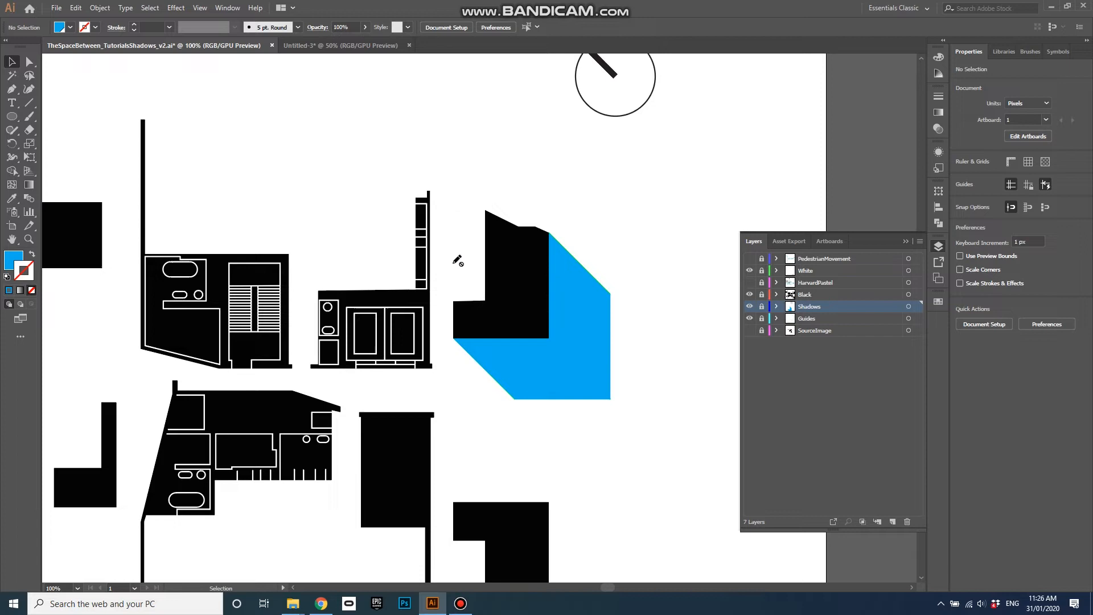
mouse_move(495, 314)
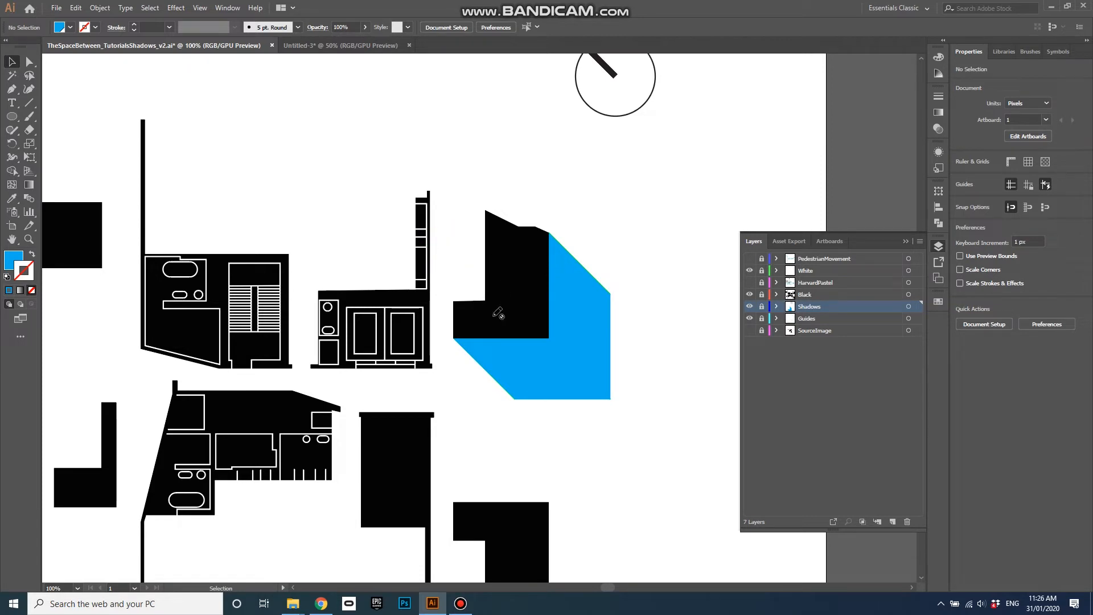
mouse_move(446, 273)
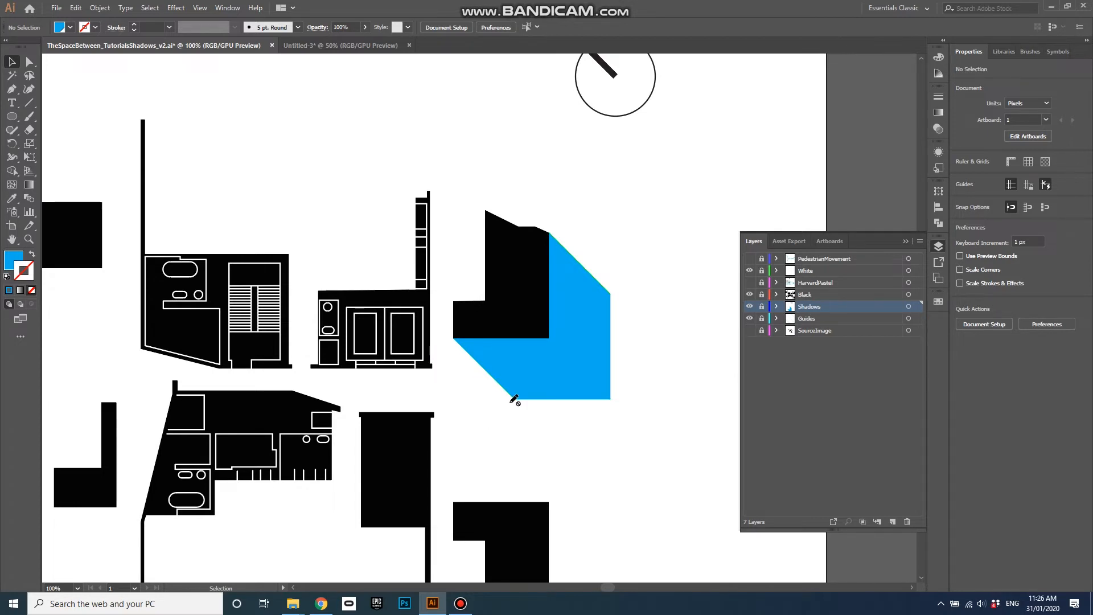
left_click(806, 319)
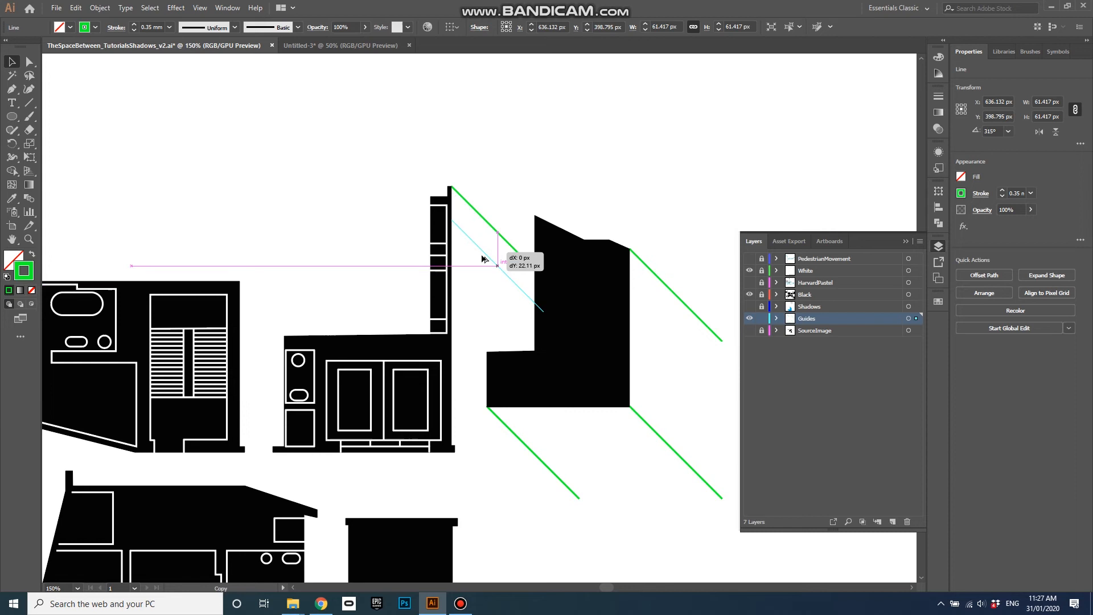
Alt-drag a copy of the 45° guide line to another corner and repeat the transform
left_click_drag(496, 263, 496, 473)
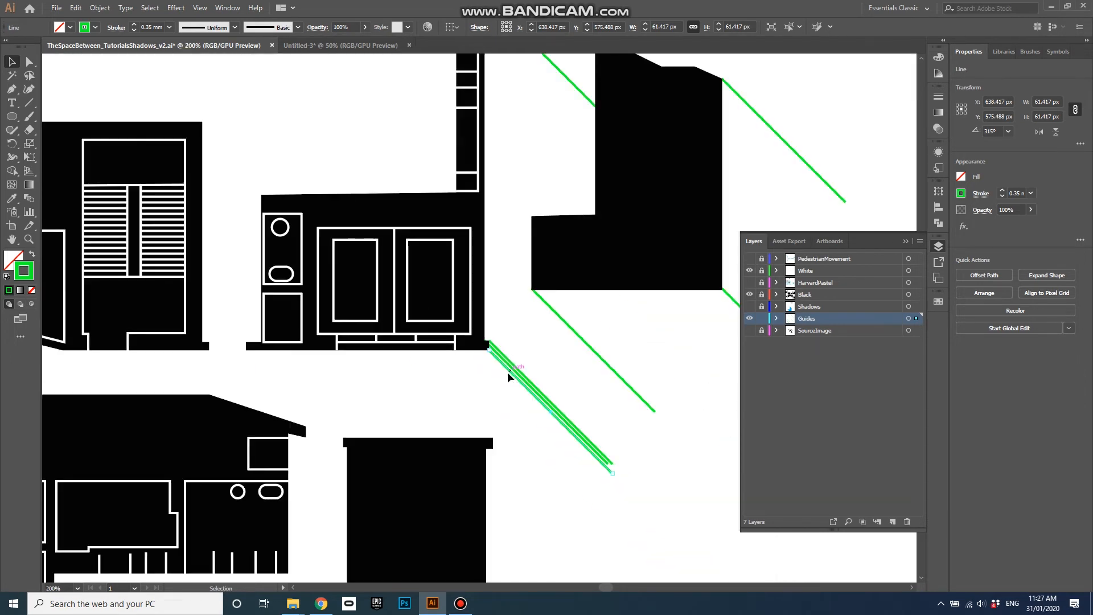
key("ctrl++")
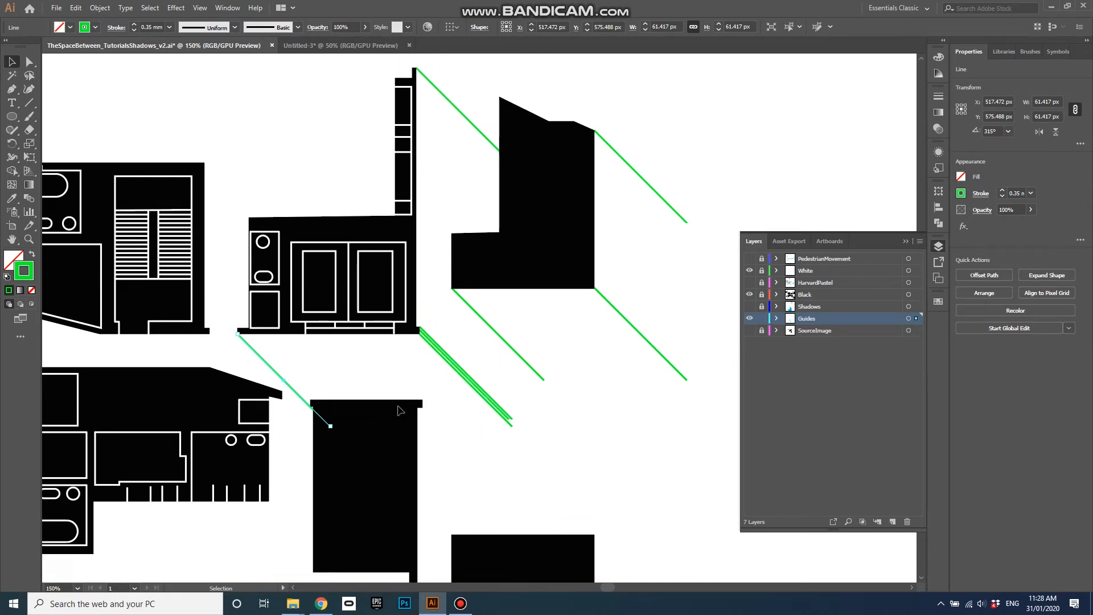
mouse_move(476, 127)
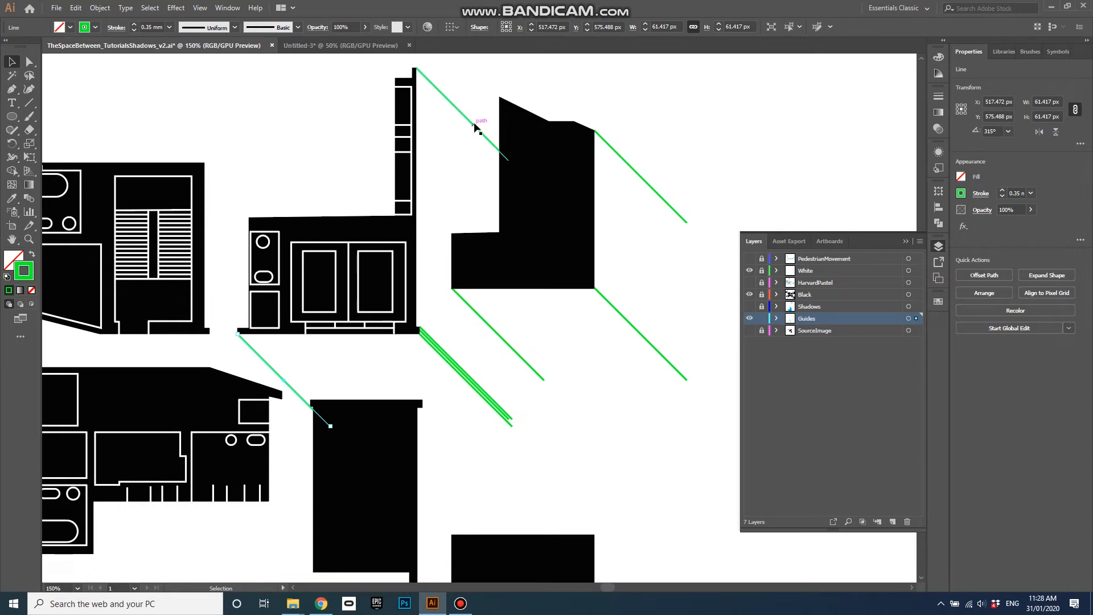
mouse_move(420, 331)
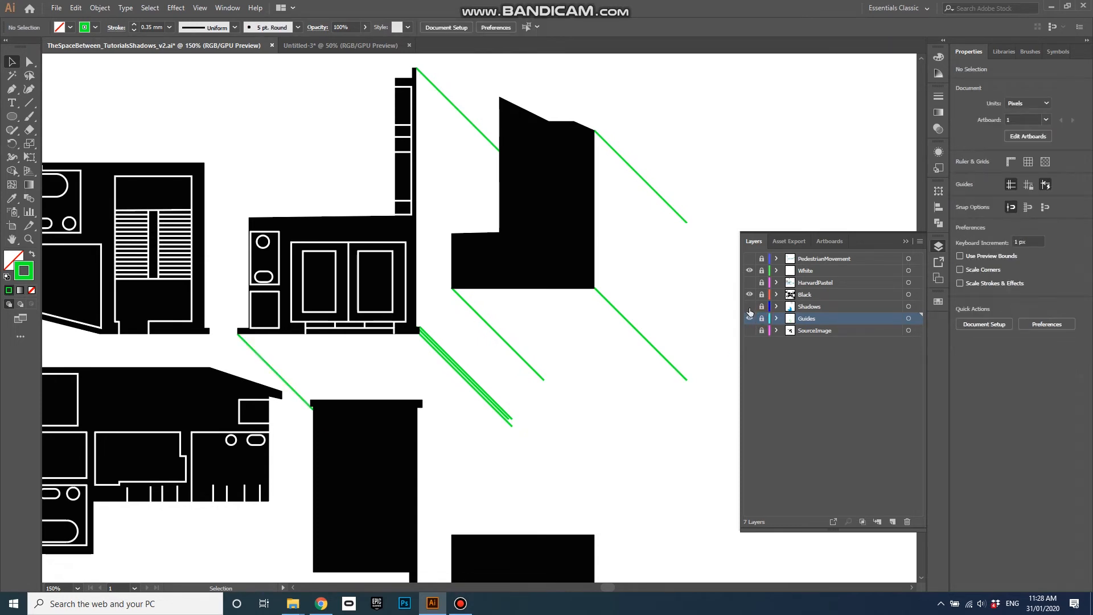
Show the Shadows layer again so the first block's blue shadow reappears among the guides
left_click(750, 307)
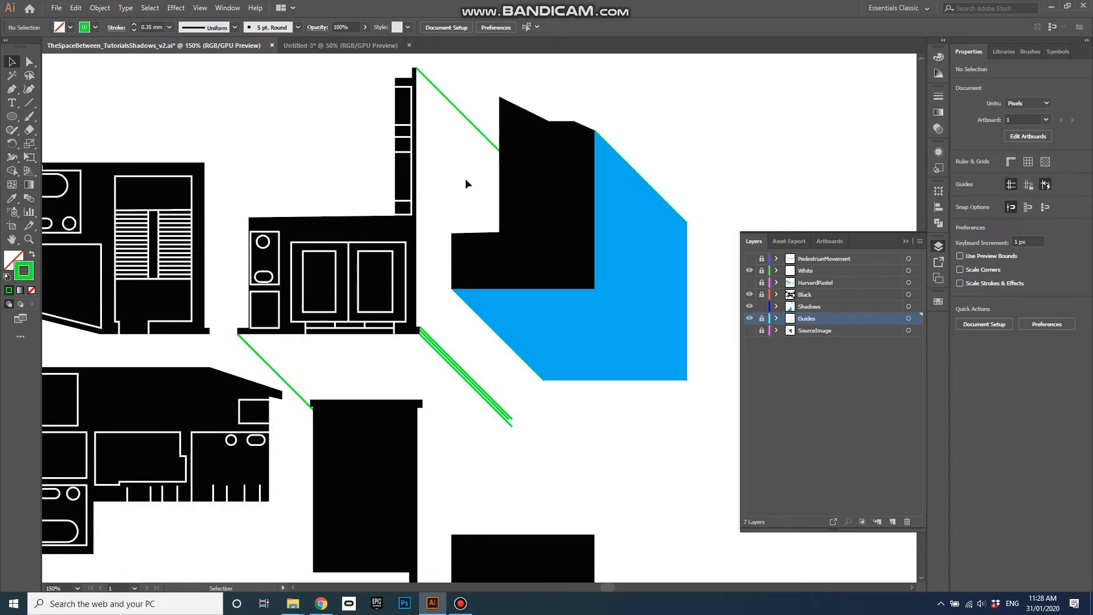
mouse_move(11, 91)
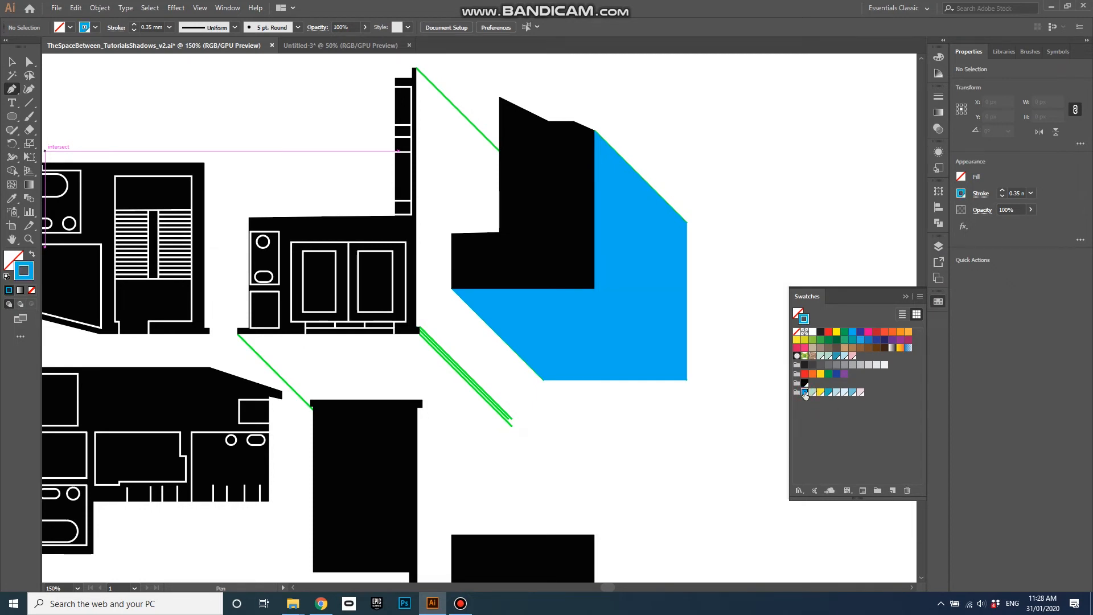
mouse_move(804, 392)
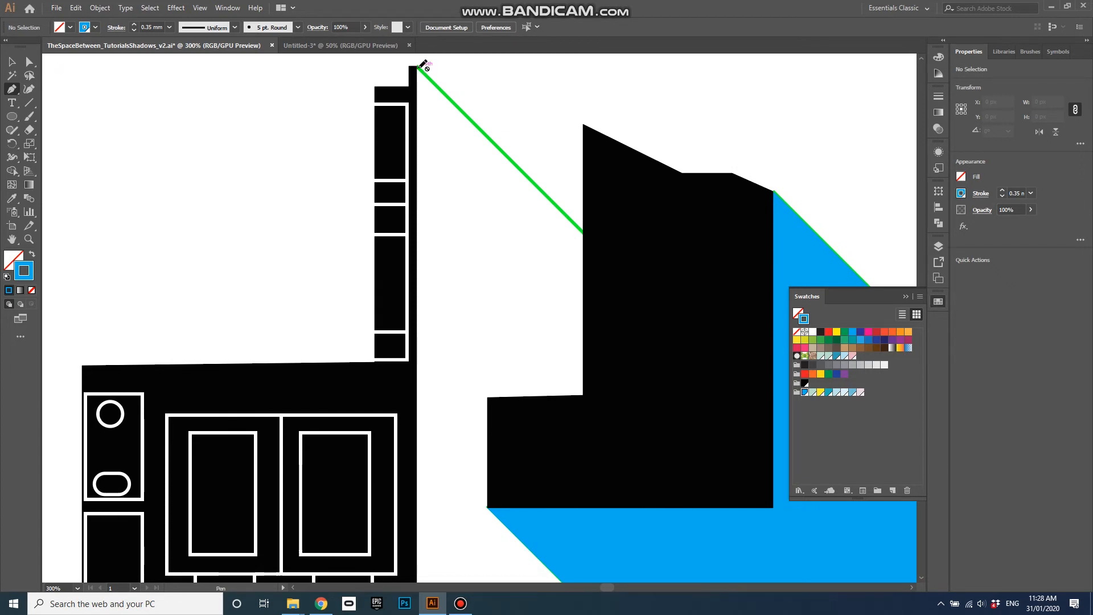
Trace the middle block's shadow outline from its top corner to the guide line's end
left_click(938, 246)
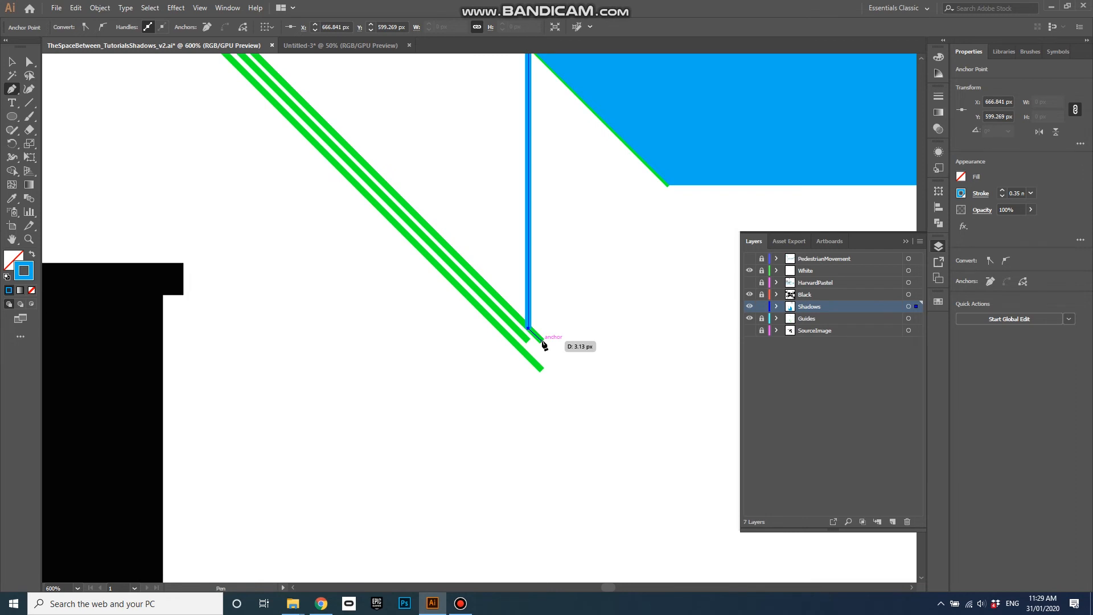
left_click(542, 370)
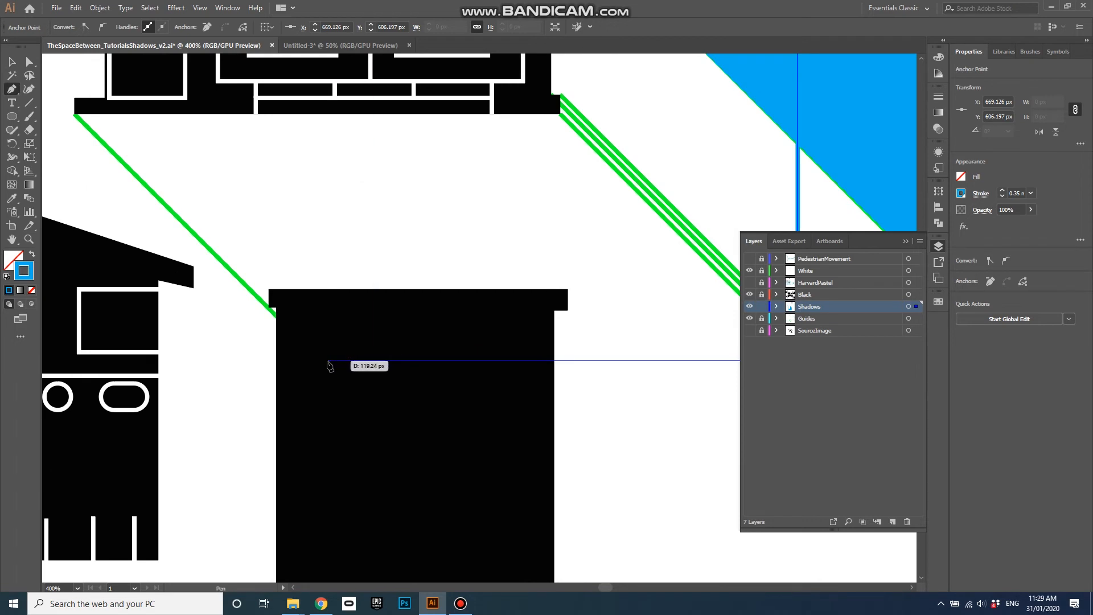
mouse_move(321, 366)
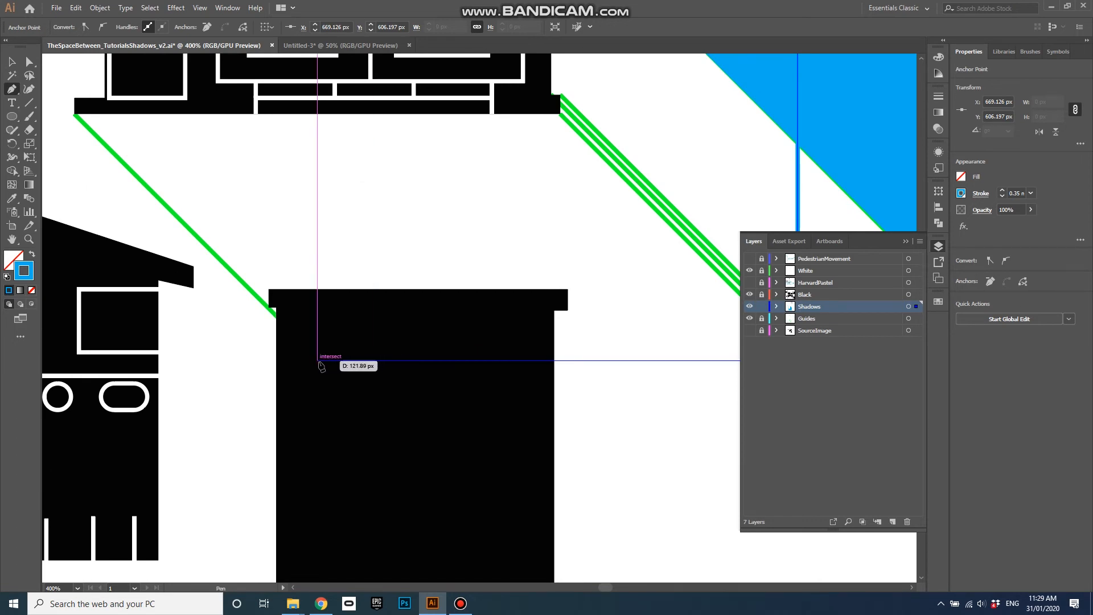
mouse_move(324, 364)
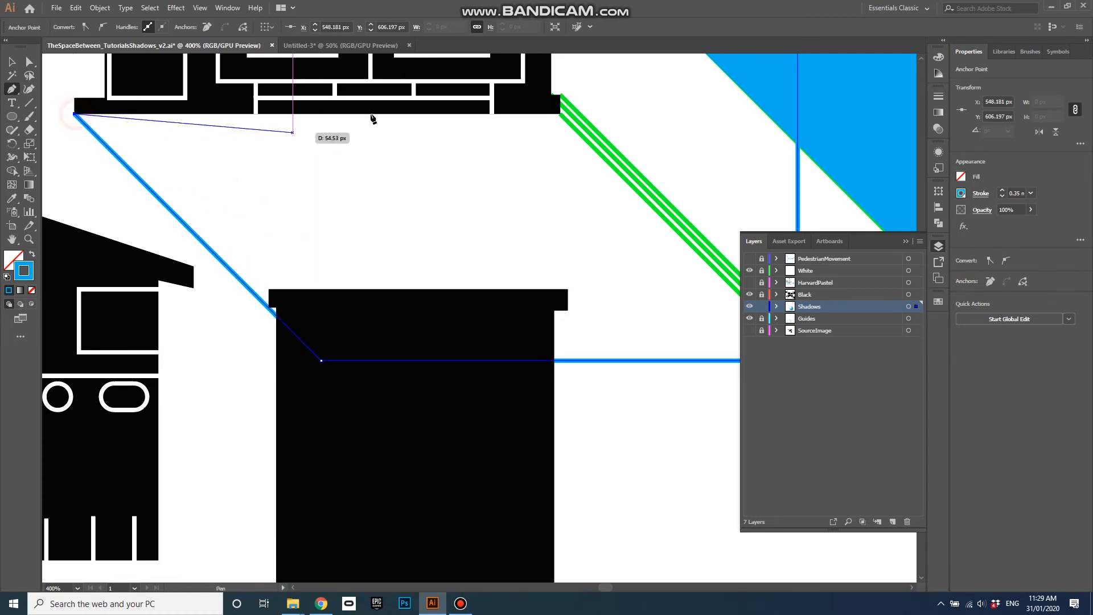
mouse_move(563, 116)
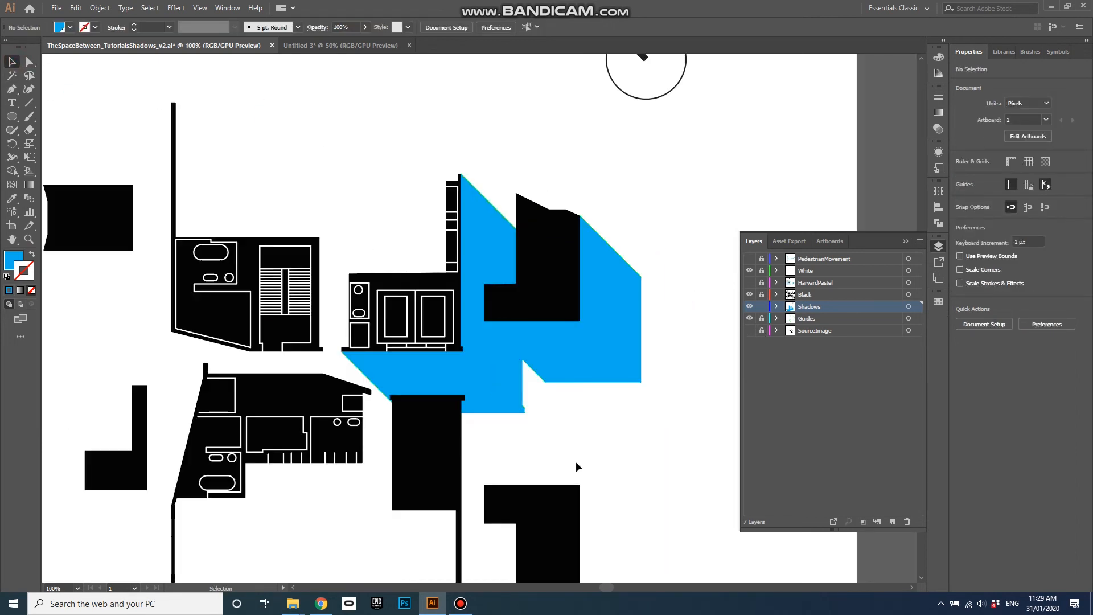
mouse_move(651, 421)
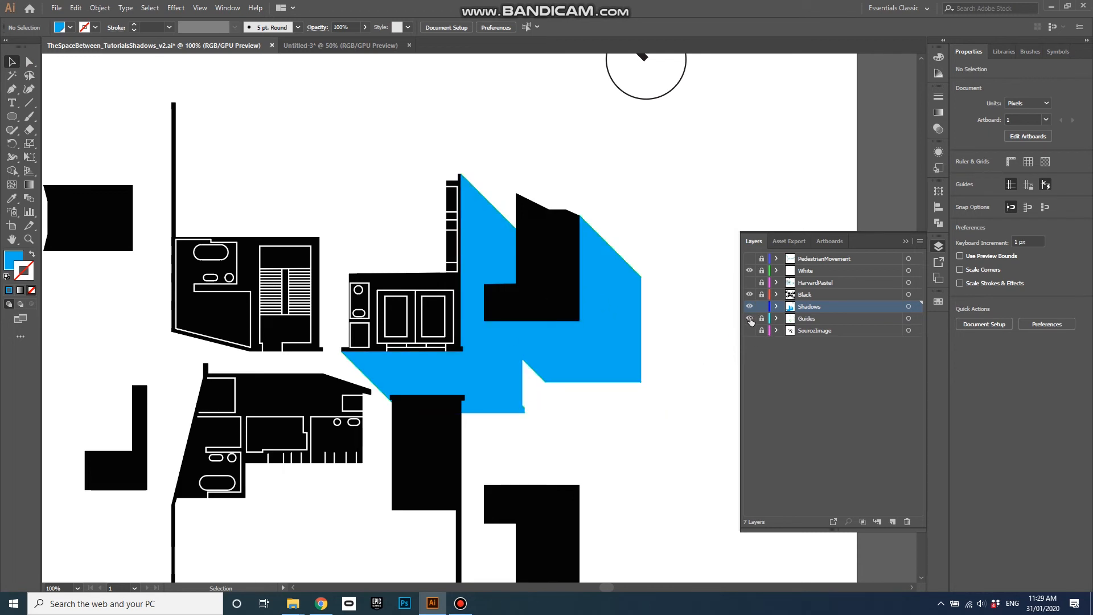
Bring up the Swatches panel containing the RL_Blue global shadow swatch
left_click(749, 319)
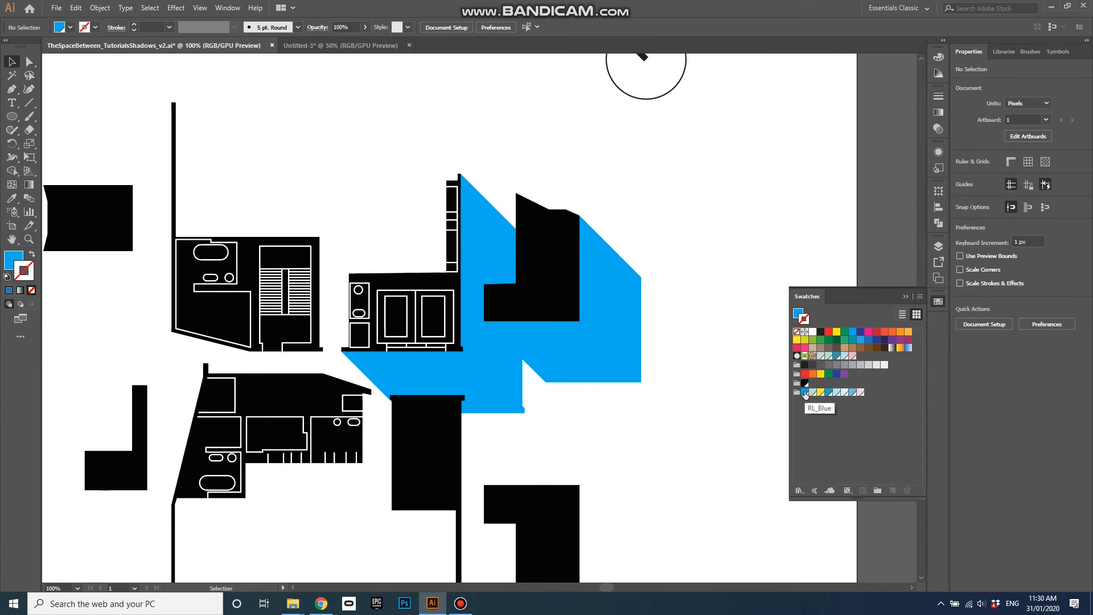
Redefine the RL_Blue global swatch as Grayscale at 33% K, turning both shadows light grey
double_click(804, 392)
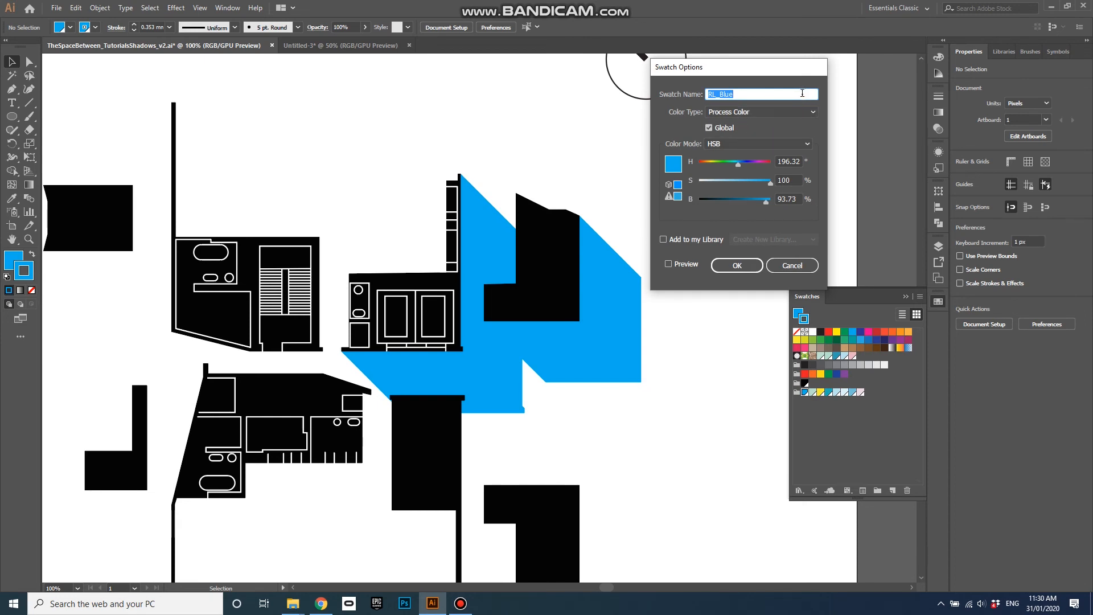
left_click(806, 145)
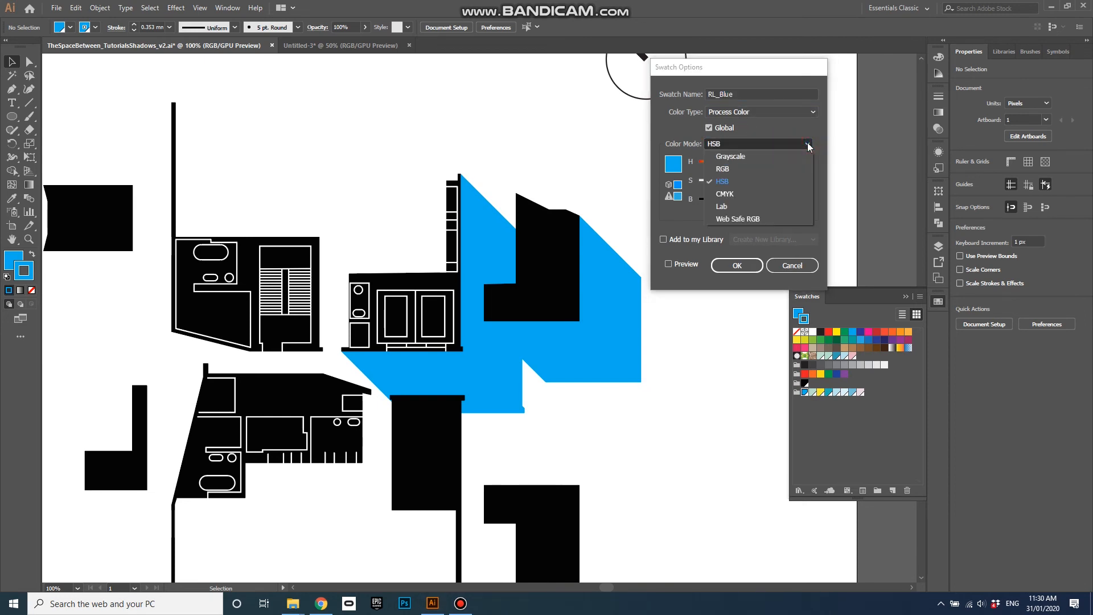
mouse_move(748, 163)
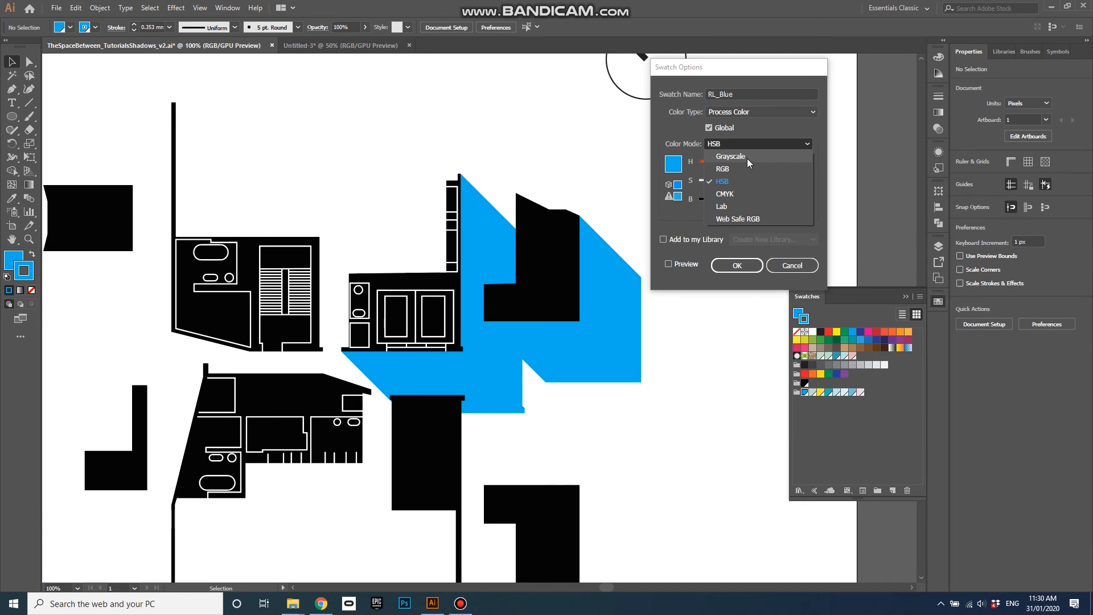
left_click(731, 156)
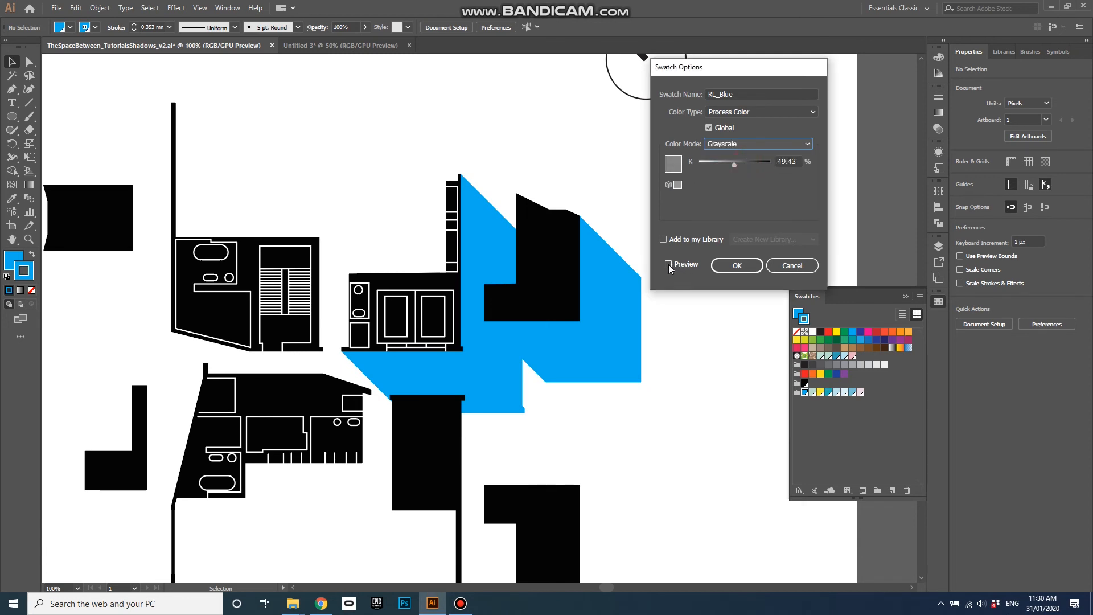
left_click_drag(733, 162, 716, 162)
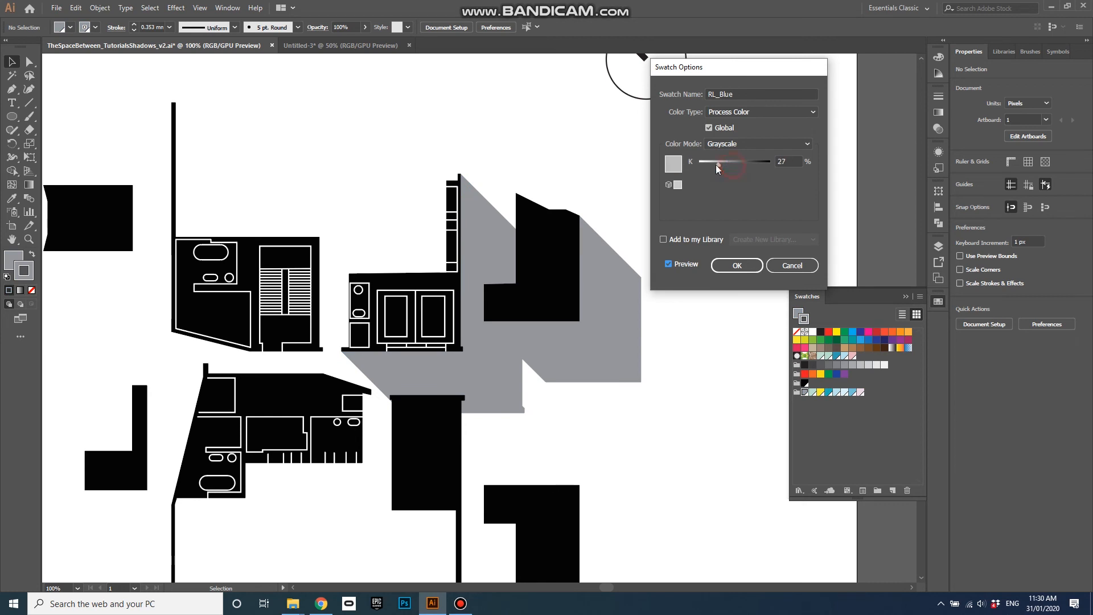
left_click_drag(719, 161, 763, 161)
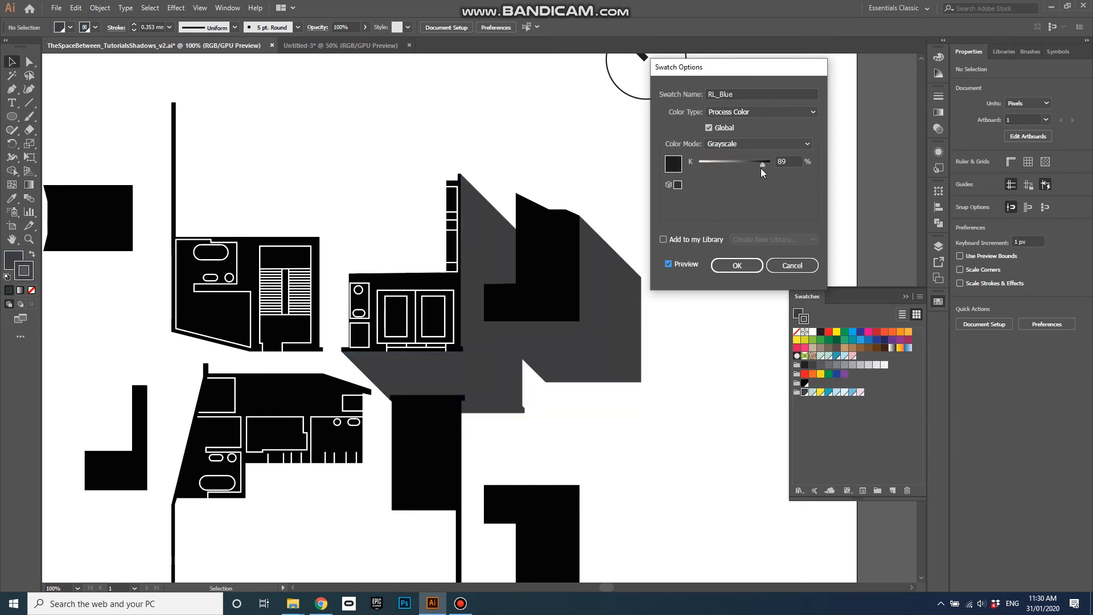
left_click_drag(764, 162, 716, 162)
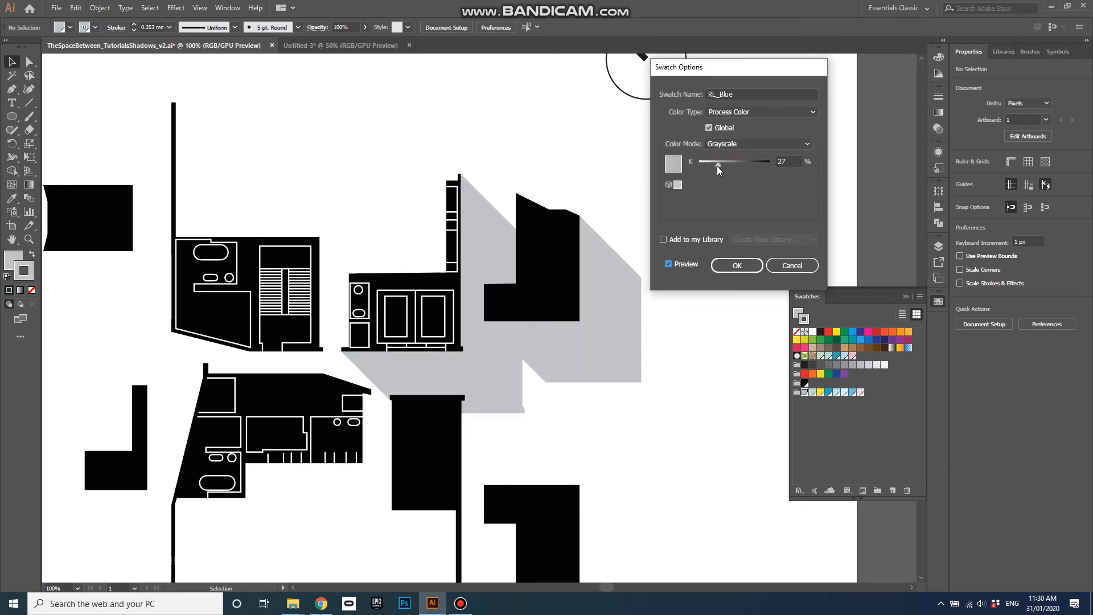
left_click_drag(717, 161, 723, 163)
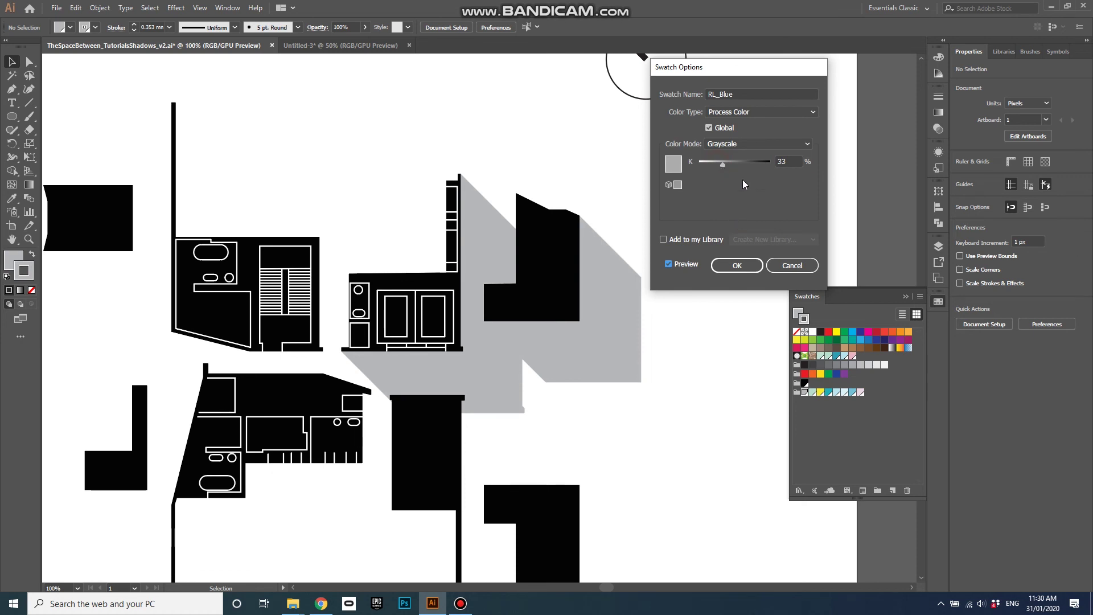
mouse_move(603, 326)
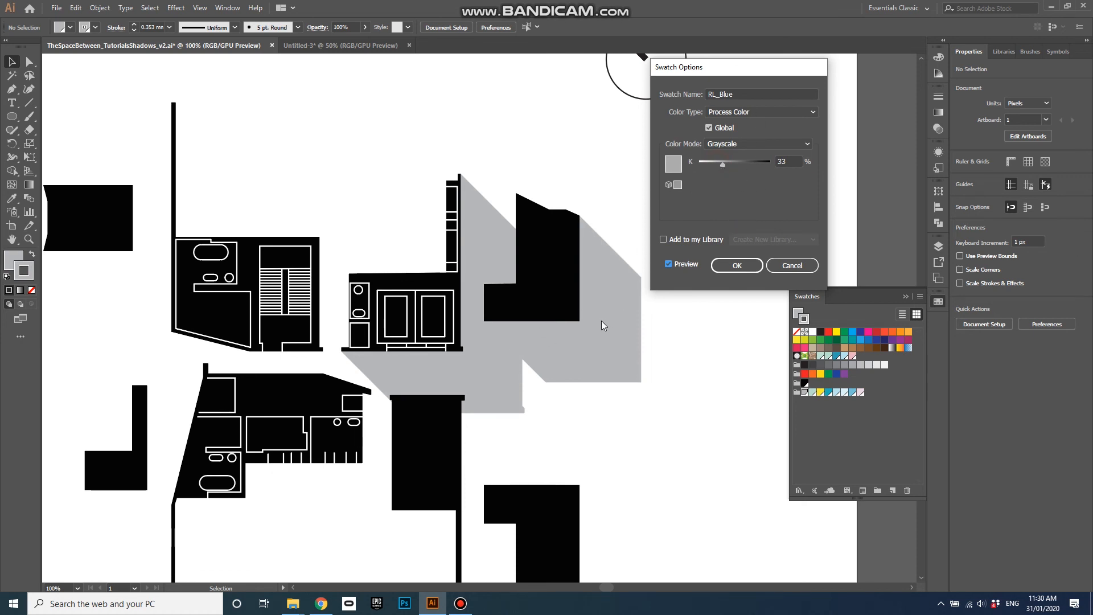
mouse_move(565, 367)
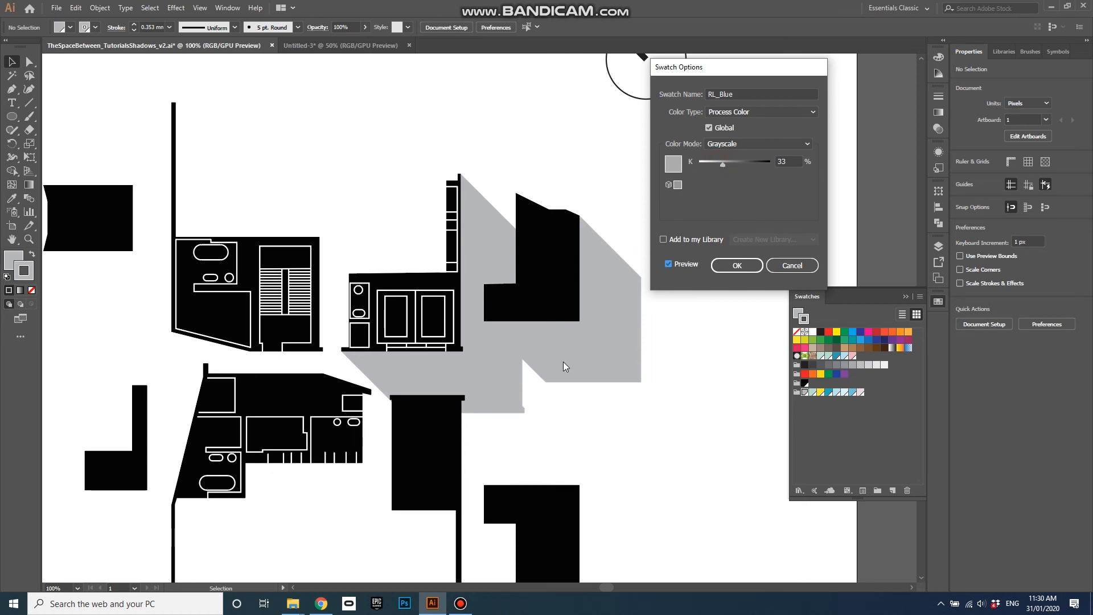
mouse_move(772, 228)
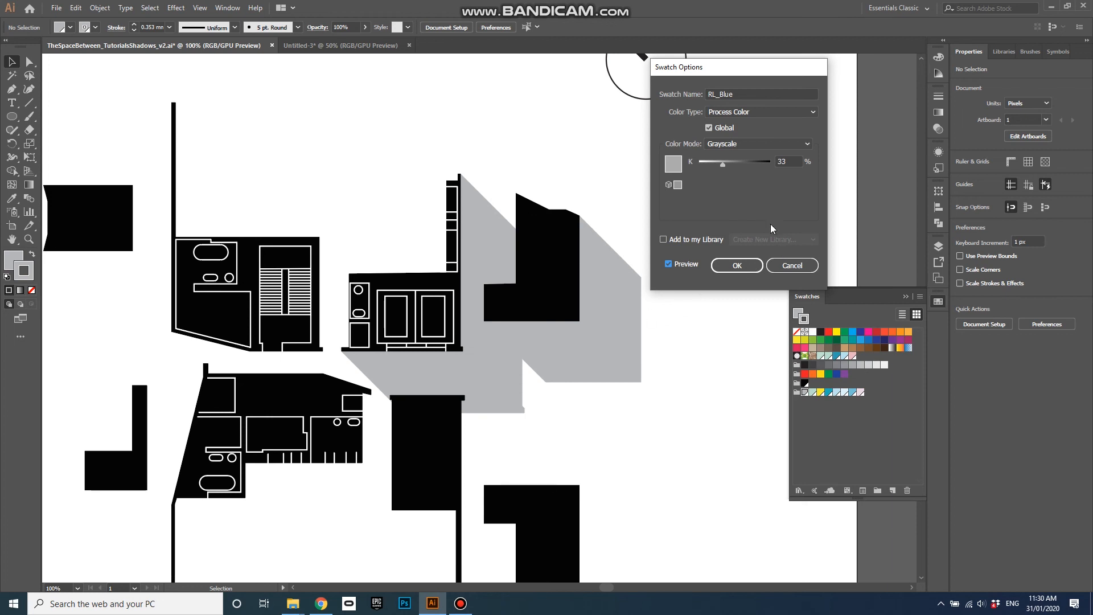
left_click(737, 265)
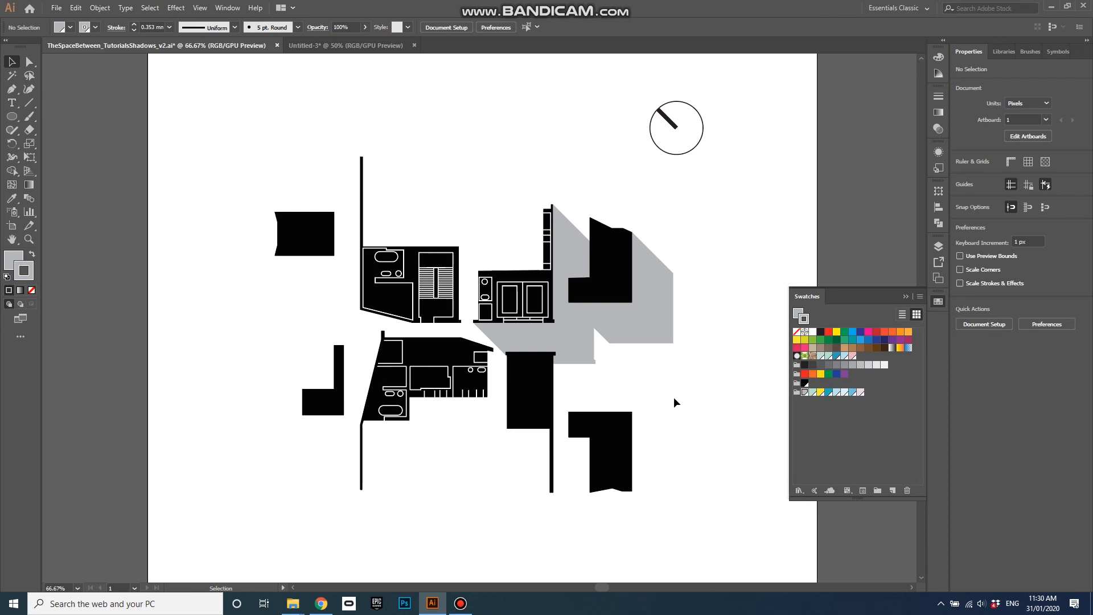
Bring up the Layers panel listing the Shadows layer with both grey shadows
left_click(655, 310)
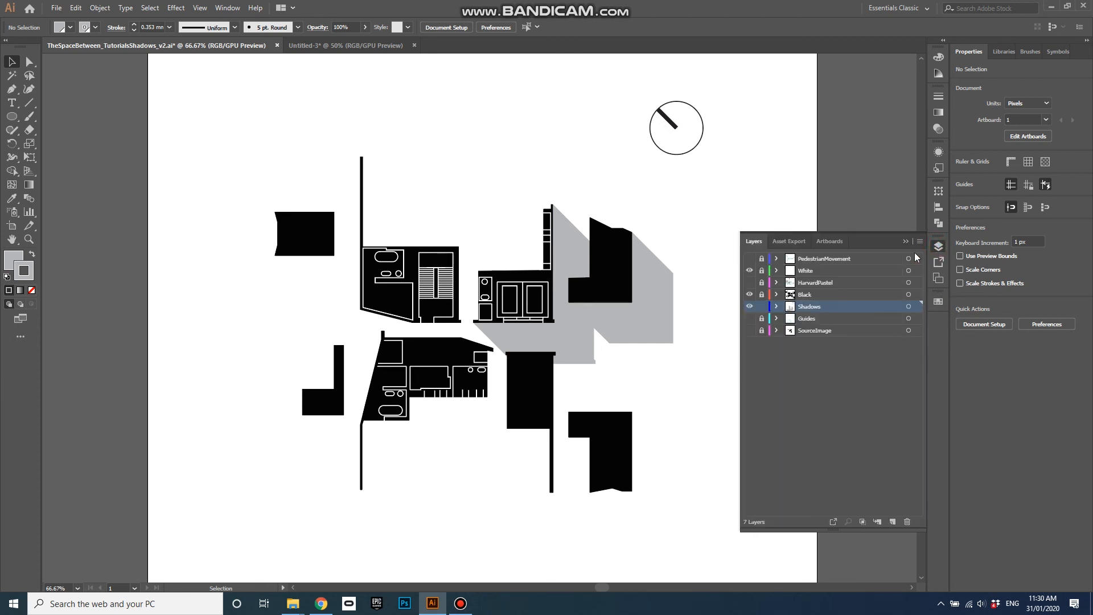
mouse_move(707, 212)
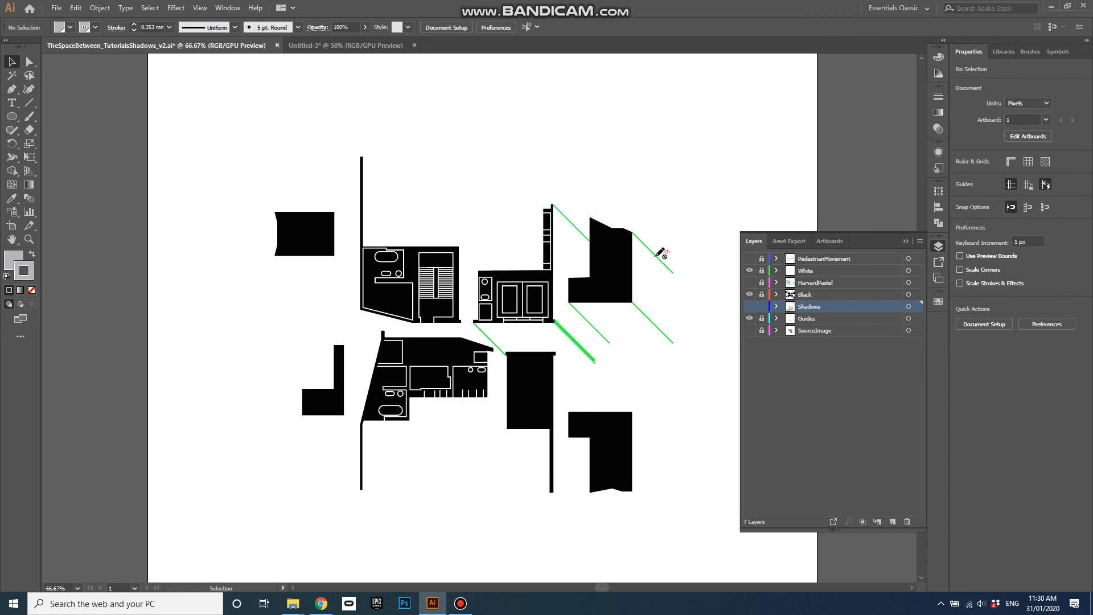
mouse_move(575, 299)
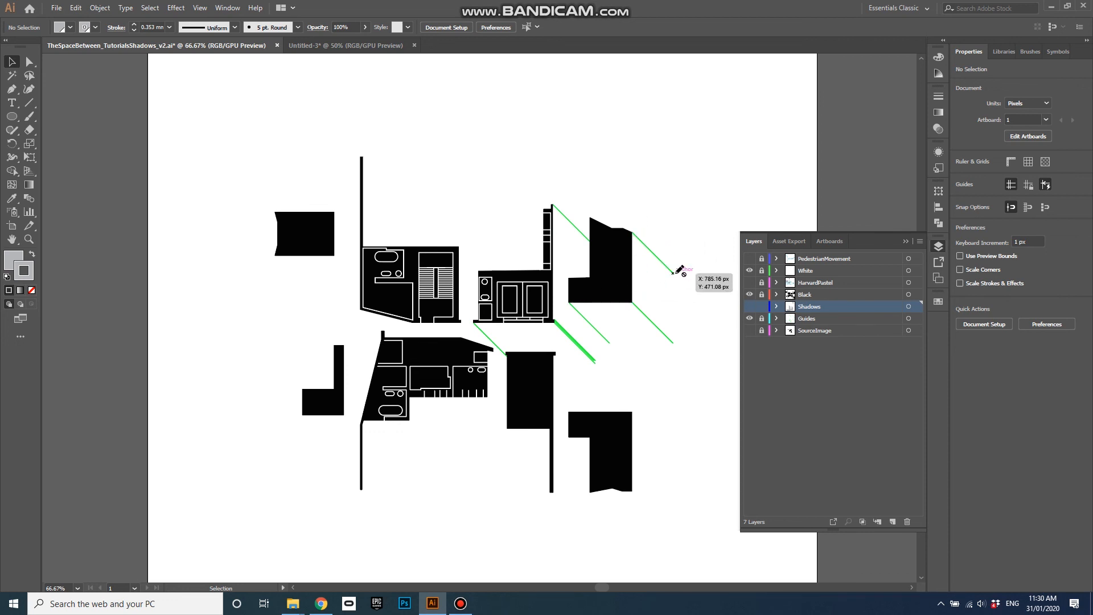
mouse_move(689, 260)
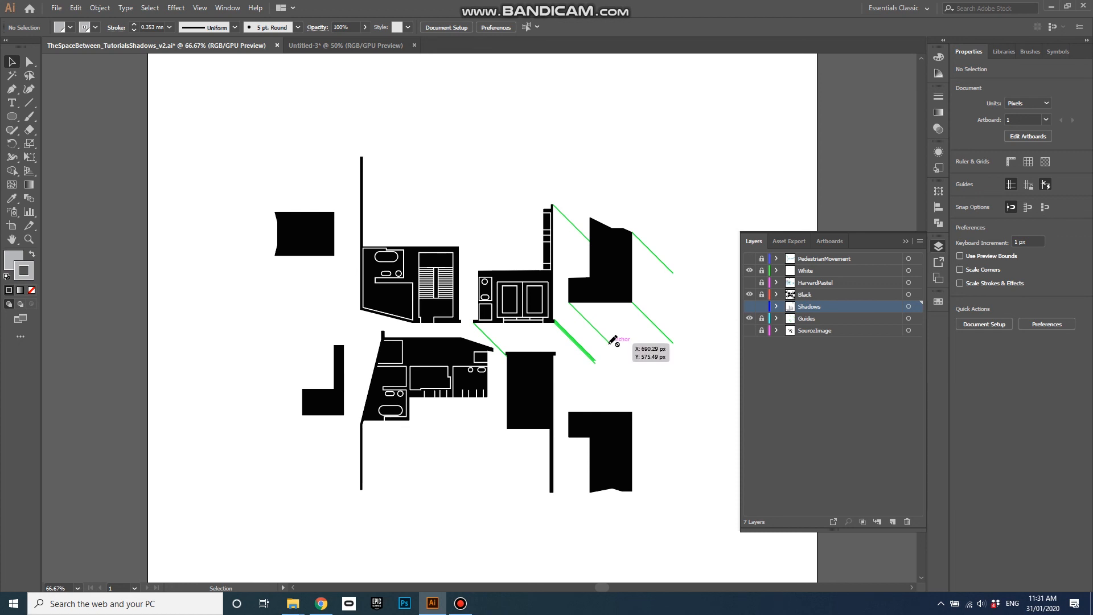
mouse_move(596, 312)
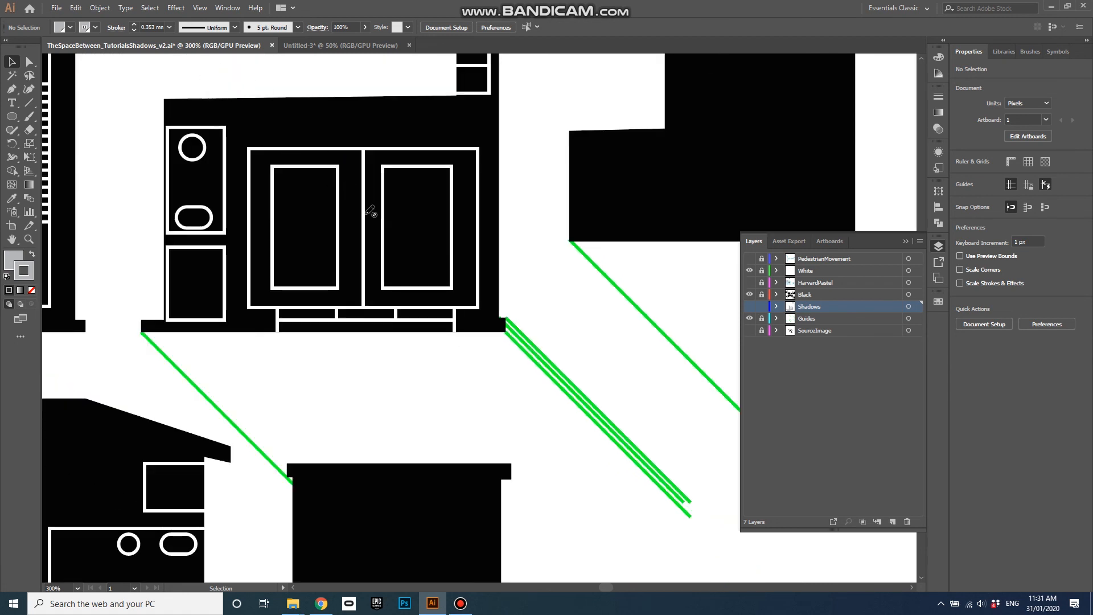
mouse_move(557, 350)
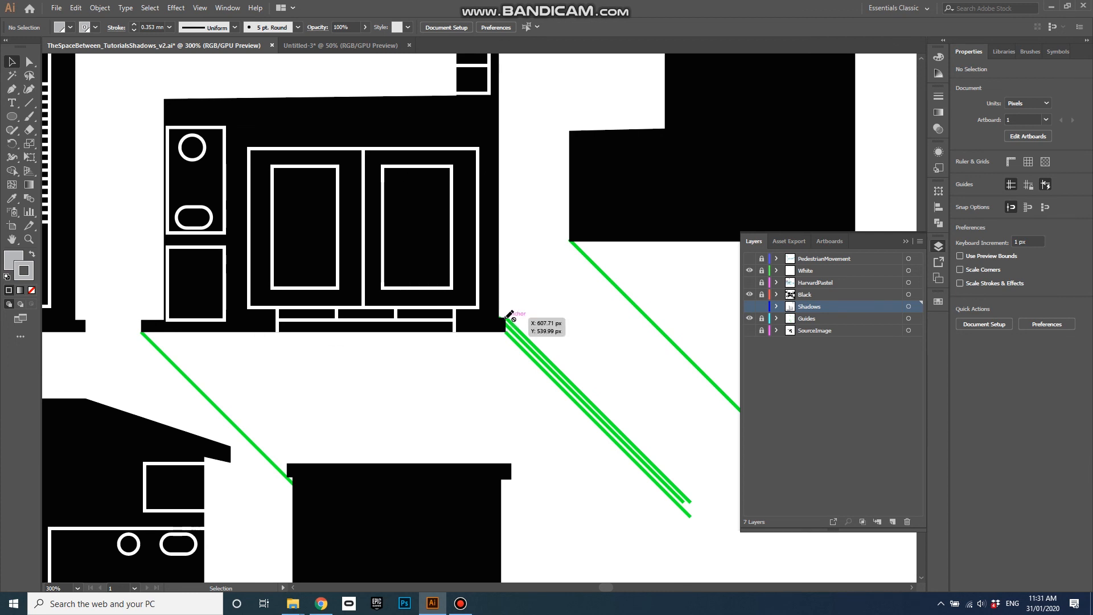
mouse_move(635, 447)
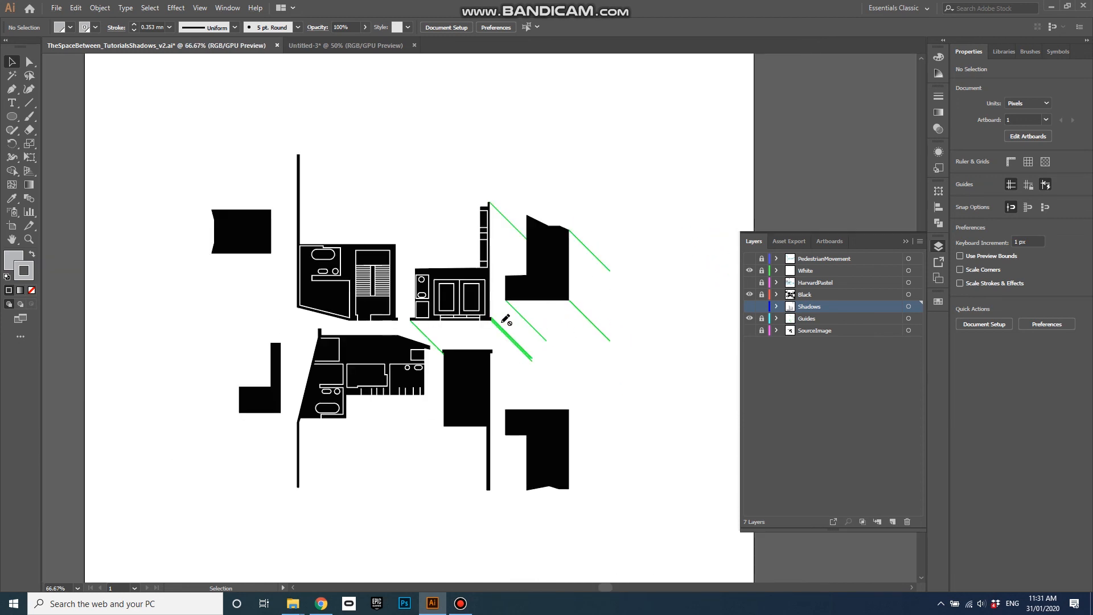
mouse_move(574, 403)
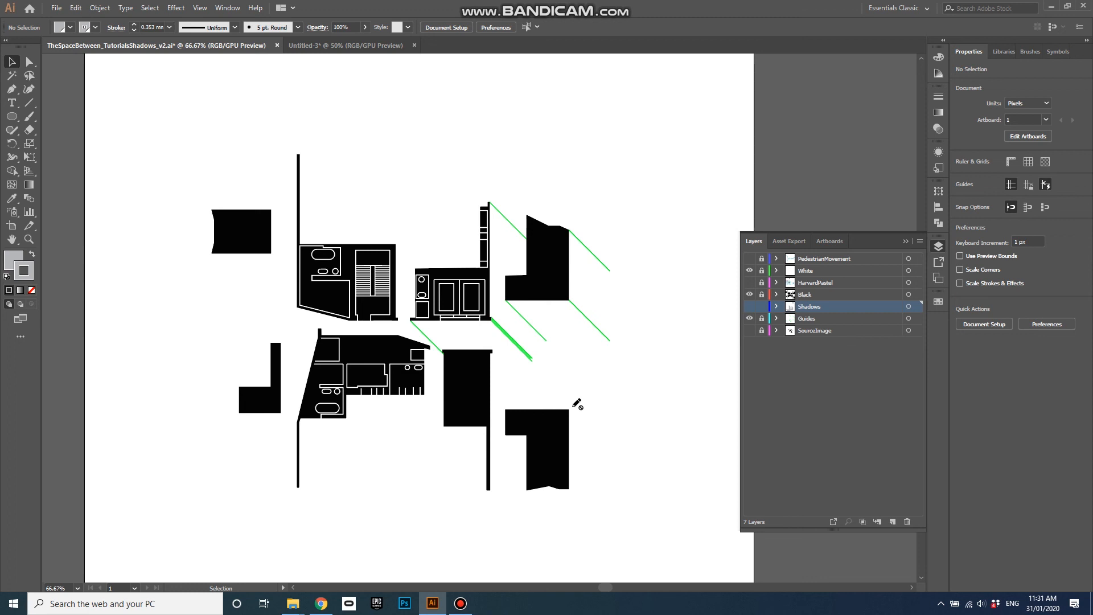
mouse_move(660, 367)
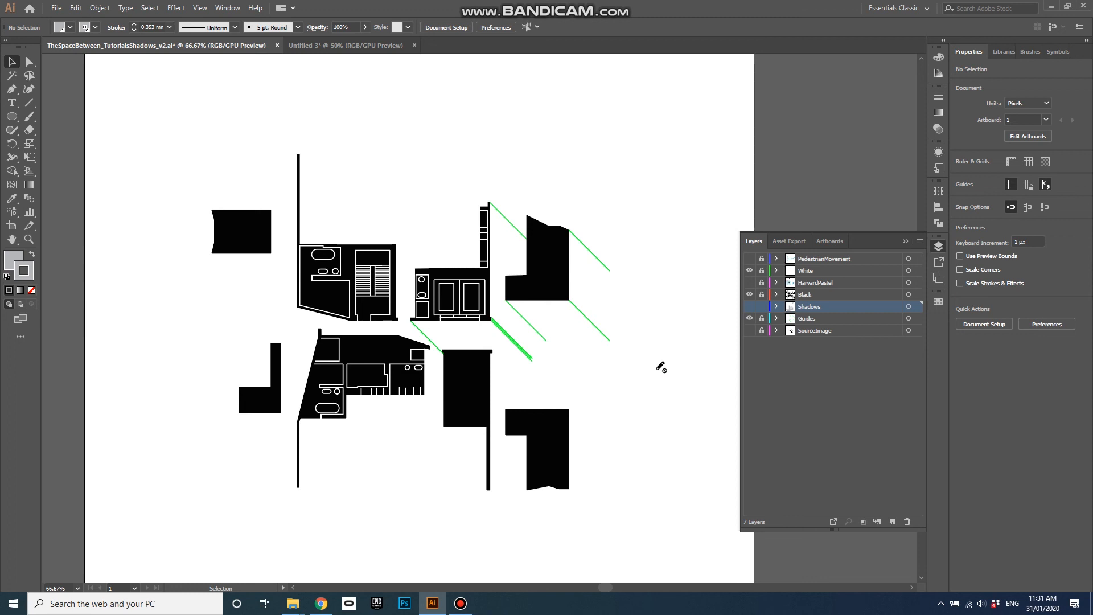
mouse_move(581, 342)
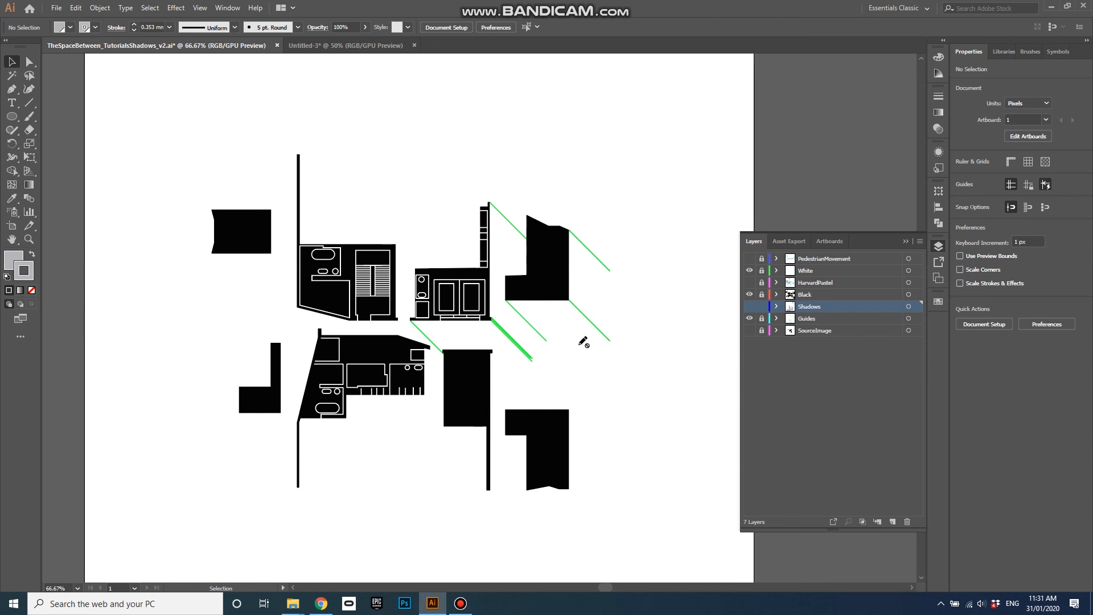
mouse_move(606, 380)
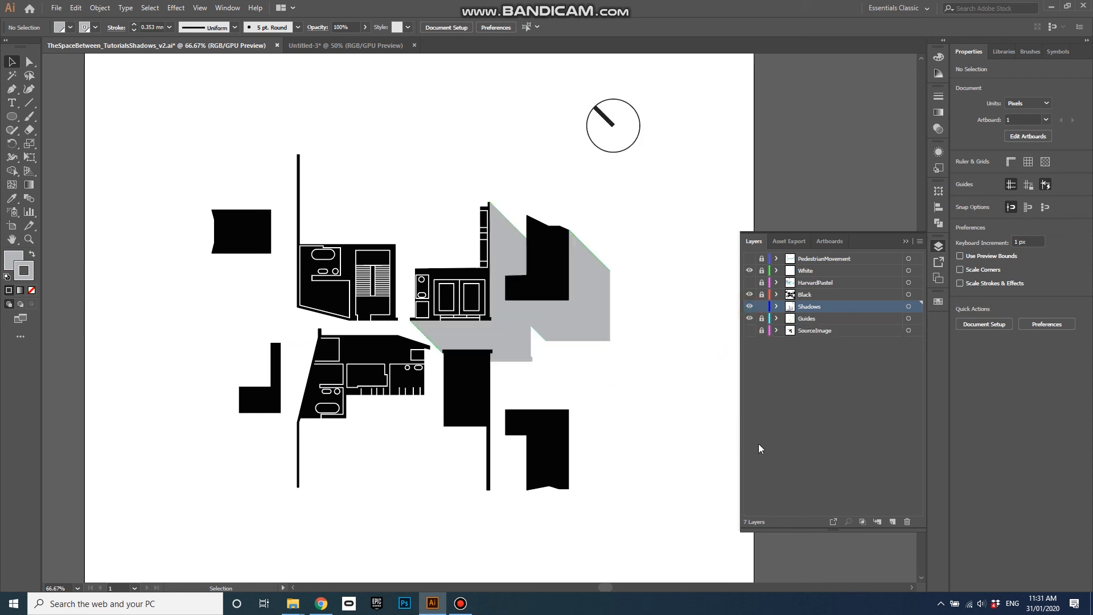
mouse_move(791, 462)
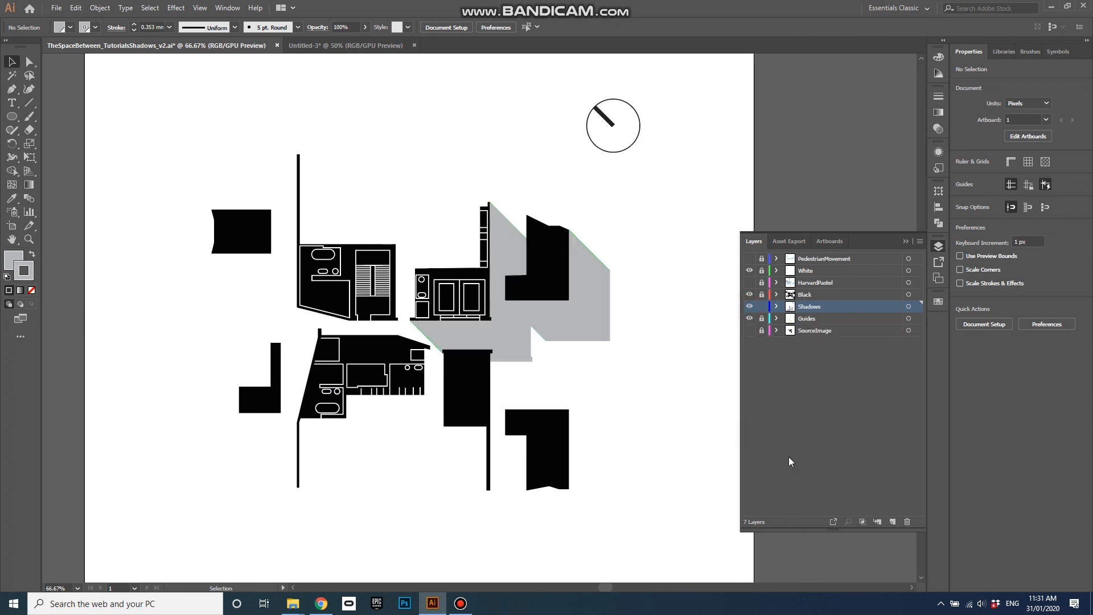